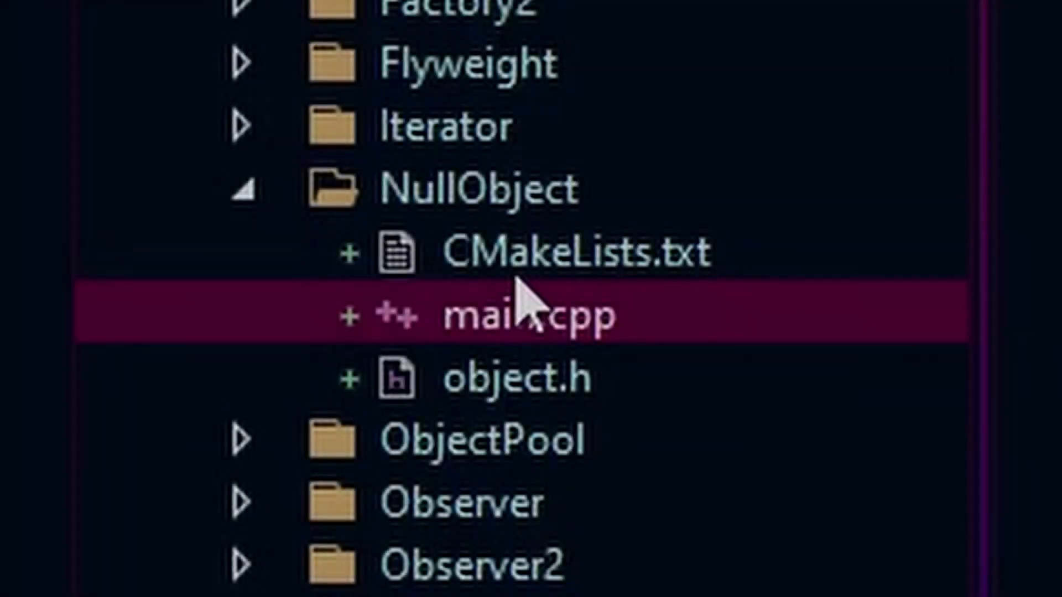
pyautogui.moveTo(399, 312)
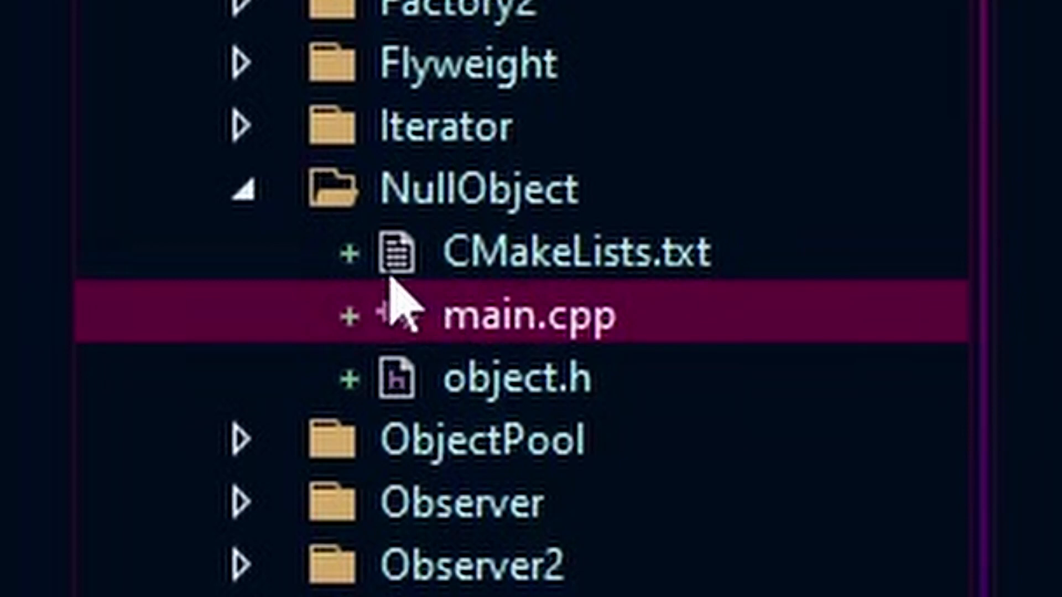
pyautogui.moveTo(399, 311)
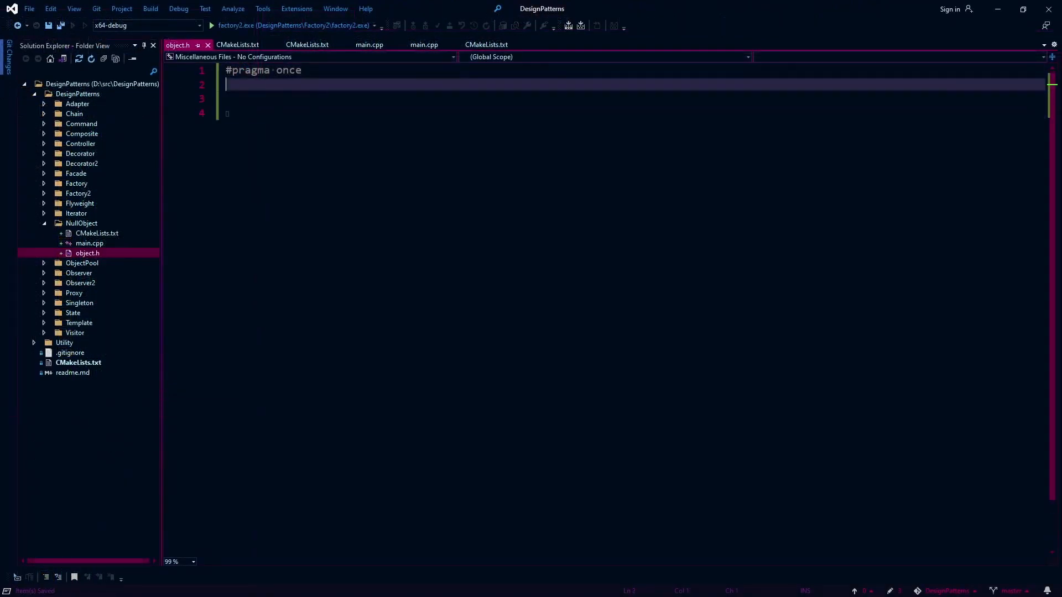
# Add #include <iostream> beneath the #pragma once line in object.h.
pyautogui.write('#include')
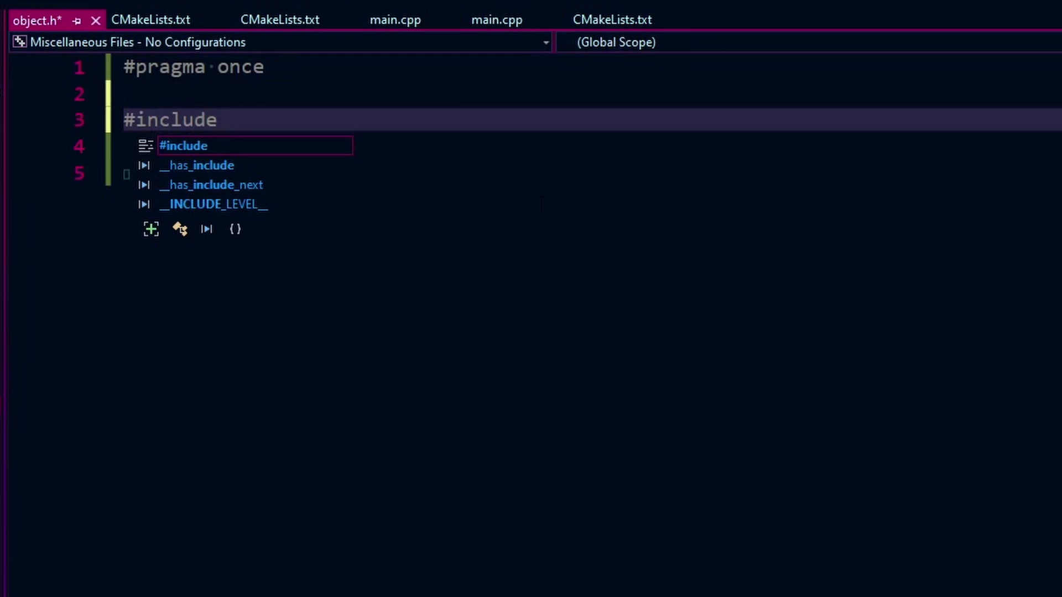
pyautogui.write('<iostream>')
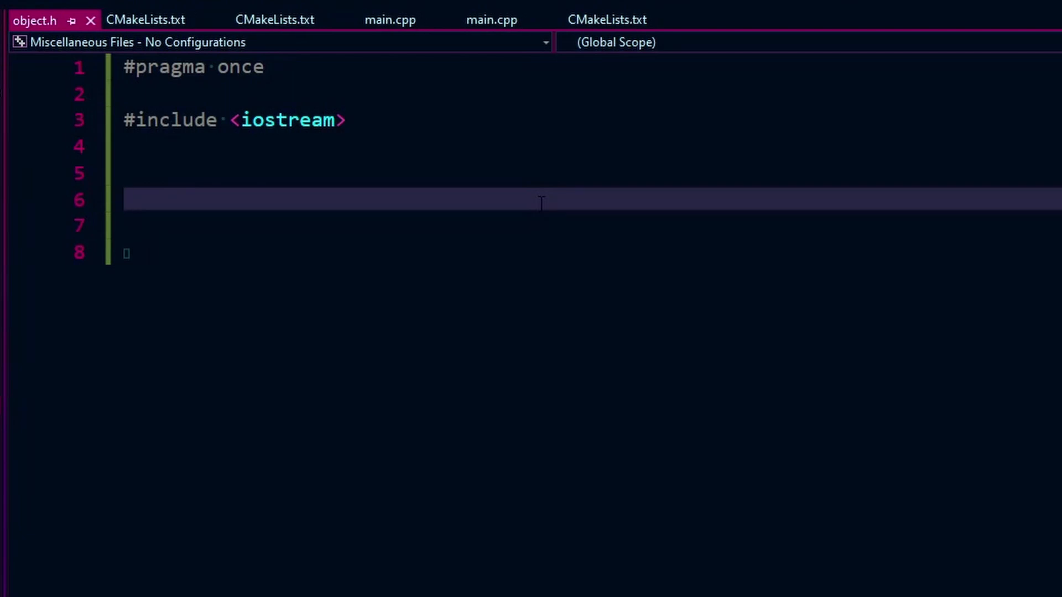
# Declare class Animal with a public virtual ~Animal() = default destructor and save object.h.
pyautogui.click(125, 199)
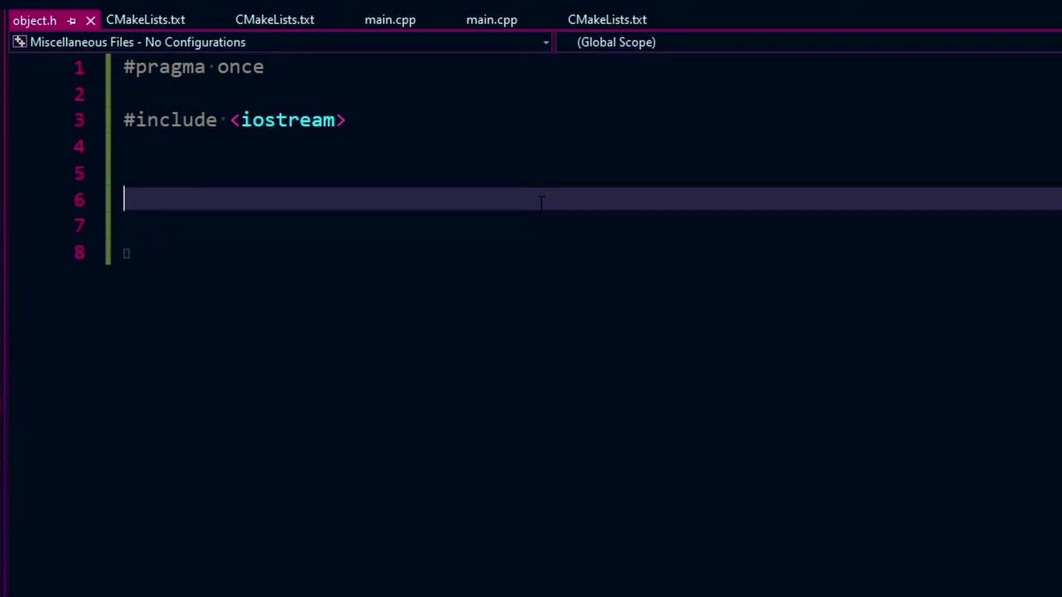
pyautogui.write('class Anim')
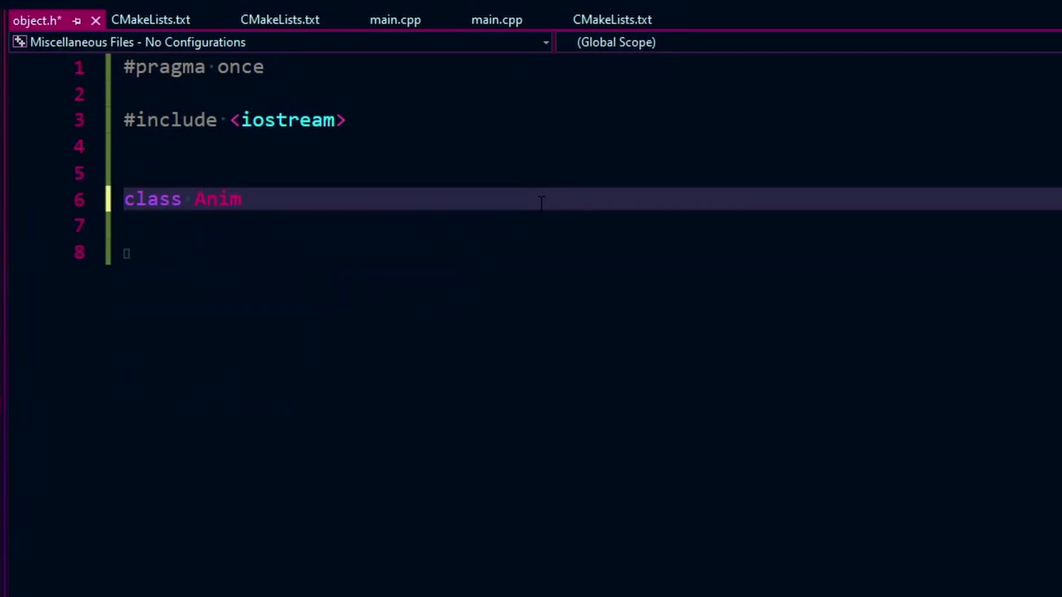
pyautogui.write('al {')
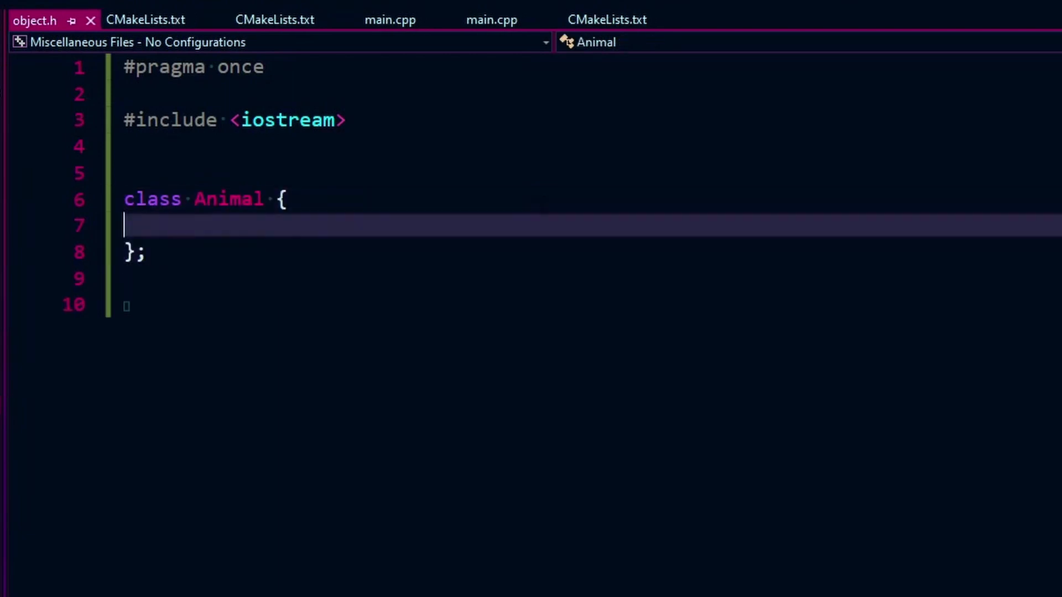
pyautogui.write('public:')
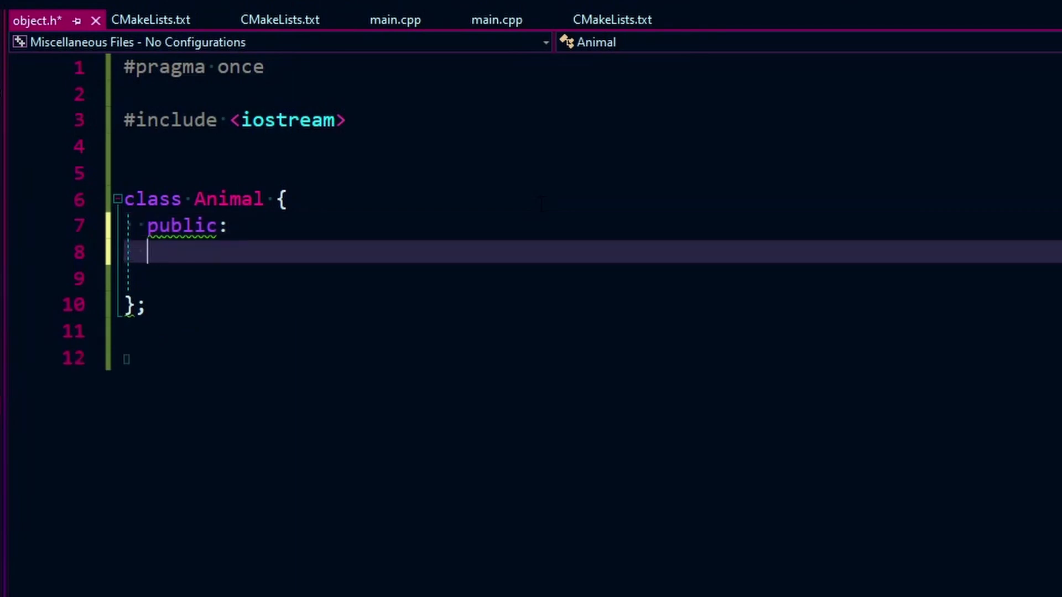
pyautogui.press('ctrl+s')
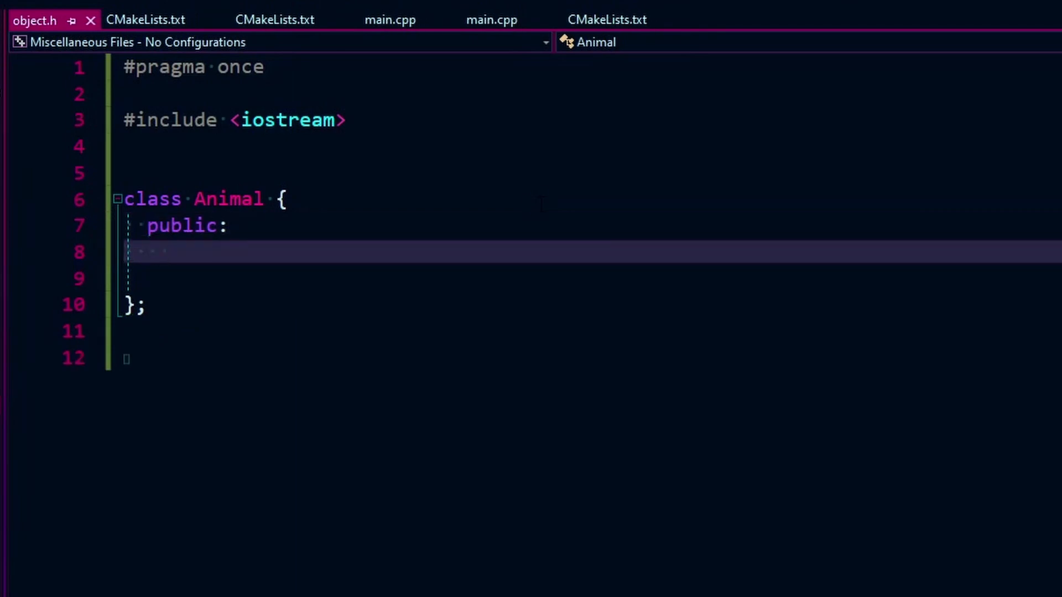
pyautogui.write('virtual')
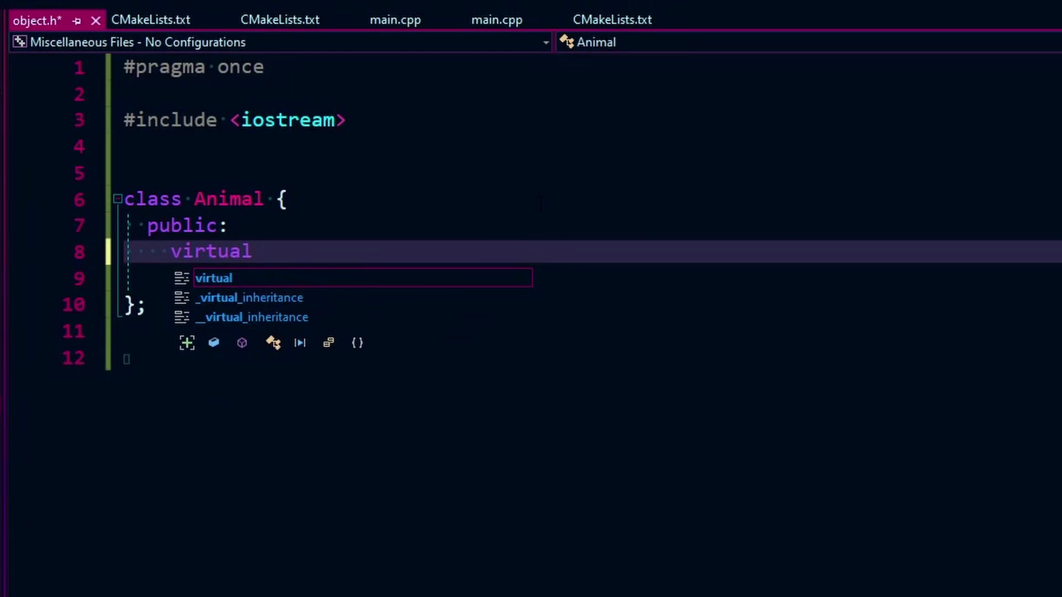
pyautogui.write('~Animal()')
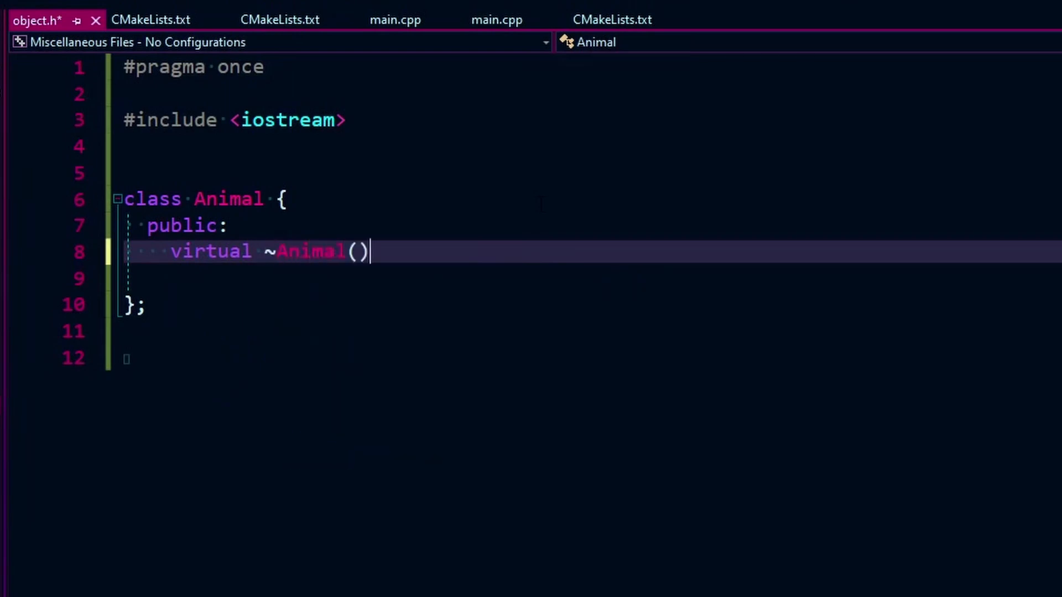
pyautogui.write('= default;')
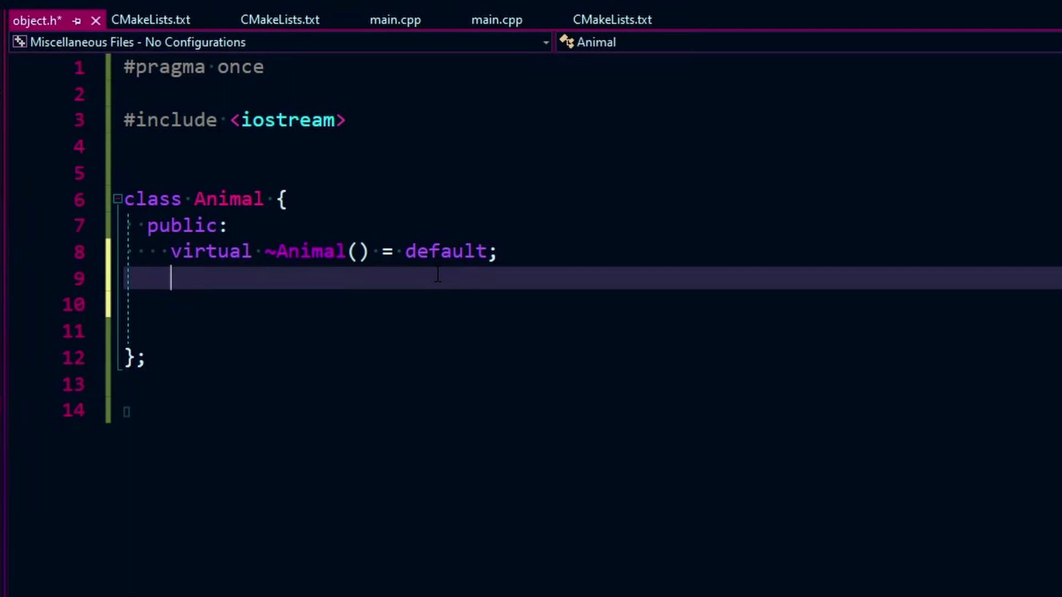
# Add pure virtual void MakeSound() const = 0 to the class, renamed IAnimal, and move below it.
pyautogui.write('virtual void GetAnimal')
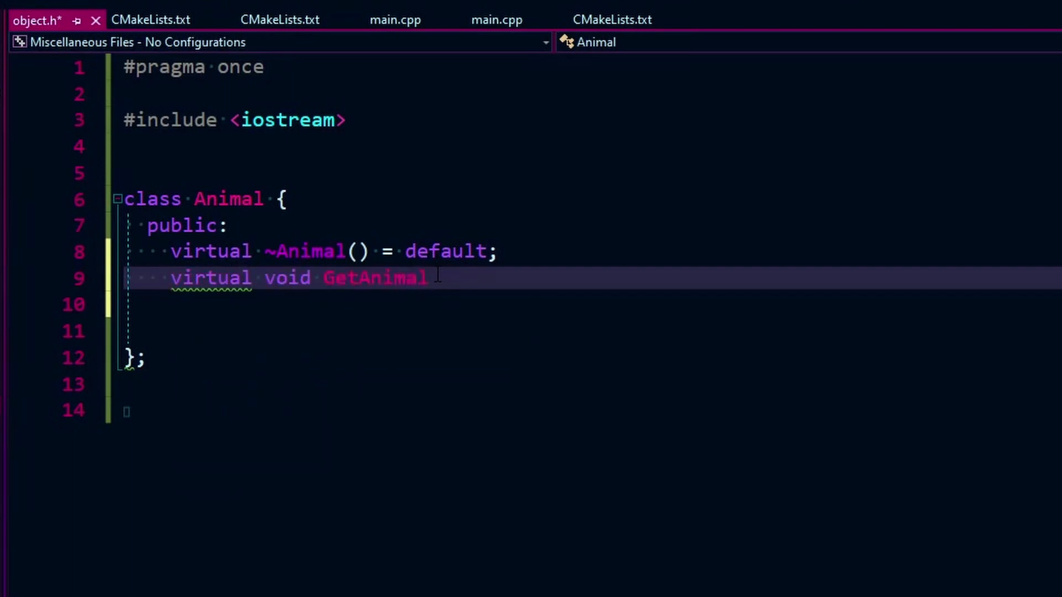
pyautogui.write('MakeSound()')
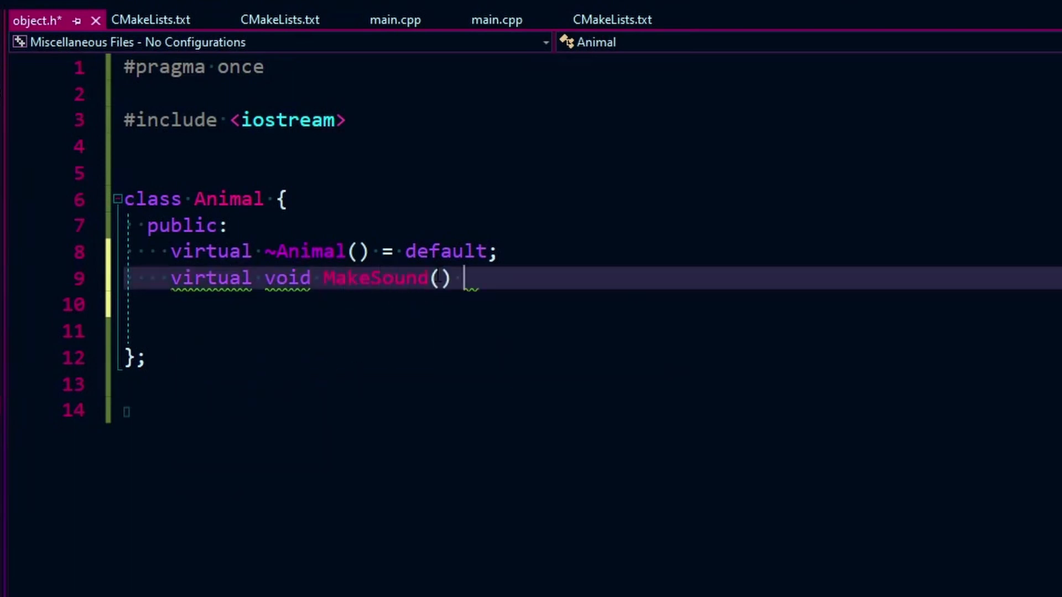
pyautogui.write('{')
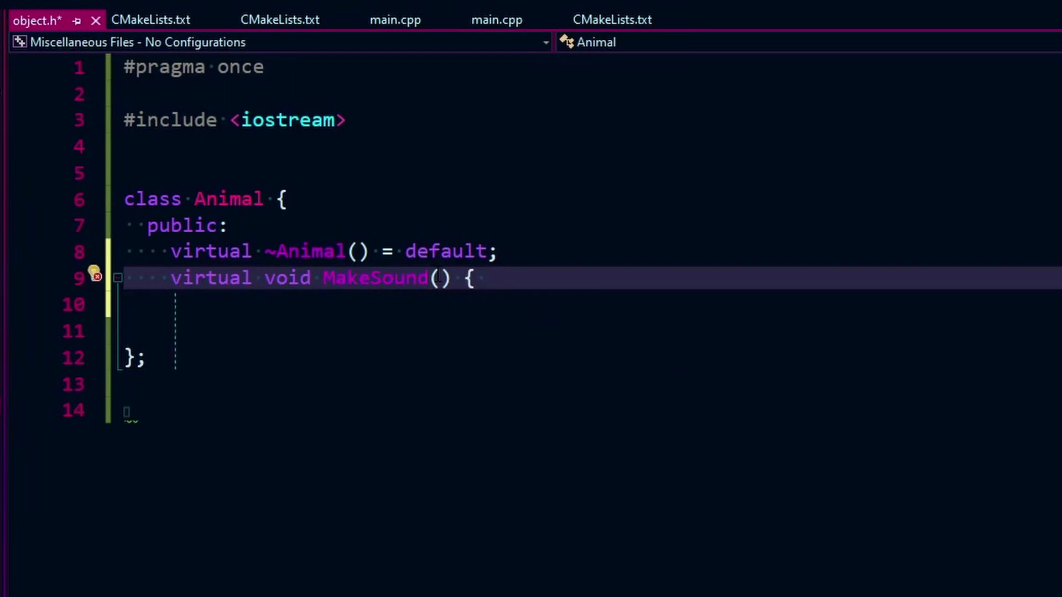
pyautogui.write('=')
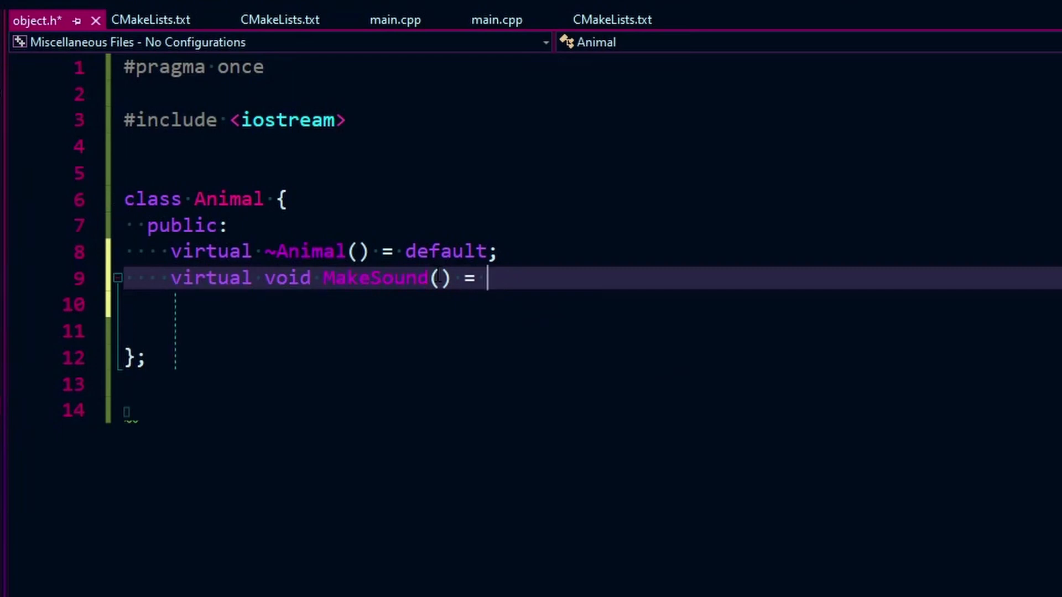
pyautogui.write('0;')
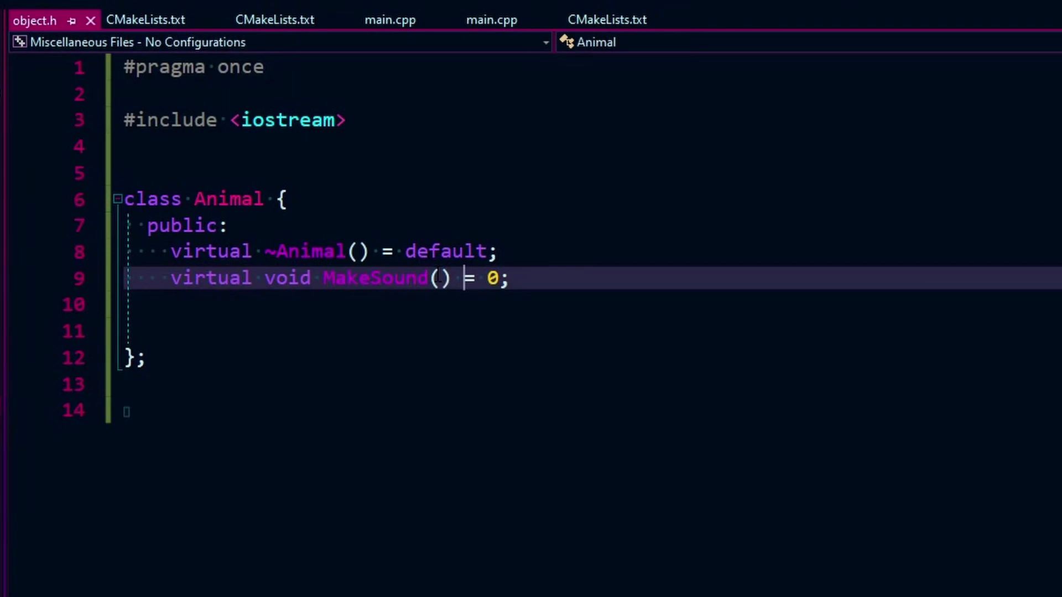
pyautogui.write('const')
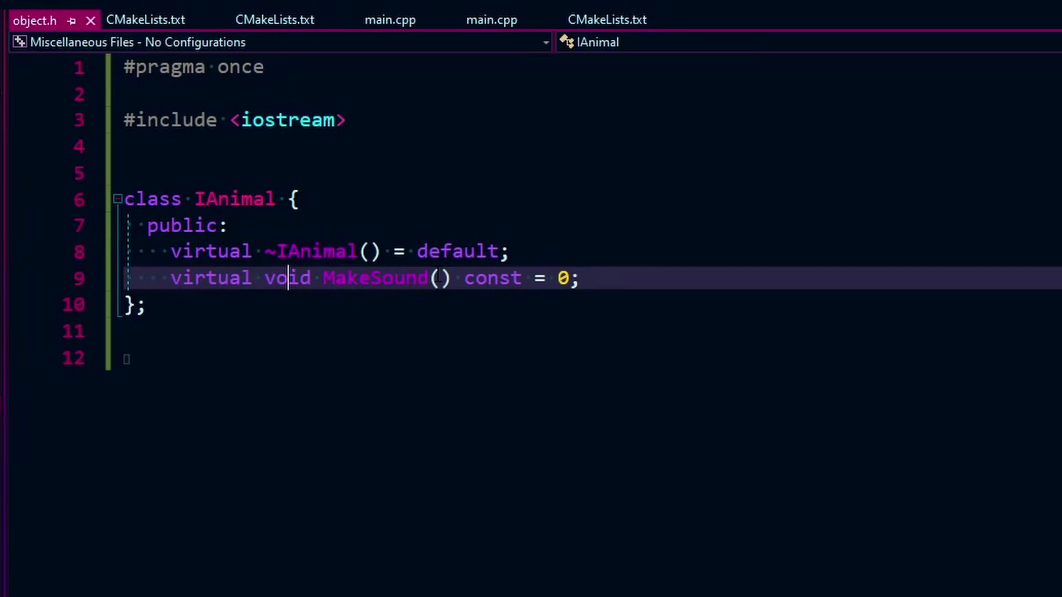
pyautogui.click(234, 199)
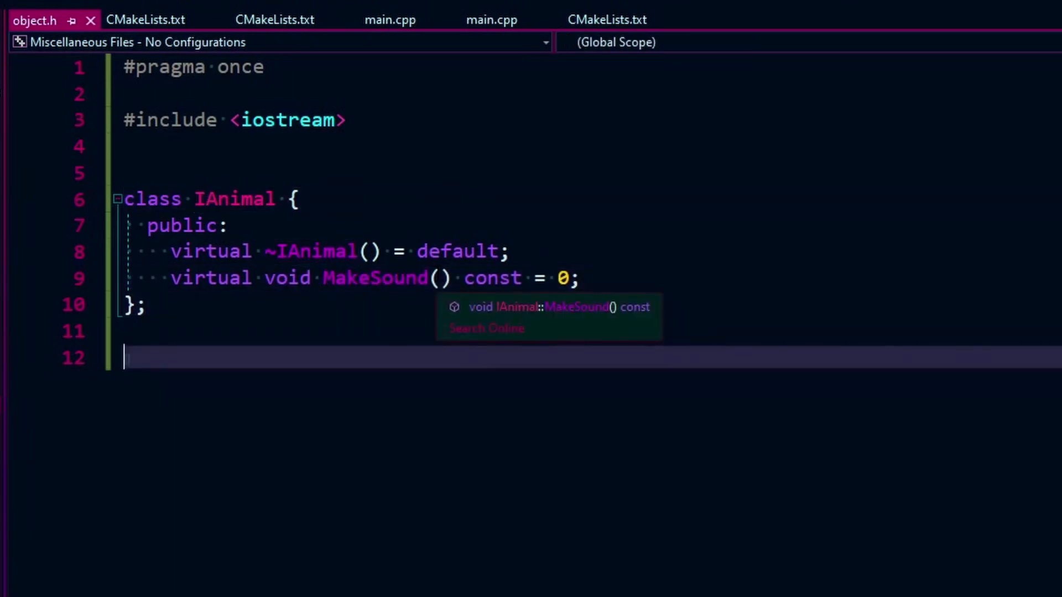
# Define class Dog : public IAnimal with a public MakeSound() const override having an empty body, and save.
pyautogui.write('class D')
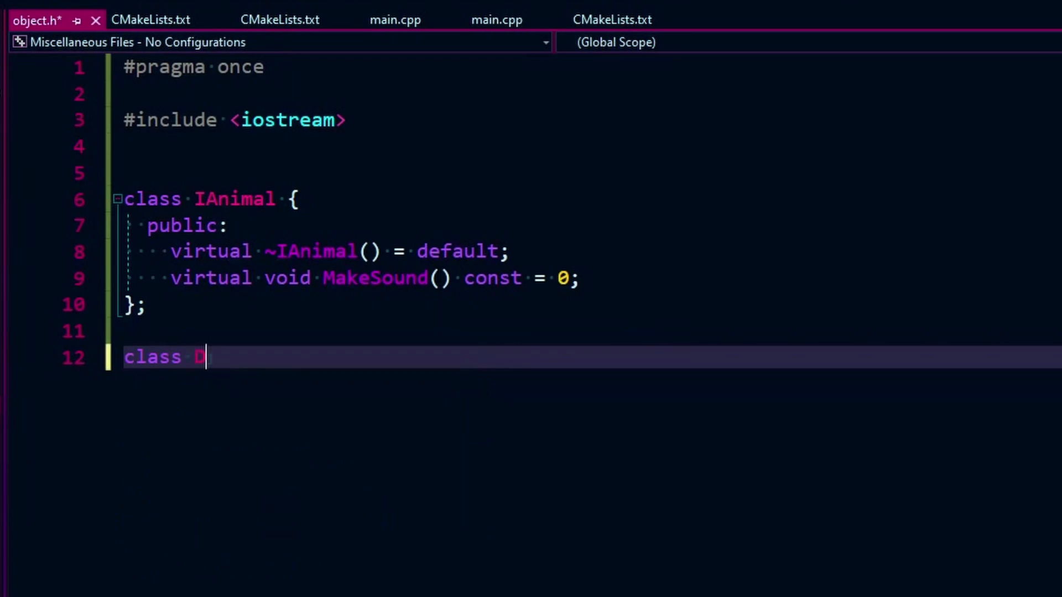
pyautogui.write('og : public IAnimal {')
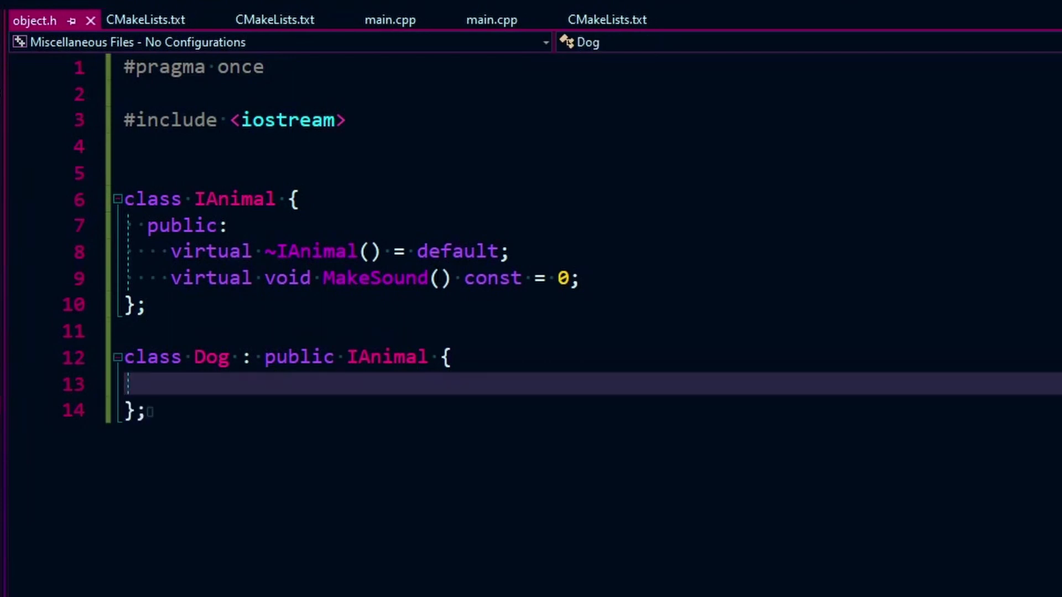
pyautogui.write('publii')
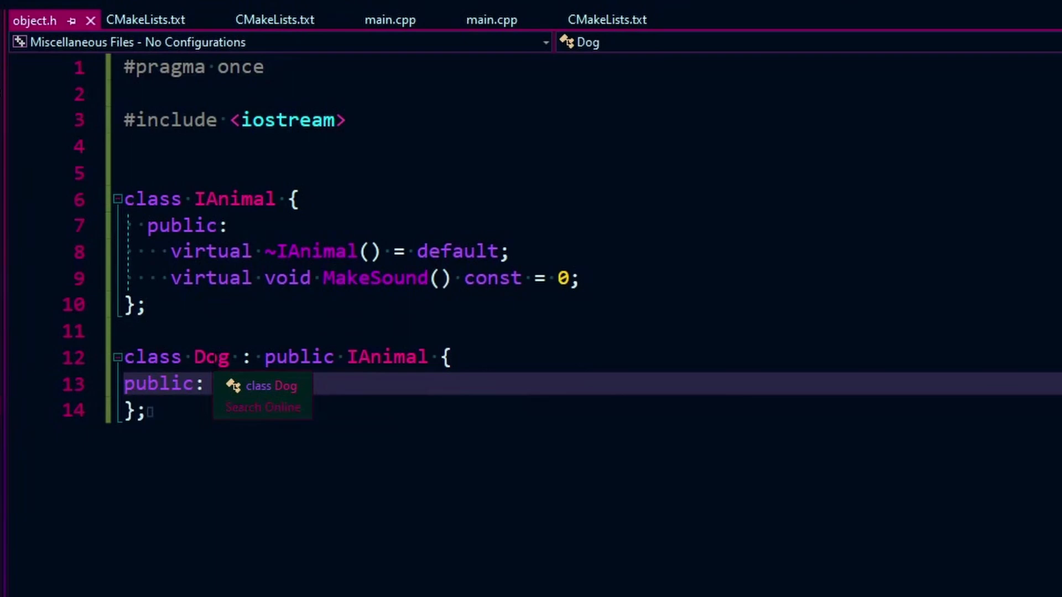
pyautogui.rightClick(210, 356)
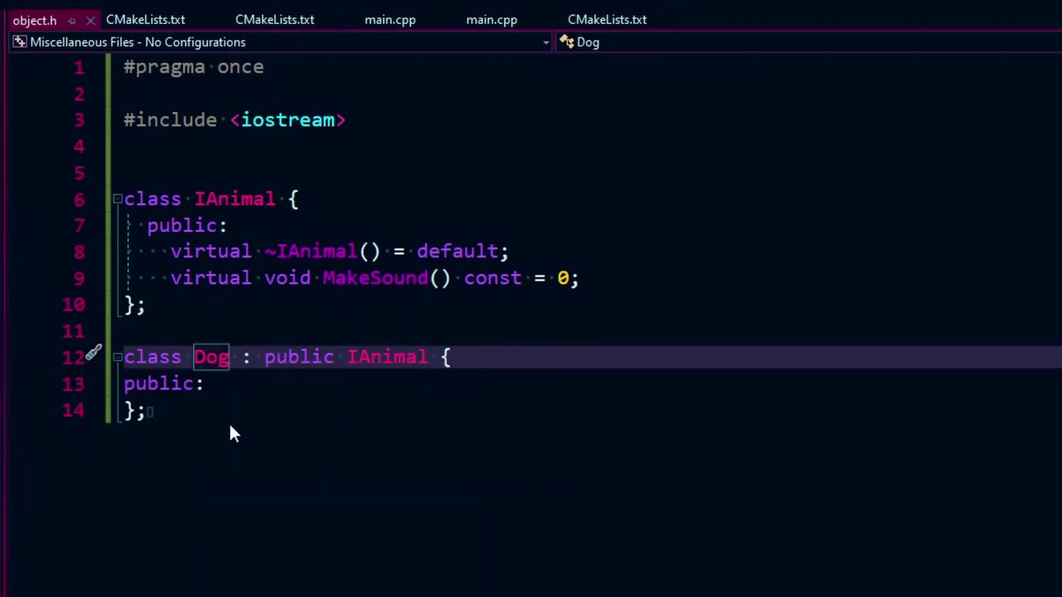
pyautogui.click(206, 384)
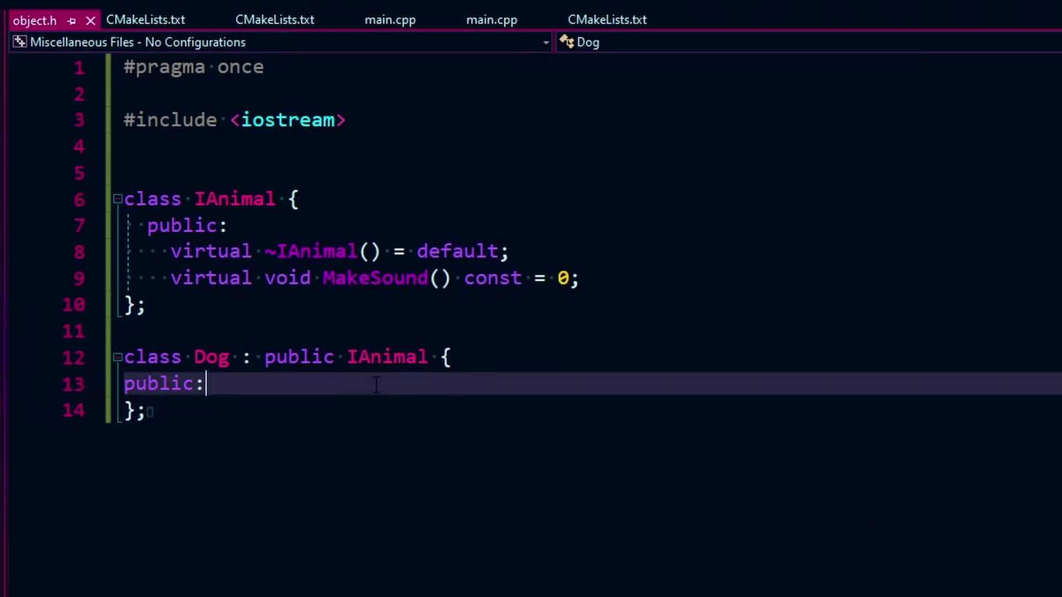
pyautogui.moveTo(376, 384)
pyautogui.write('virtual void MakeSound() const = 0;')
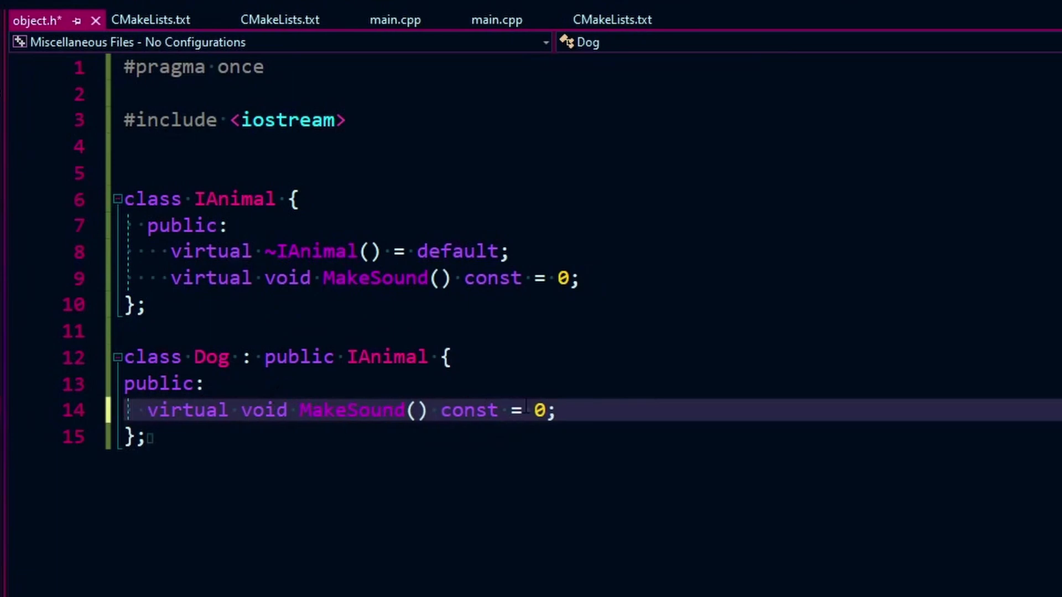
pyautogui.write('{}')
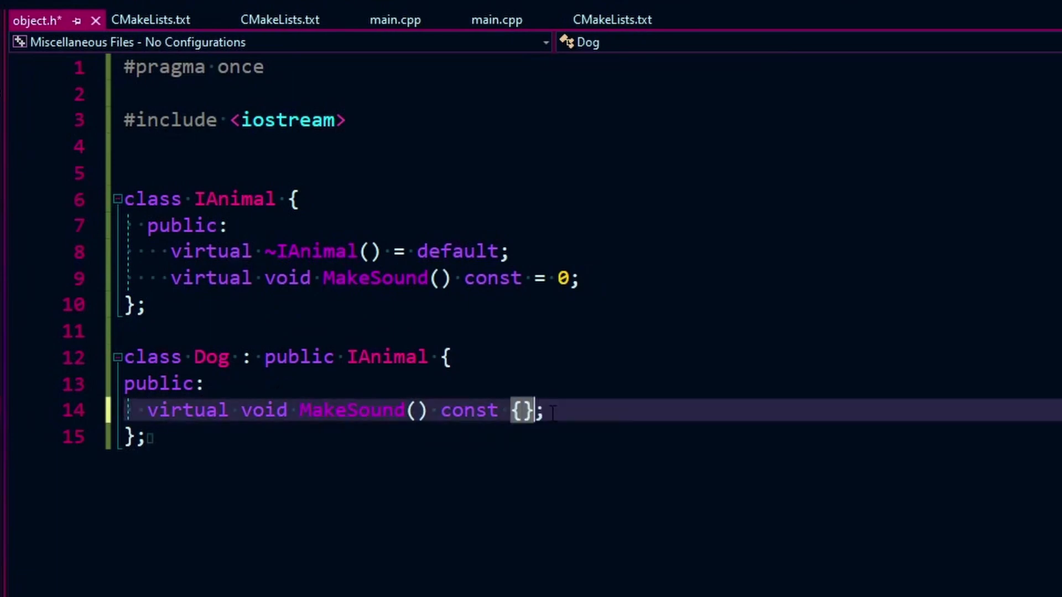
pyautogui.press('ctrl+s')
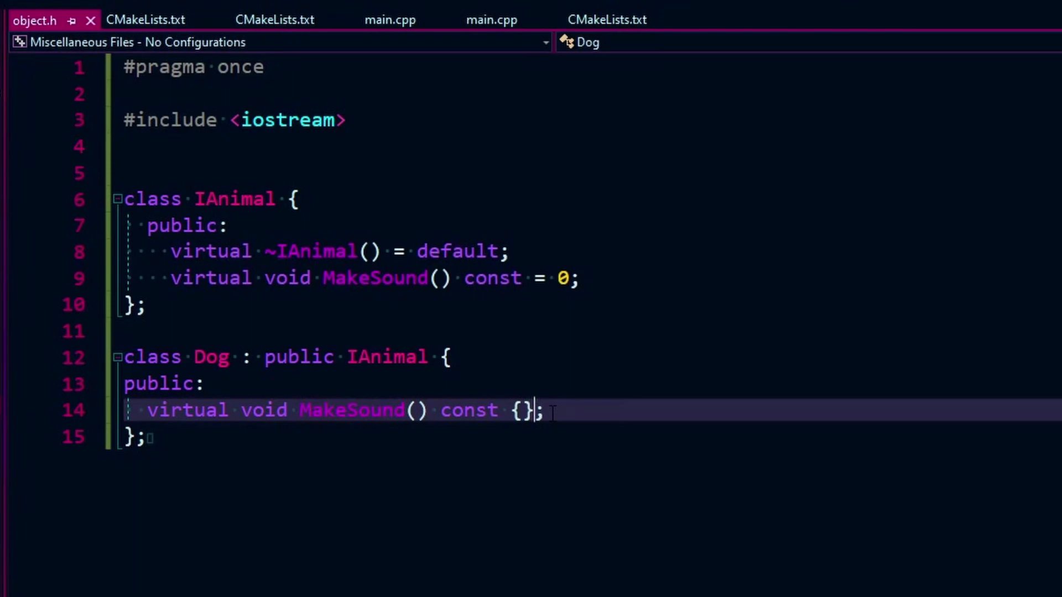
pyautogui.write('override')
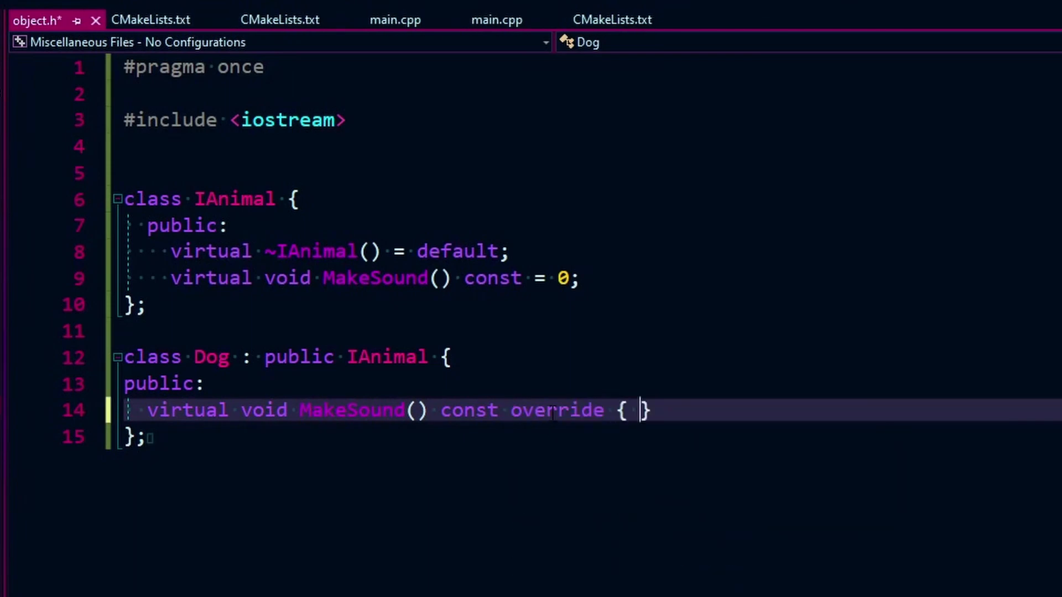
# Make Dog's MakeSound print "Wolf Bark Growl\n" to std::cout.
pyautogui.write('std')
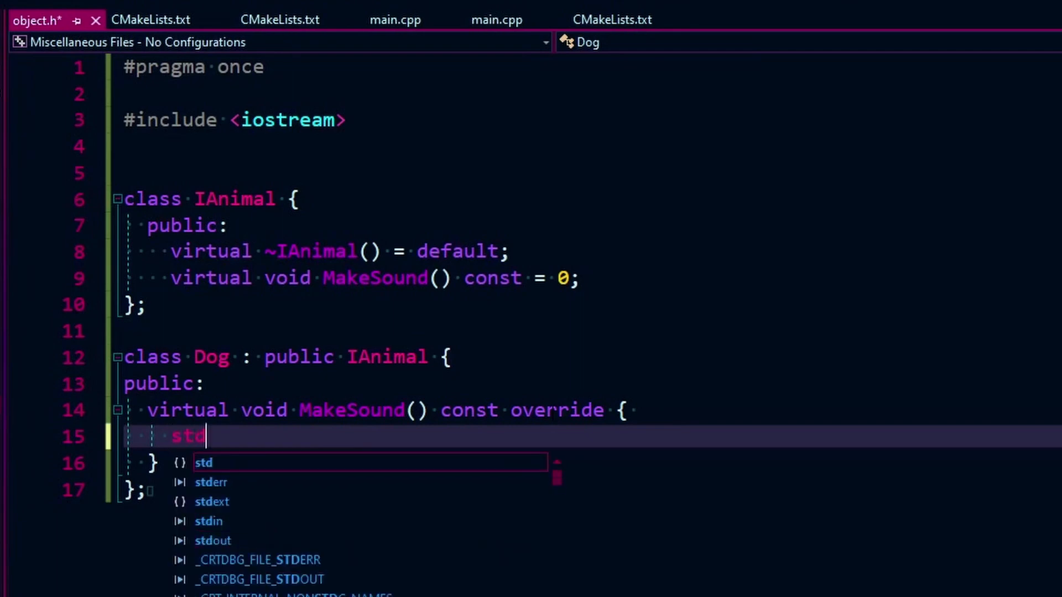
pyautogui.write('::cout')
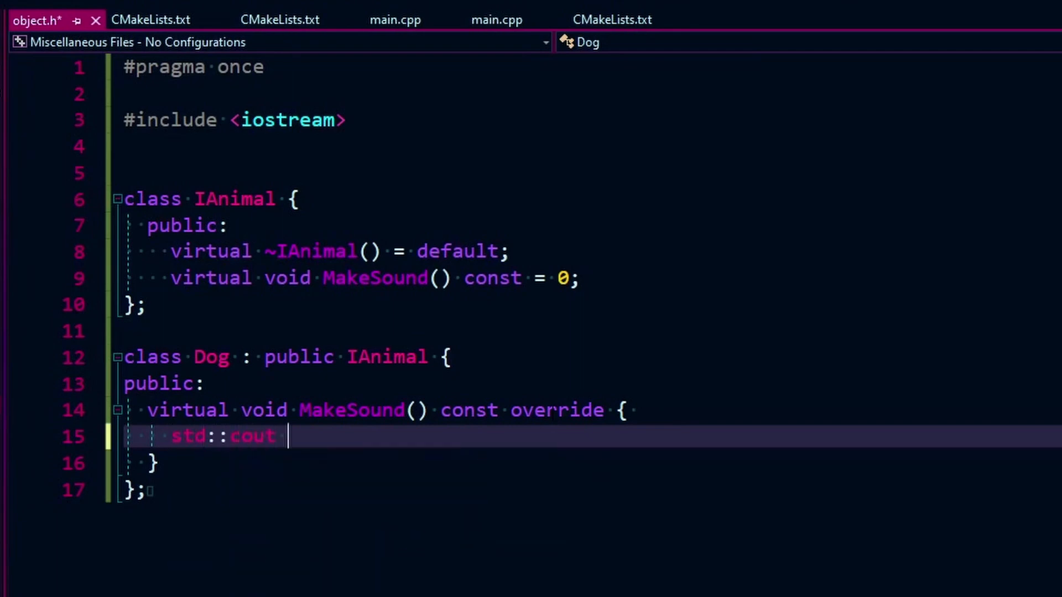
pyautogui.write('<< "')
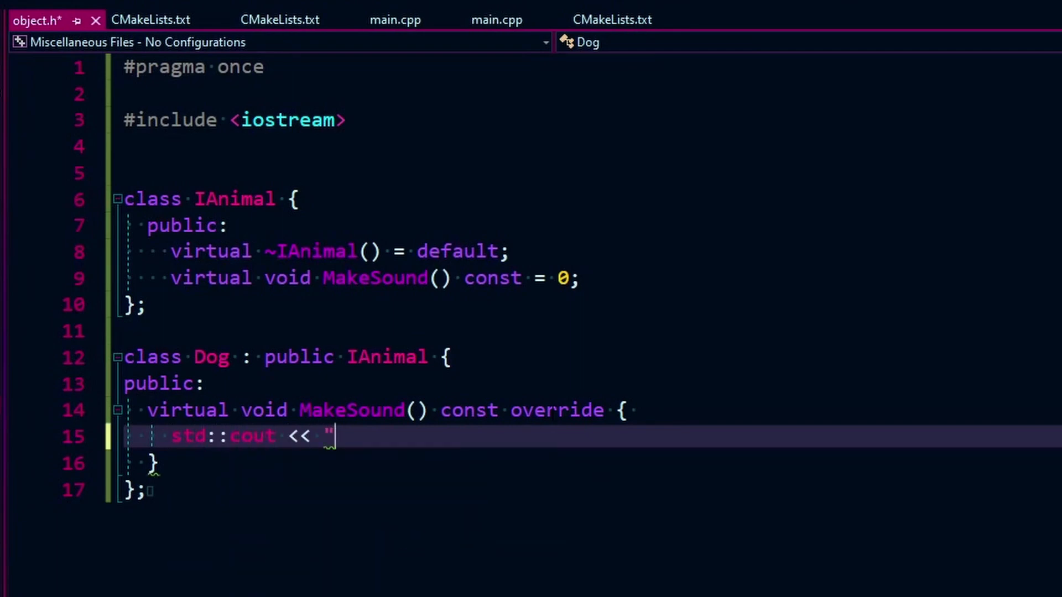
pyautogui.write('Wolf Bark')
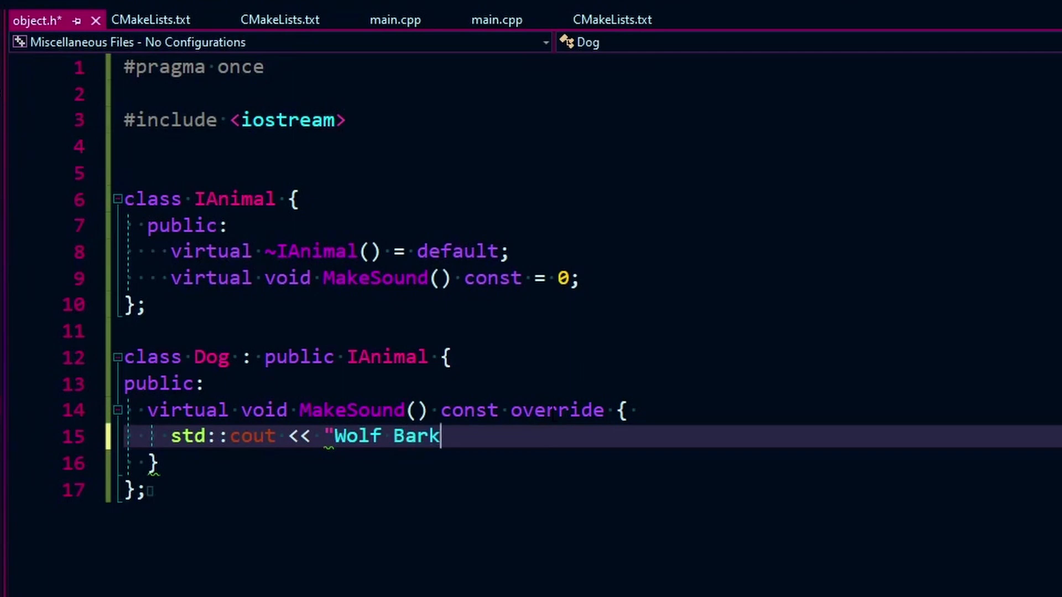
pyautogui.write('Growl"')
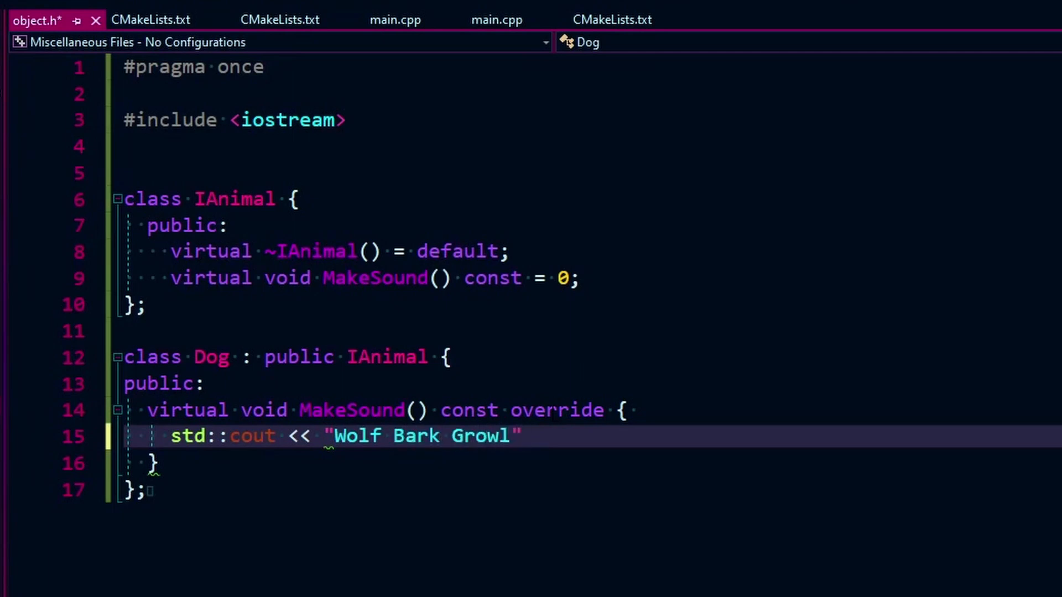
pyautogui.write('\\n";')
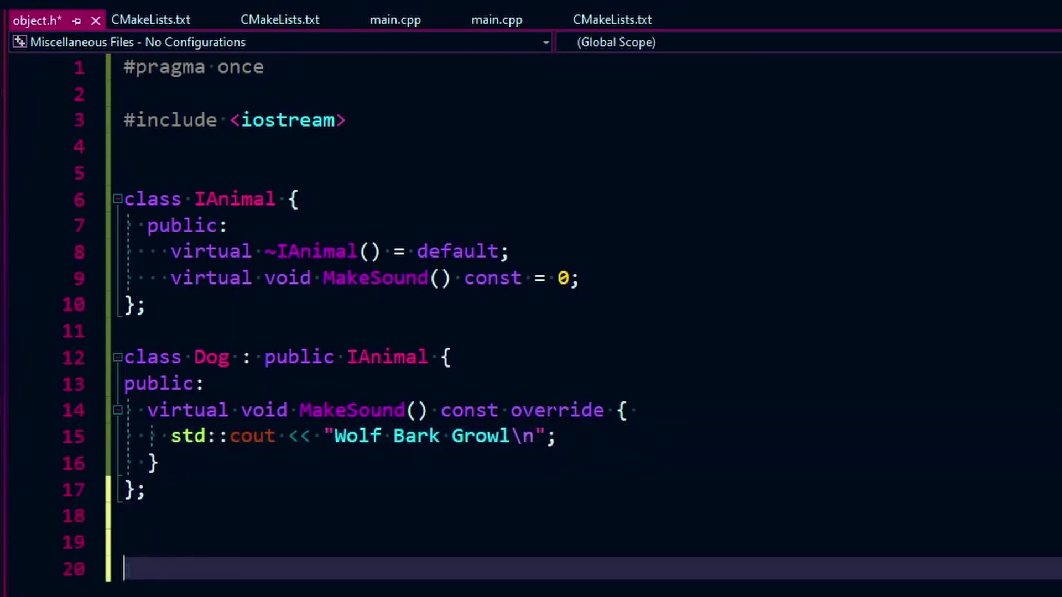
# Write int main() in main.cpp declaring Dog dog1 and calling dog1.MakeSound().
pyautogui.click(391, 20)
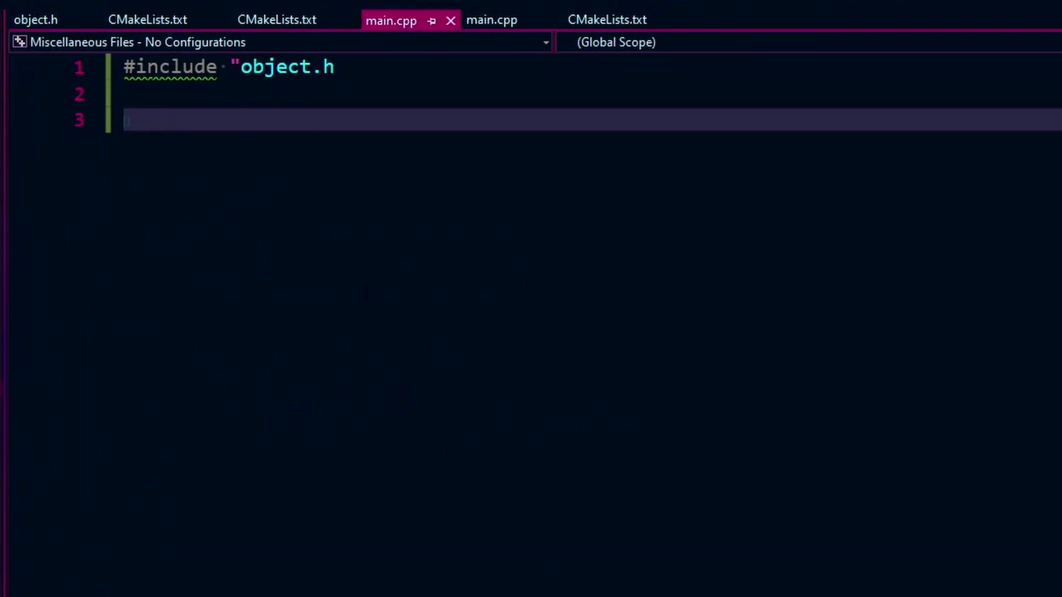
pyautogui.write('int main() {')
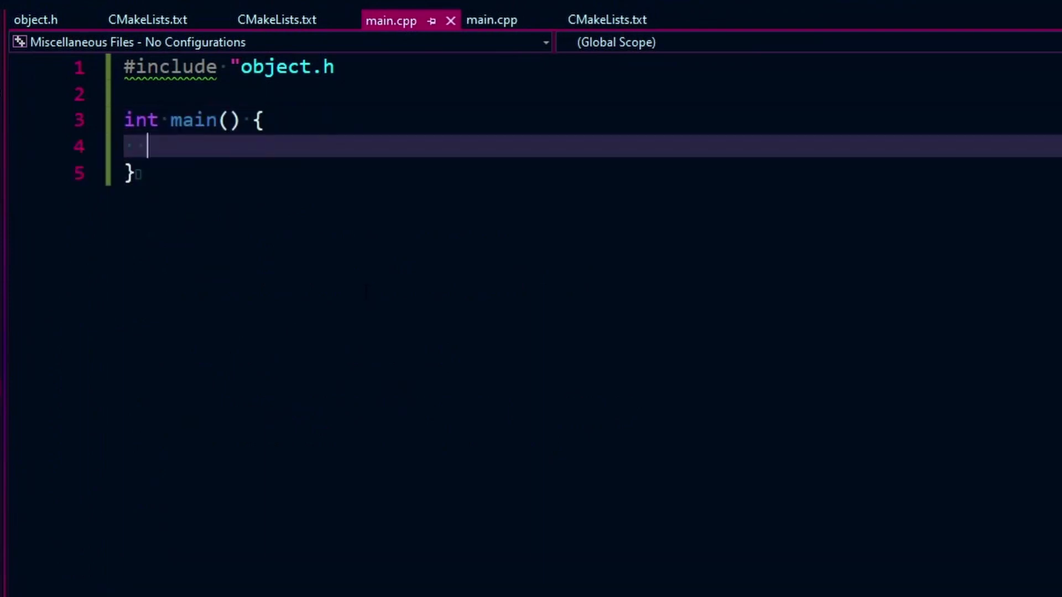
pyautogui.write('"')
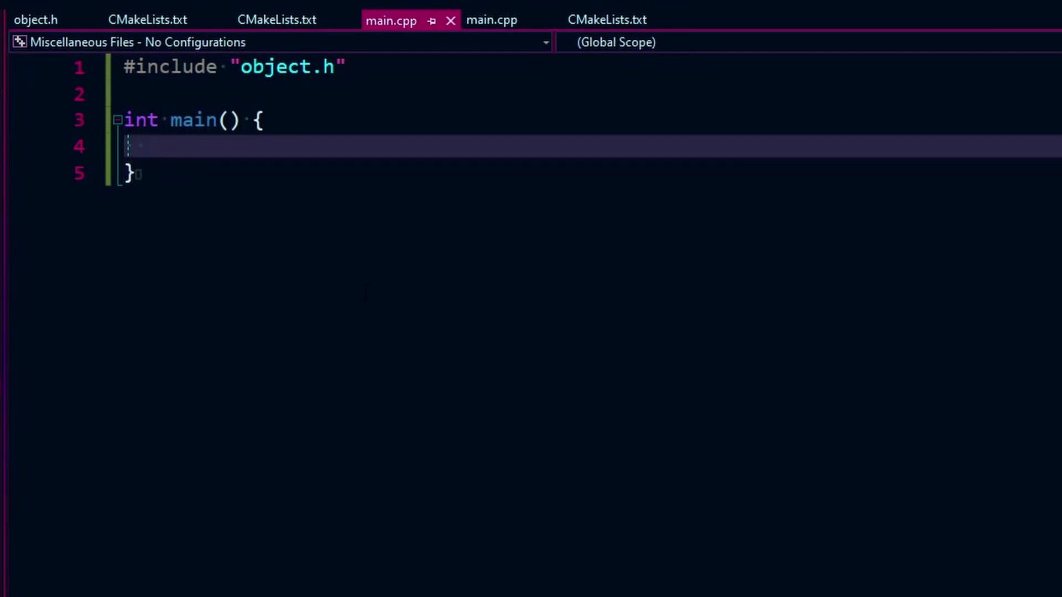
pyautogui.write('Dog dog')
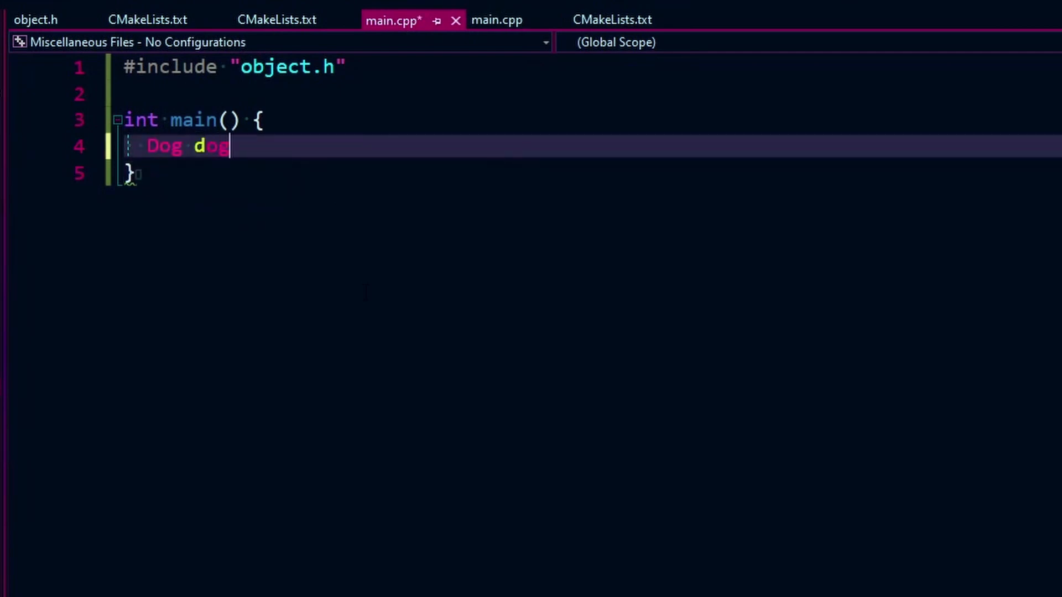
pyautogui.write('1;')
pyautogui.write('dog1.MakeSound')
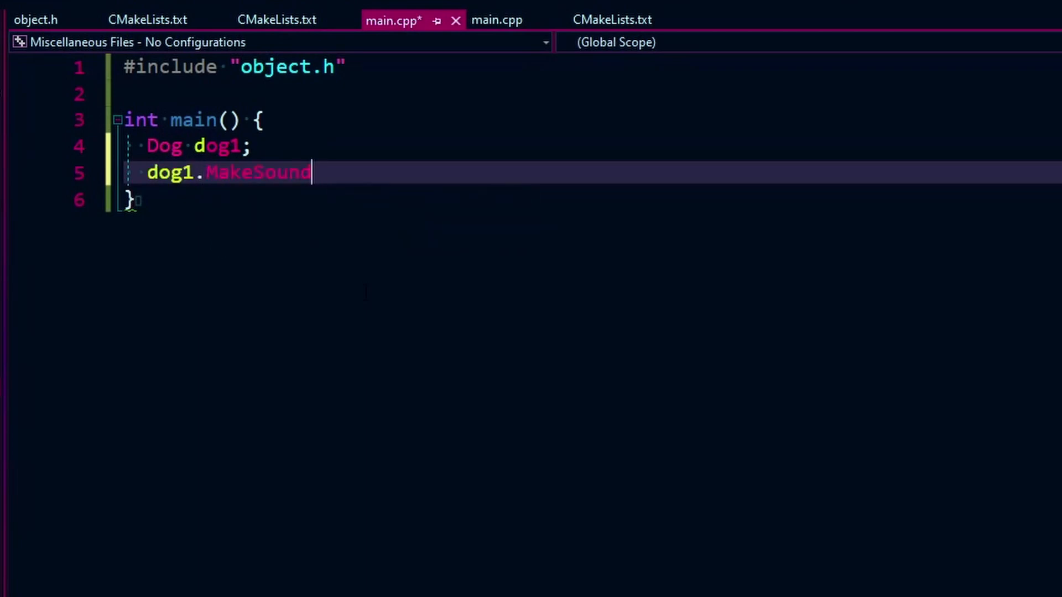
pyautogui.write('();')
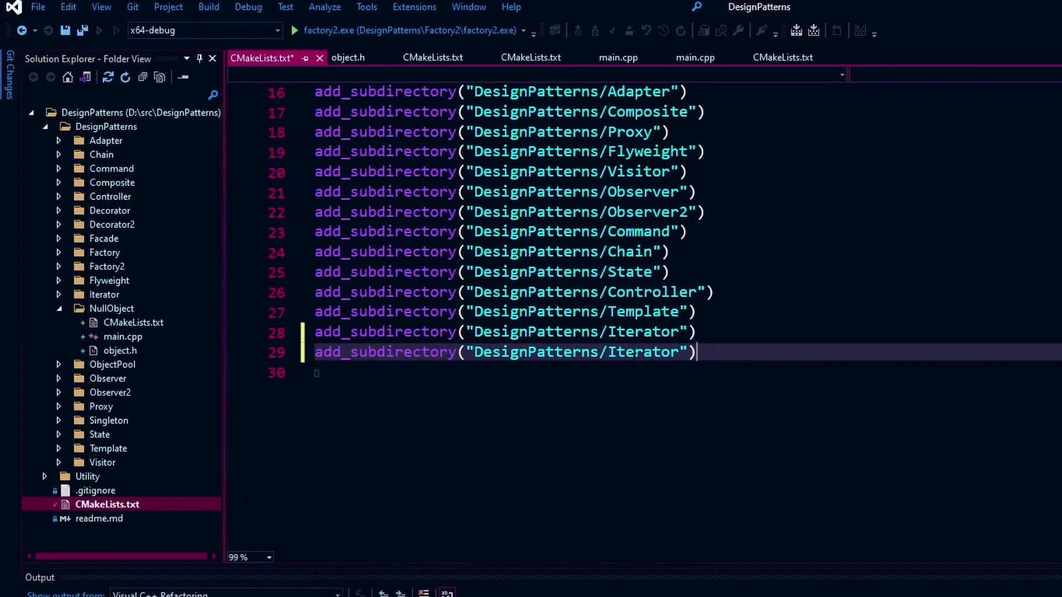
# Point the duplicated CMakeLists line at DesignPatterns/NullObject, select nullobject.exe as startup item and run it.
pyautogui.write('N')
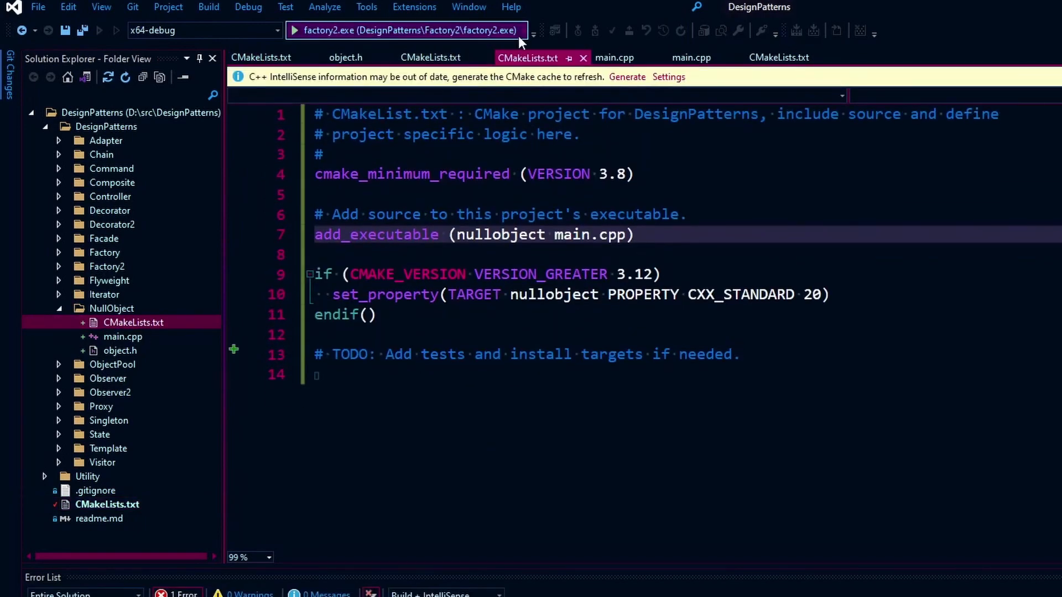
pyautogui.click(523, 30)
pyautogui.write('add_subdirectory("DesignPatterns/NullObje")')
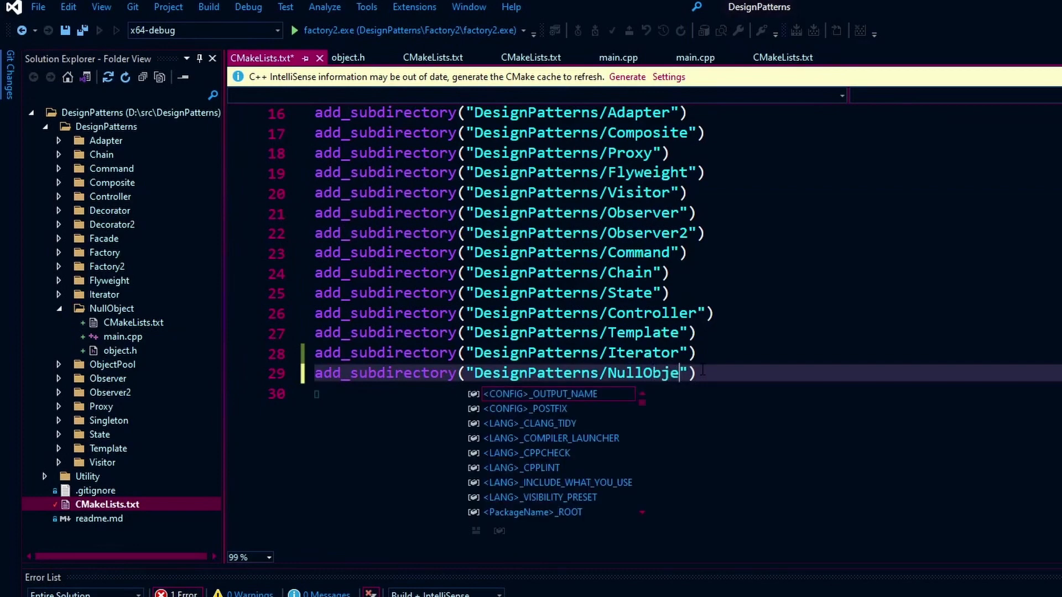
pyautogui.click(525, 30)
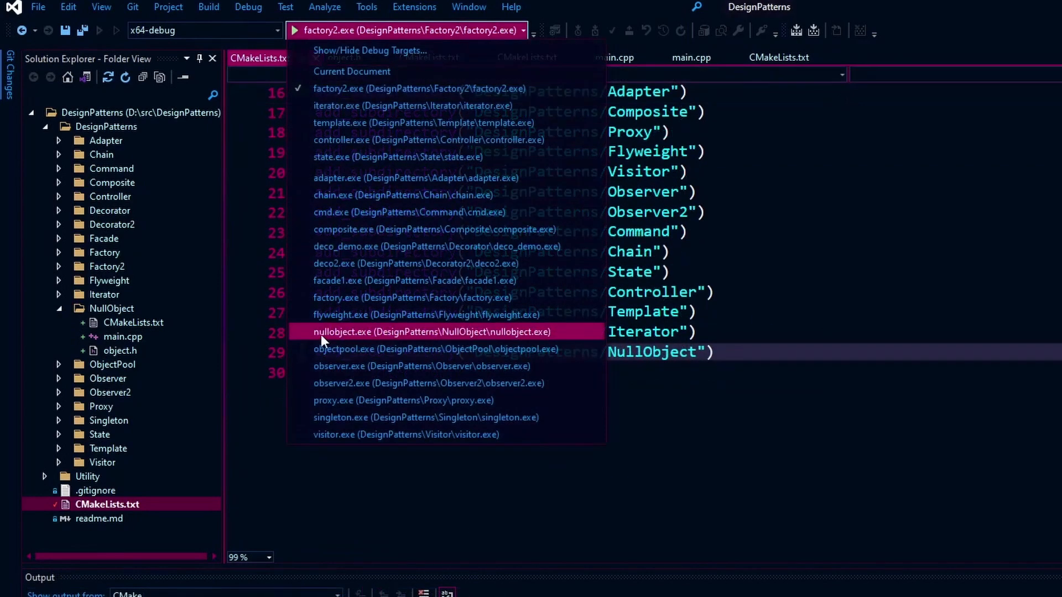
pyautogui.click(432, 331)
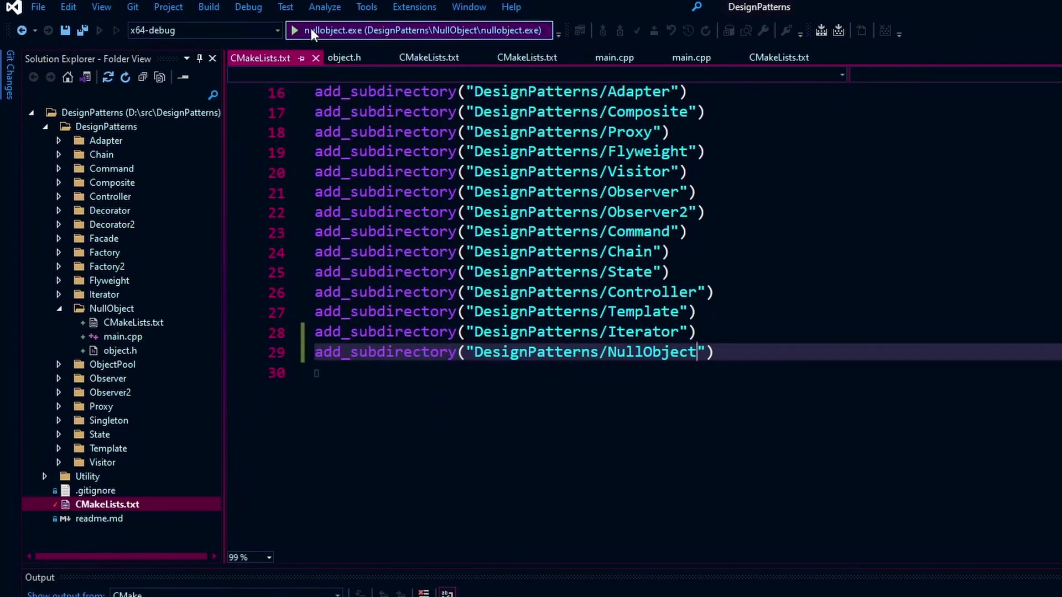
pyautogui.click(293, 30)
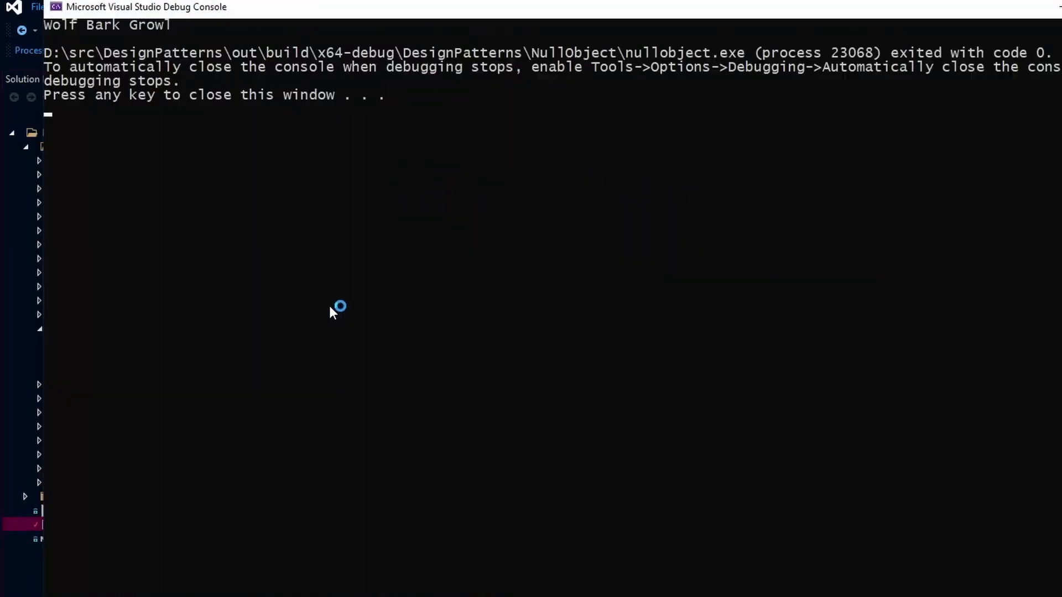
pyautogui.moveTo(929, 27)
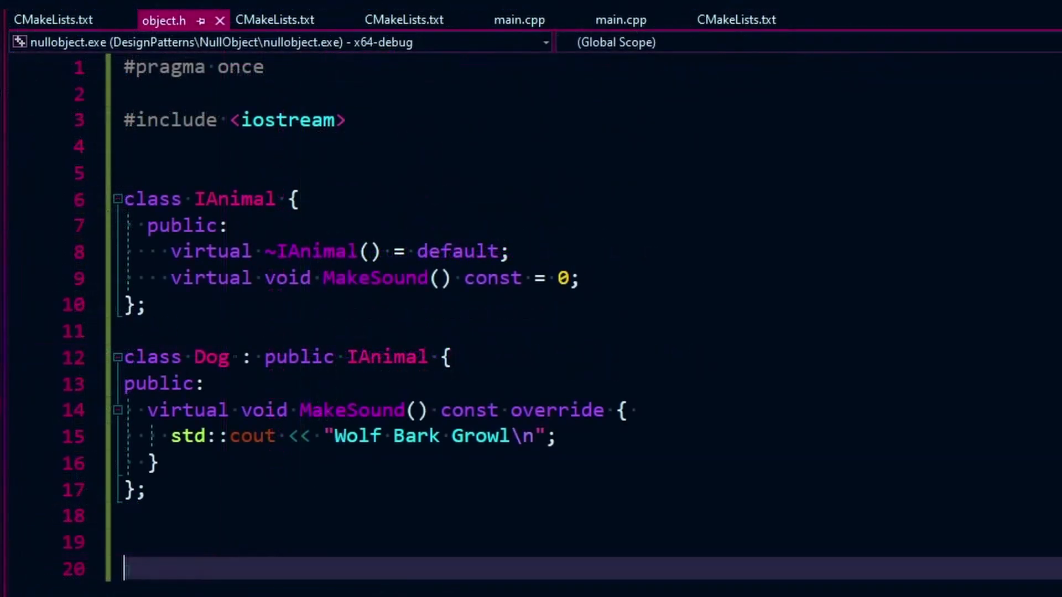
# Write void Client(const IAnimal& animal) calling animal.MakeSound() in main.cpp.
pyautogui.click(519, 20)
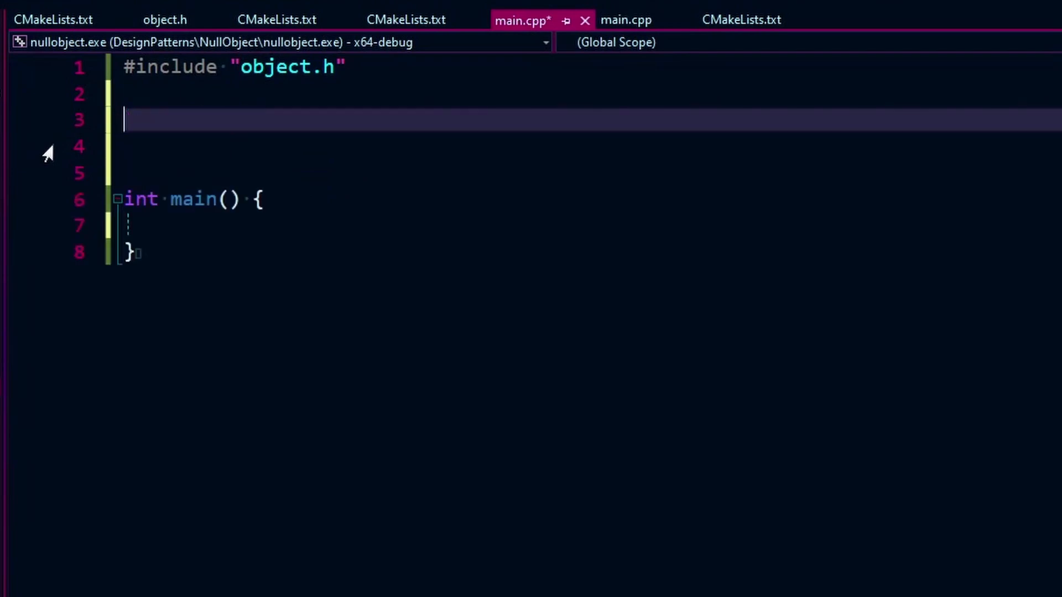
pyautogui.write('void Client')
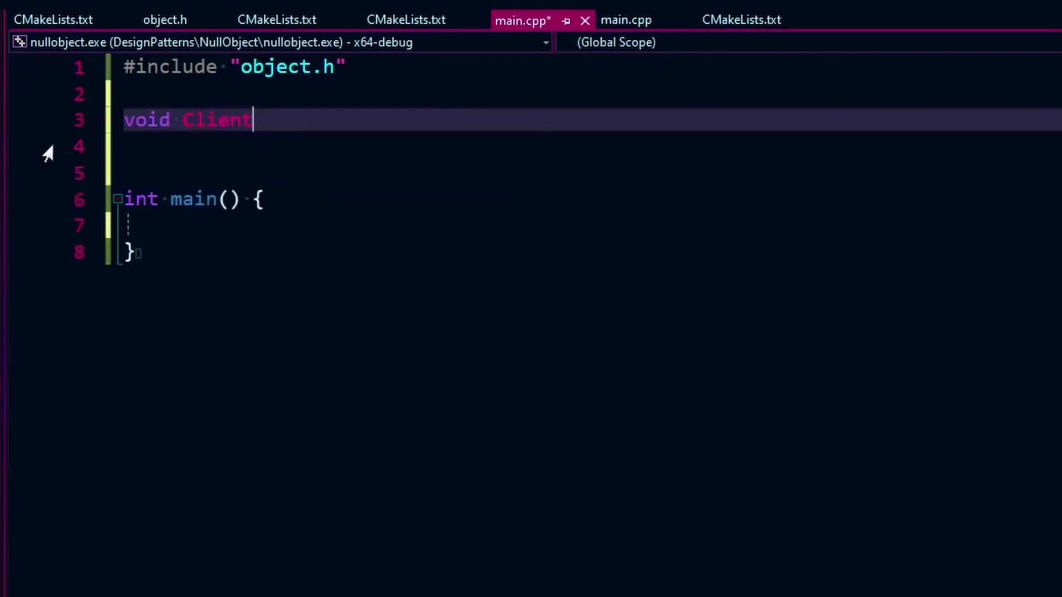
pyautogui.write('(')
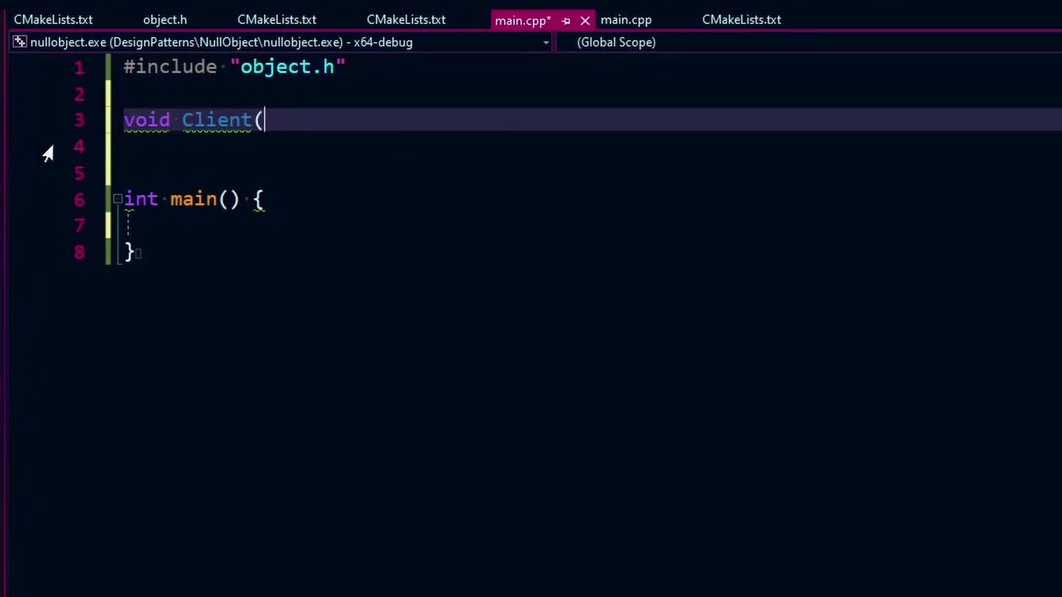
pyautogui.write('const *AN')
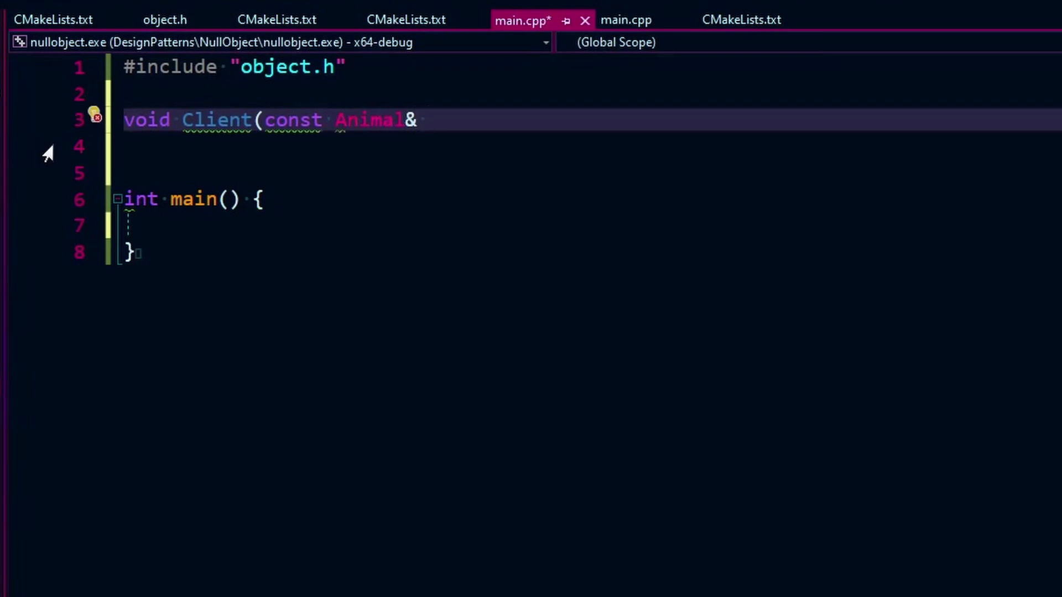
pyautogui.click(332, 120)
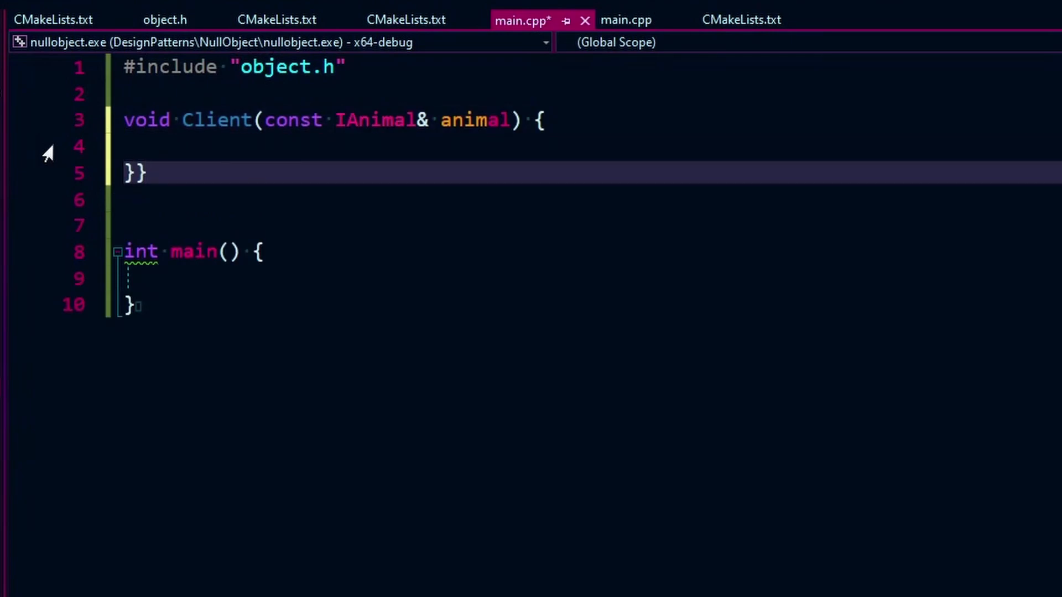
pyautogui.write('animal.MakeSound();')
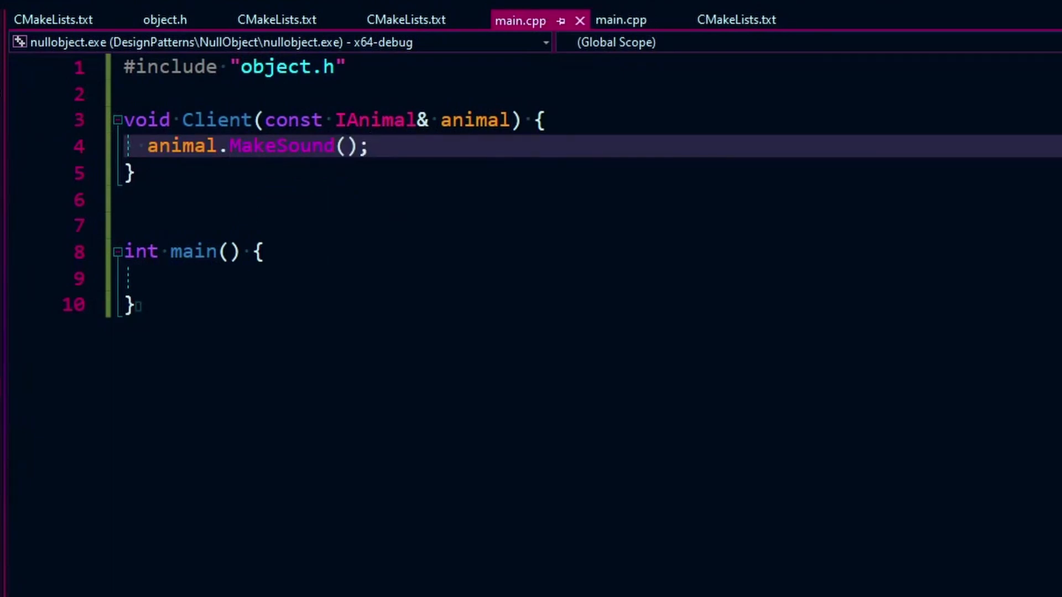
pyautogui.doubleClick(375, 120)
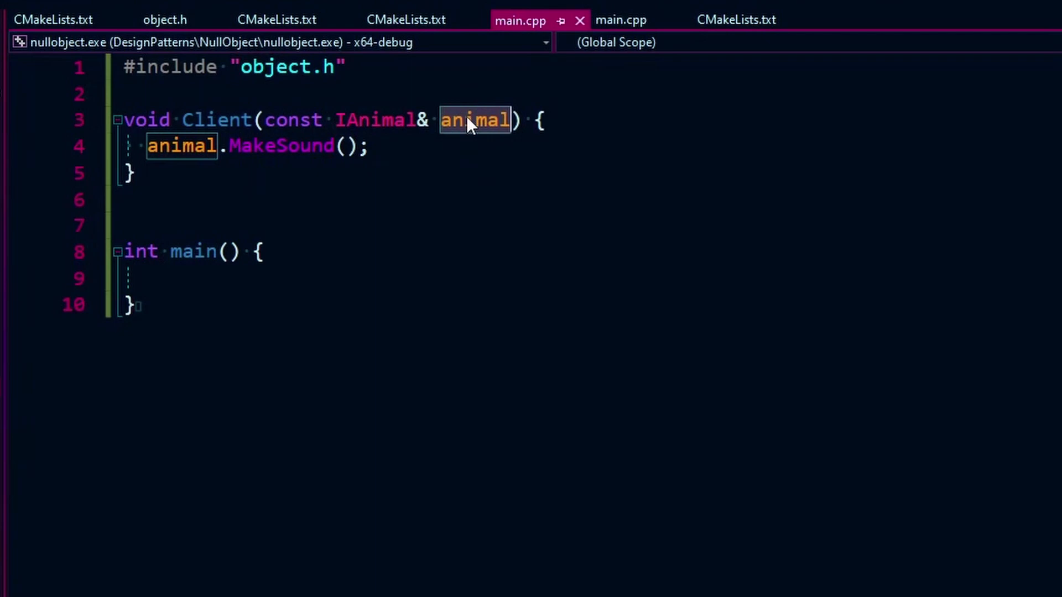
pyautogui.click(369, 146)
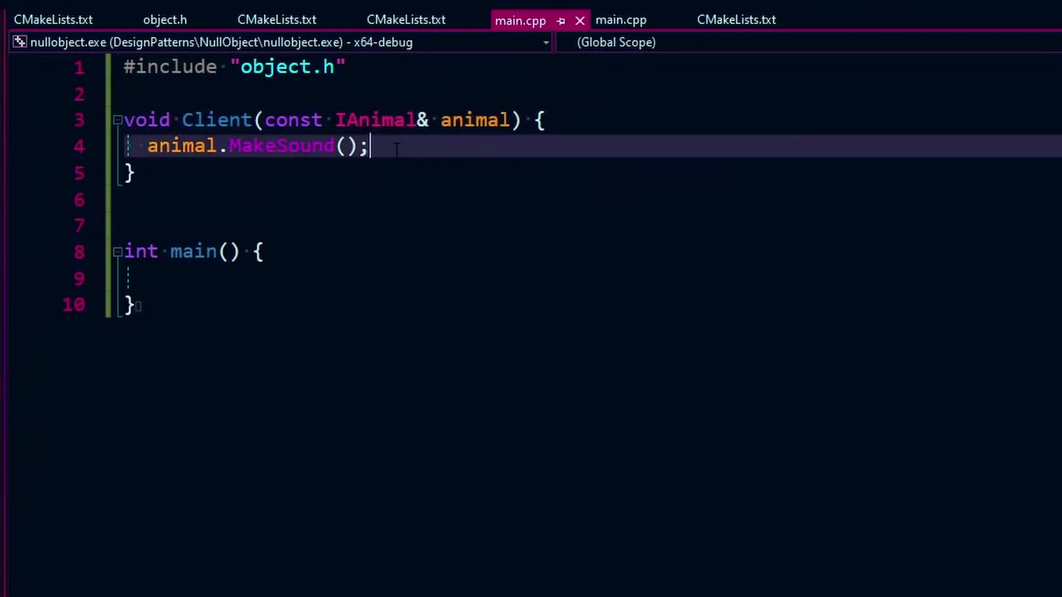
pyautogui.moveTo(620, 19)
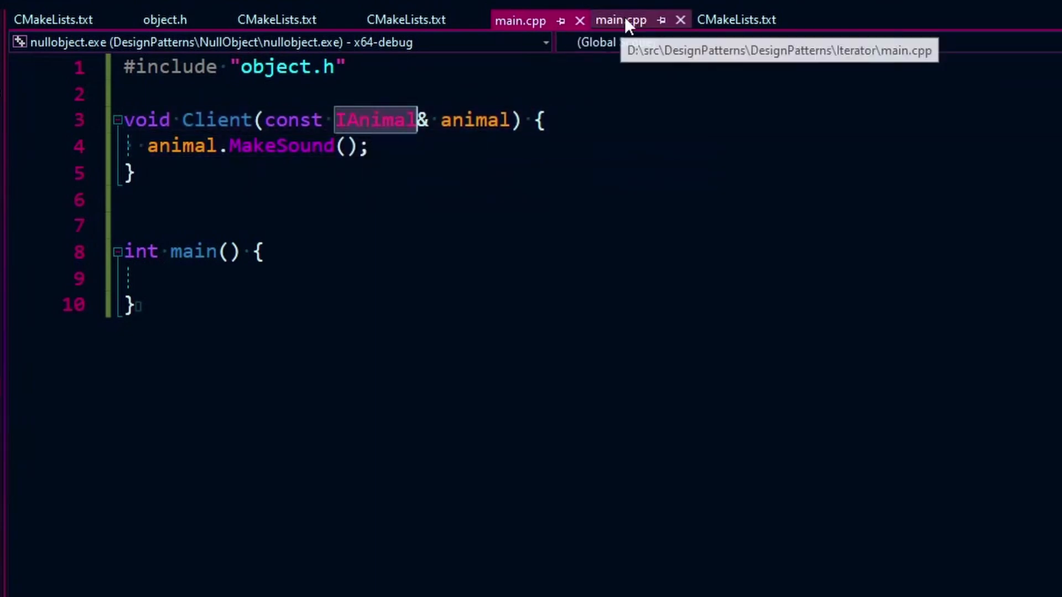
# Close the Iterator project's main.cpp and add blank lines below the Client function.
pyautogui.click(163, 19)
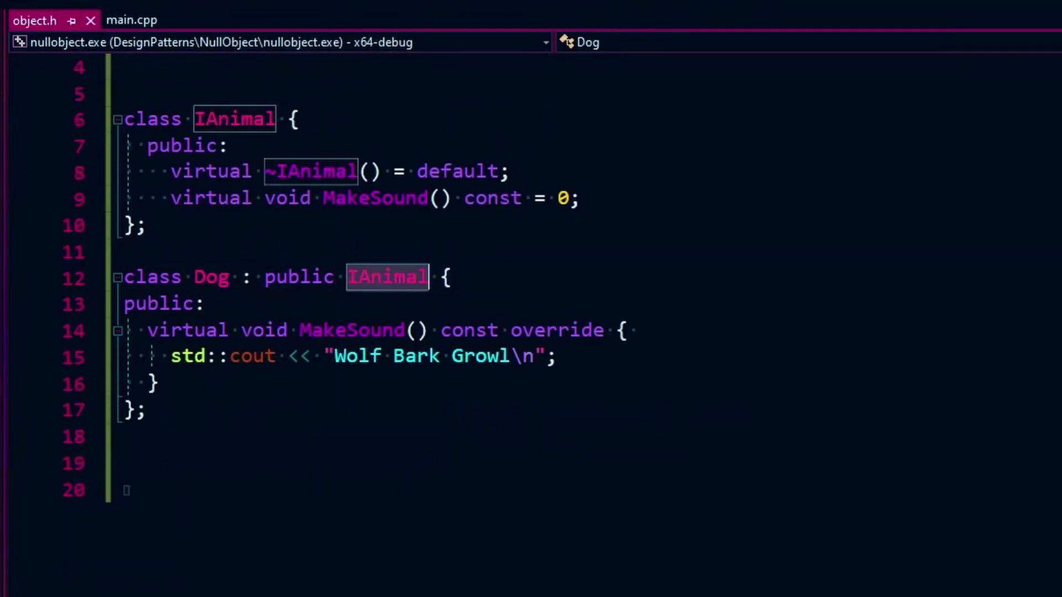
pyautogui.click(133, 20)
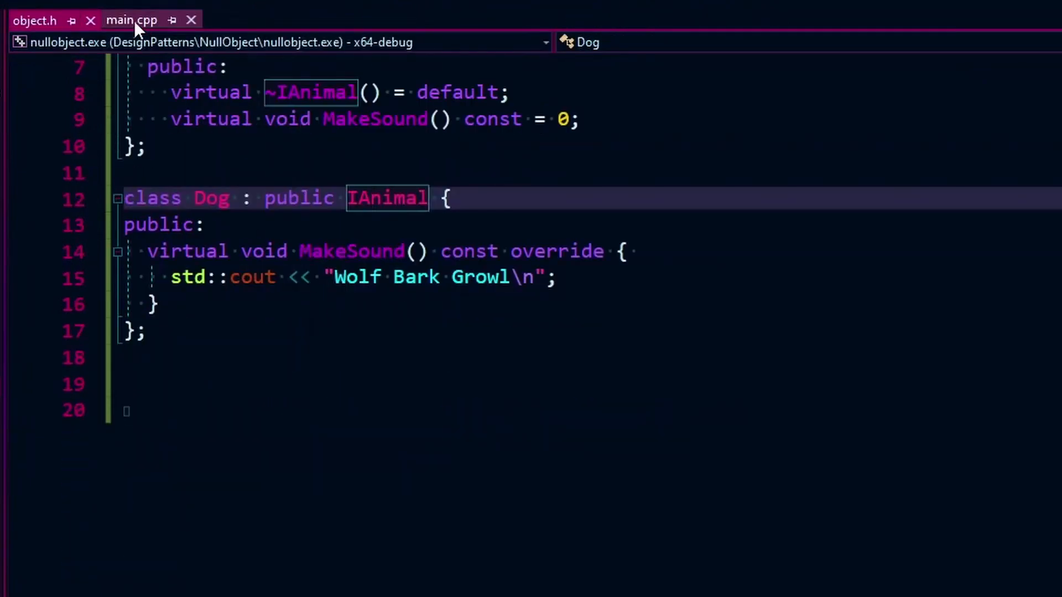
pyautogui.click(132, 20)
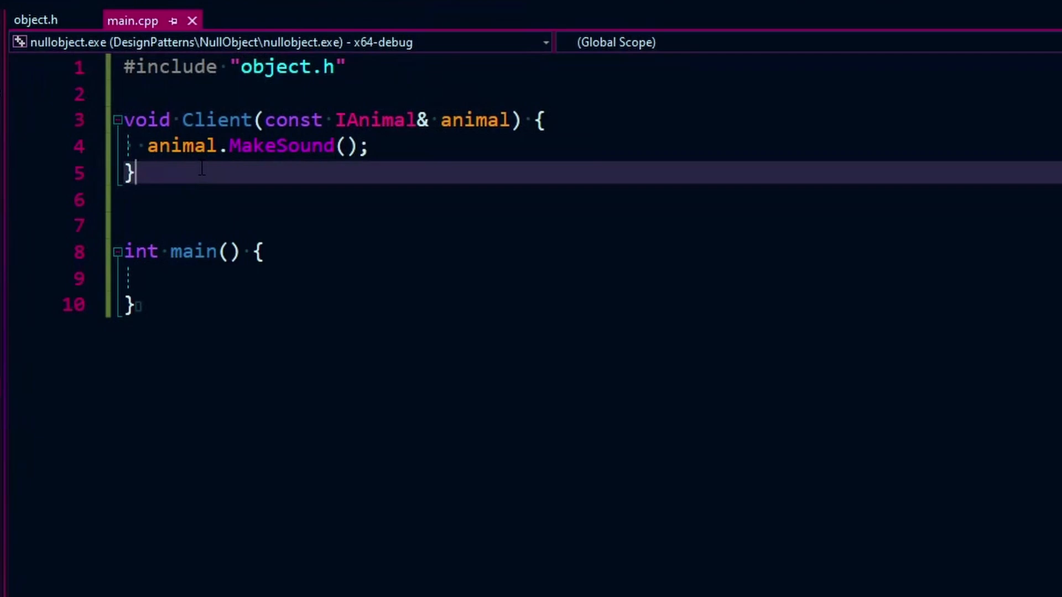
pyautogui.press('enter')
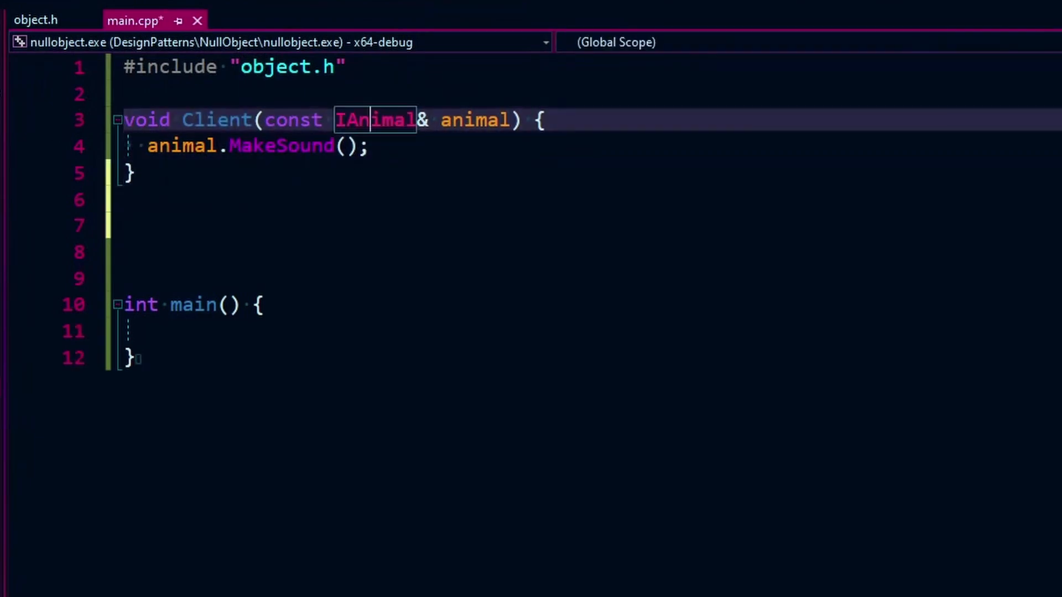
# Add a Client overload taking const IAnimal* animal that calls animal->MakeSound().
pyautogui.click(199, 225)
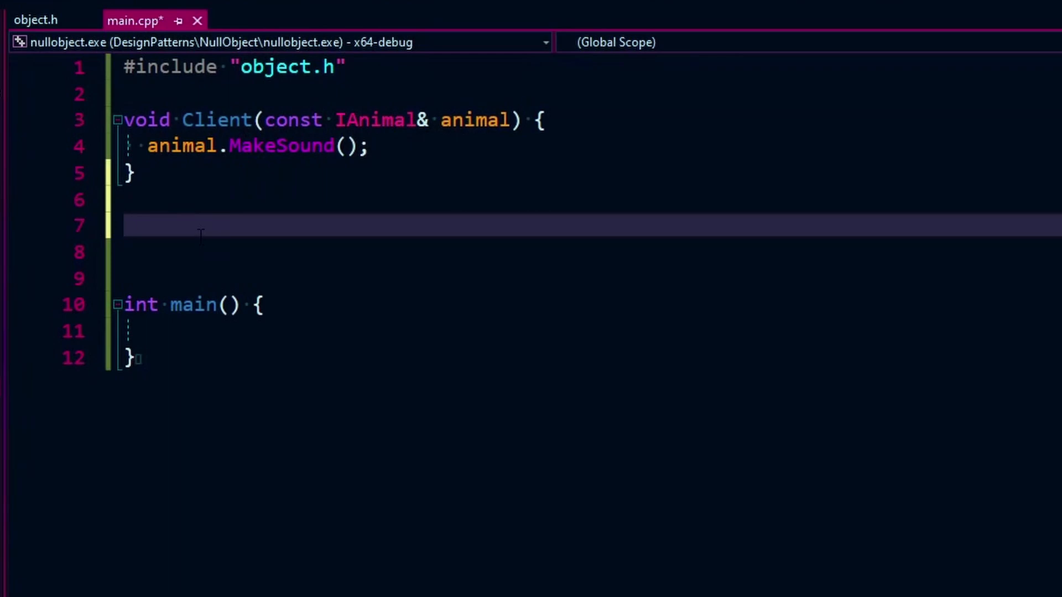
pyautogui.write('void C')
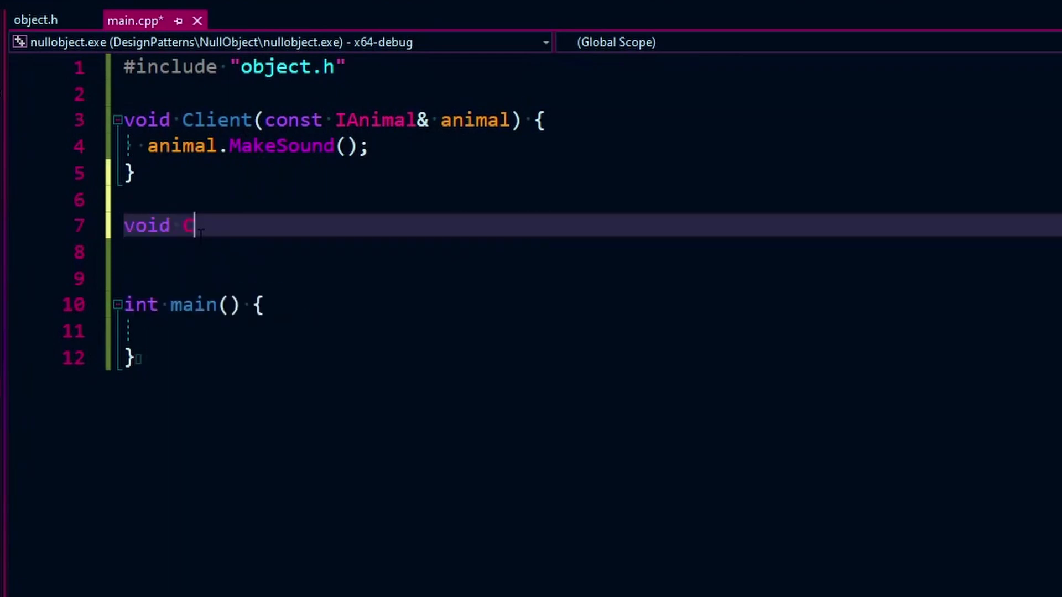
pyautogui.write('lient')
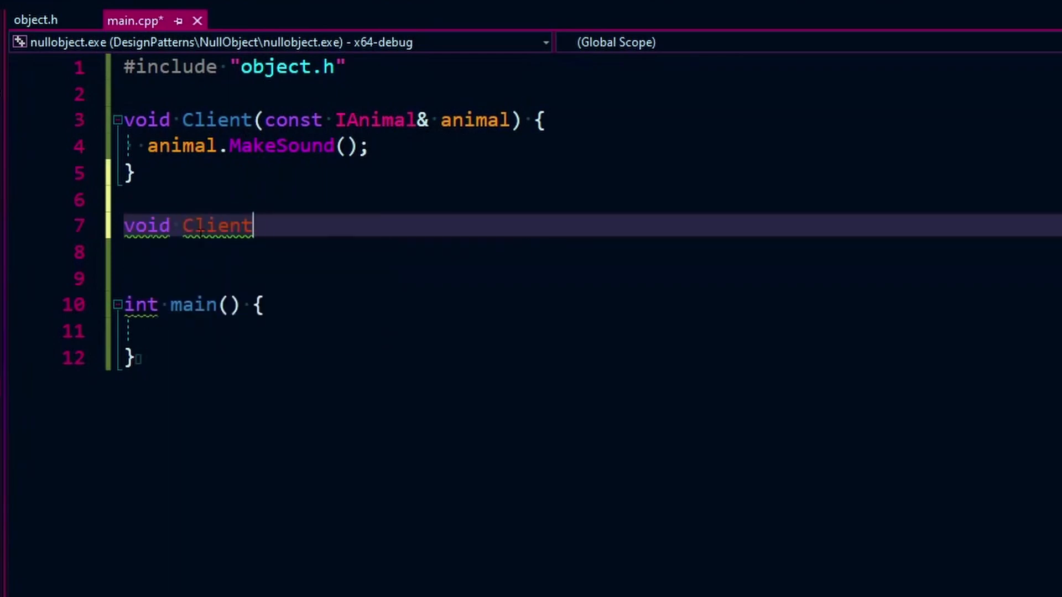
pyautogui.write('(const I')
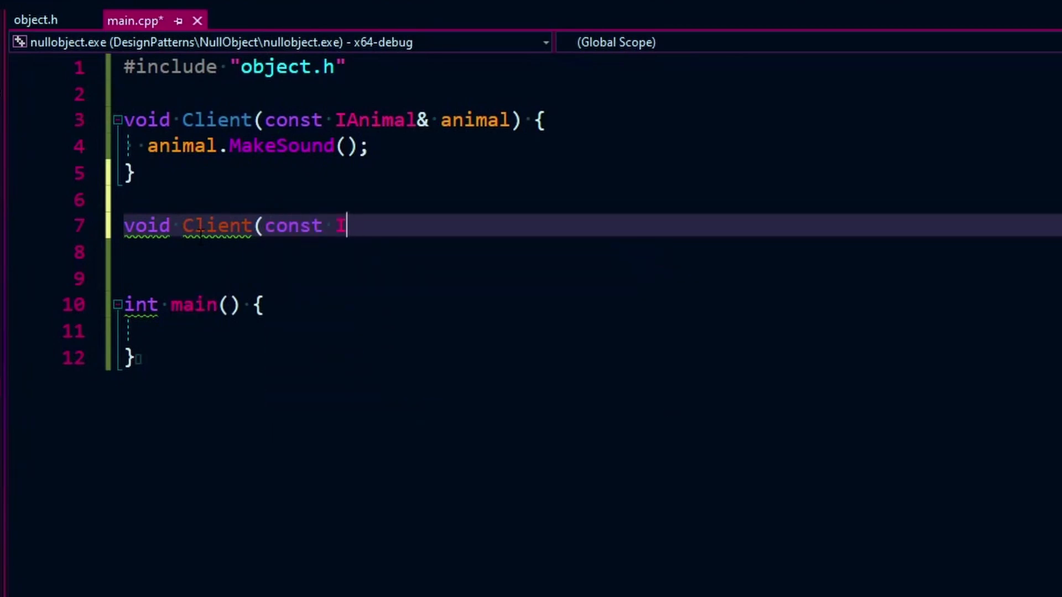
pyautogui.write('An')
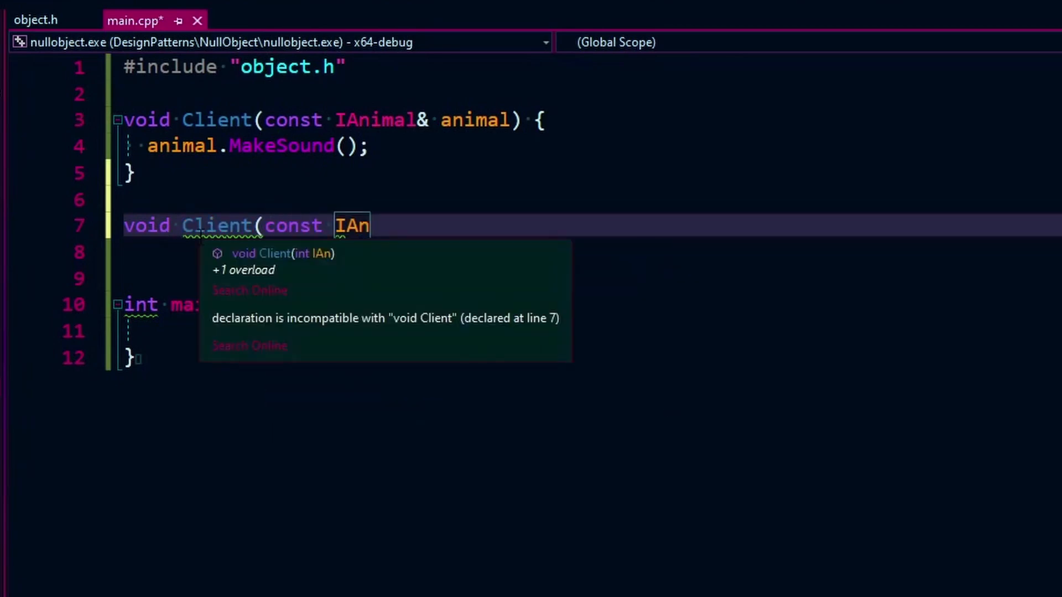
pyautogui.write('imal* animal) {')
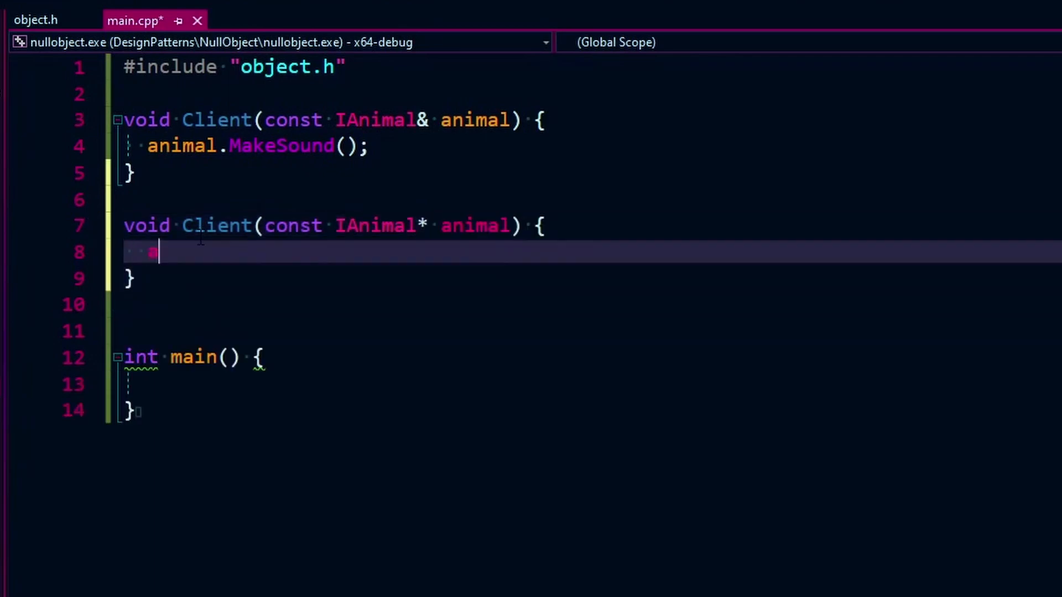
pyautogui.write('animal->MakeSound();')
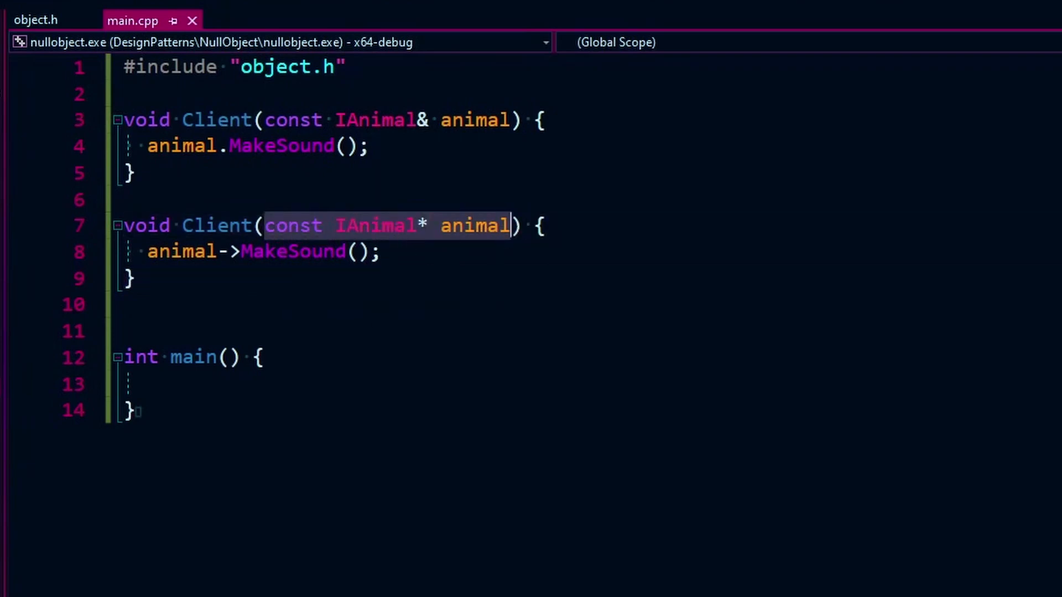
pyautogui.moveTo(181, 252)
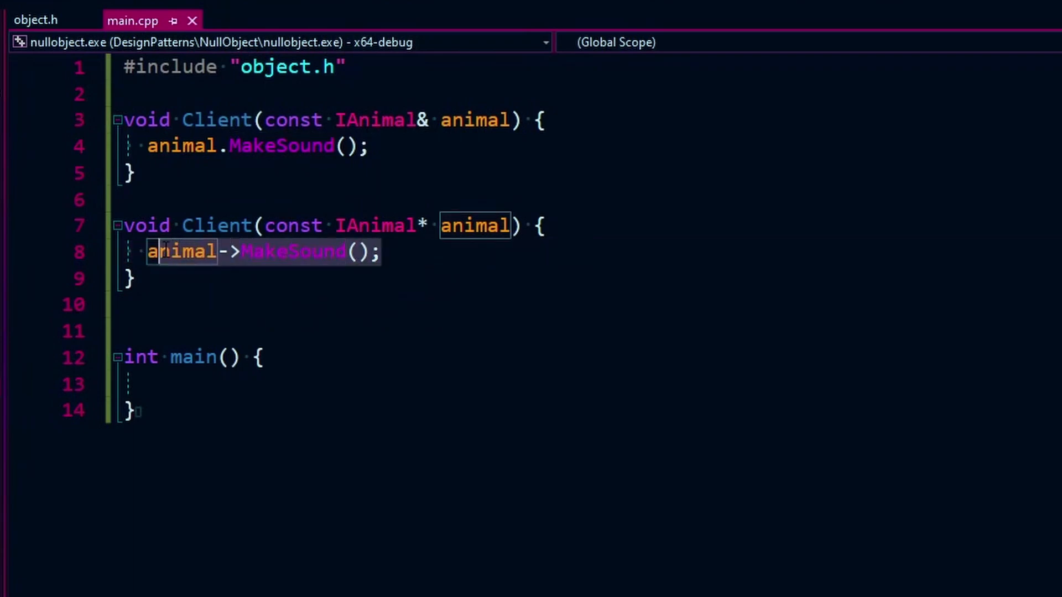
# Insert an if (animal) line above the MakeSound call in the pointer overload.
pyautogui.click(373, 252)
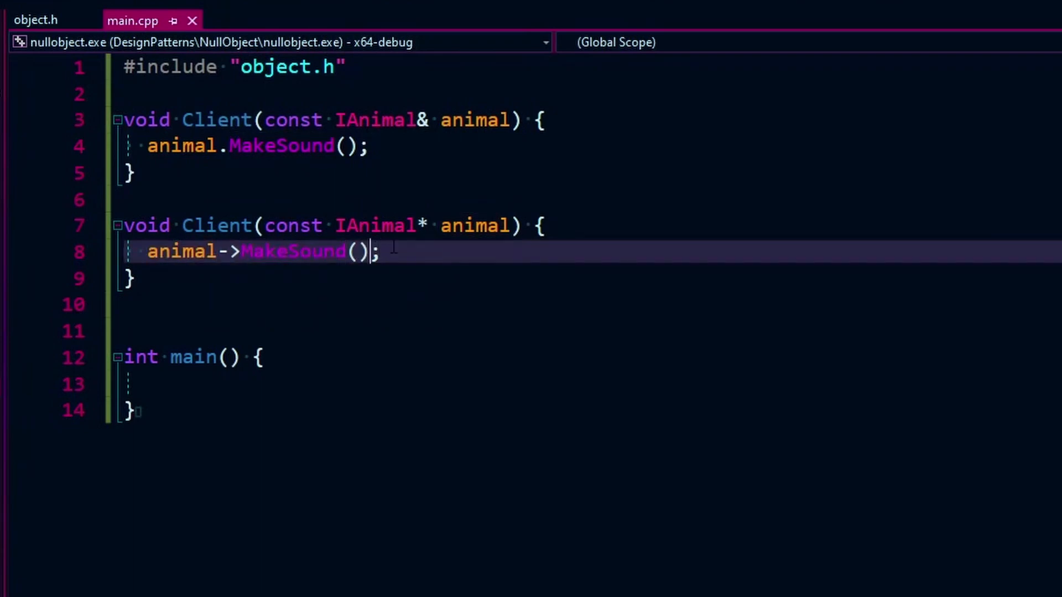
pyautogui.press('Return')
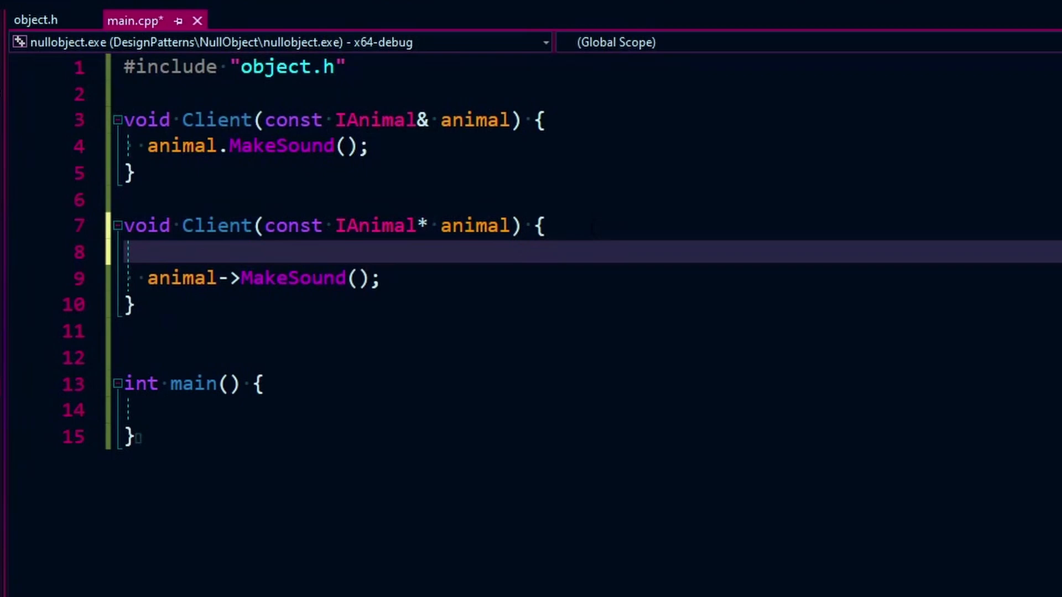
pyautogui.write('if')
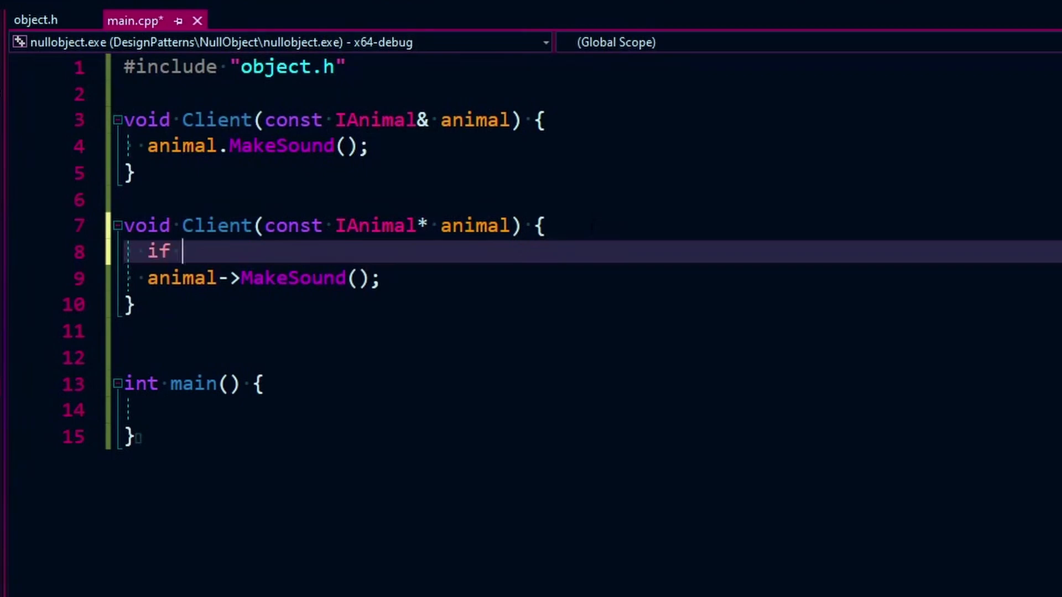
pyautogui.write('(animal)')
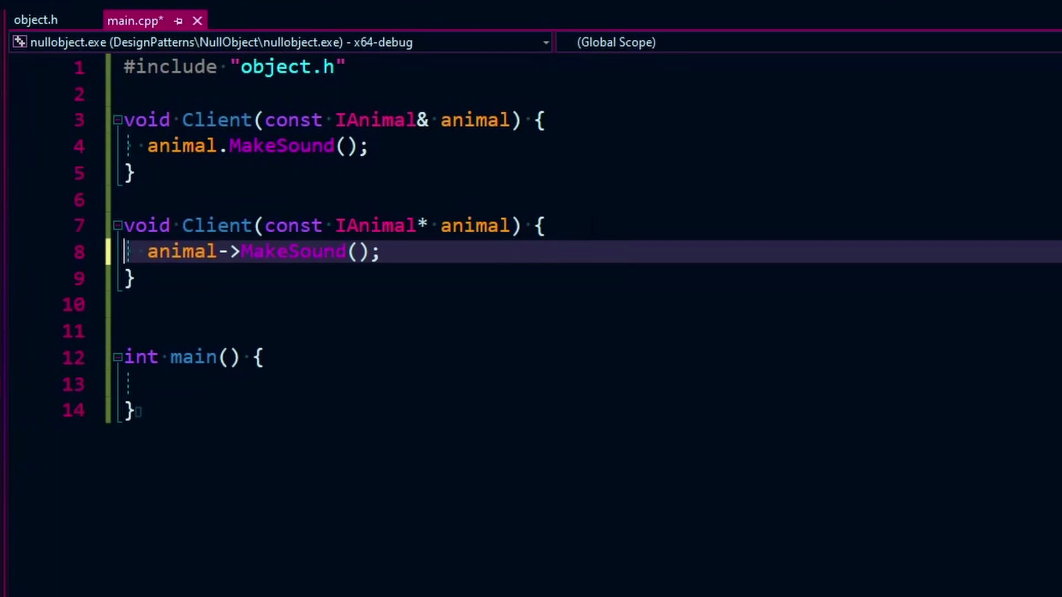
# Remove the pointer Client overload from main.cpp, inspect IAnimal, and return to object.h.
pyautogui.click(589, 225)
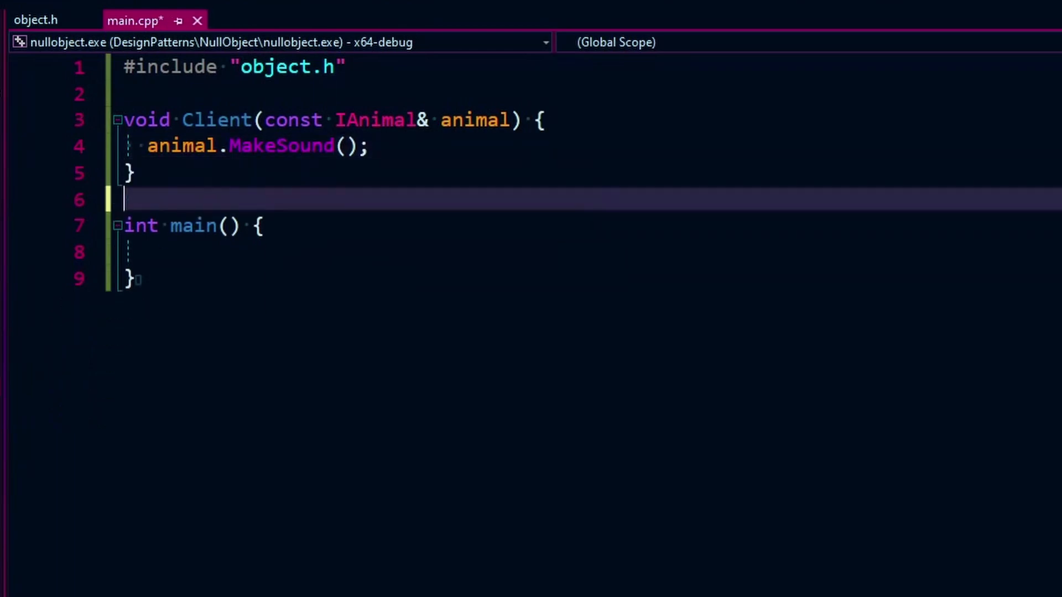
pyautogui.doubleClick(375, 120)
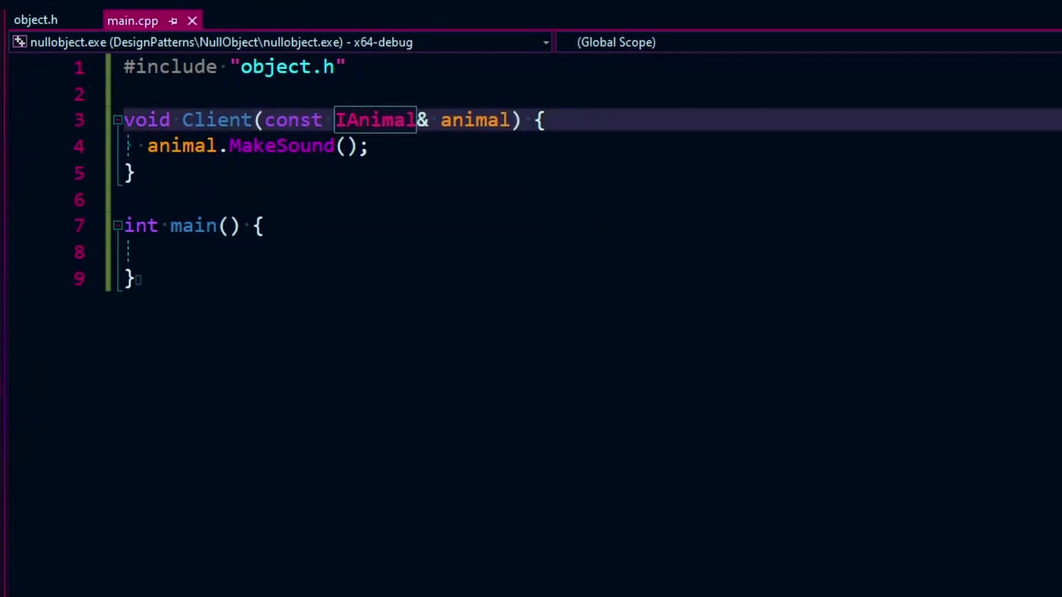
pyautogui.click(423, 120)
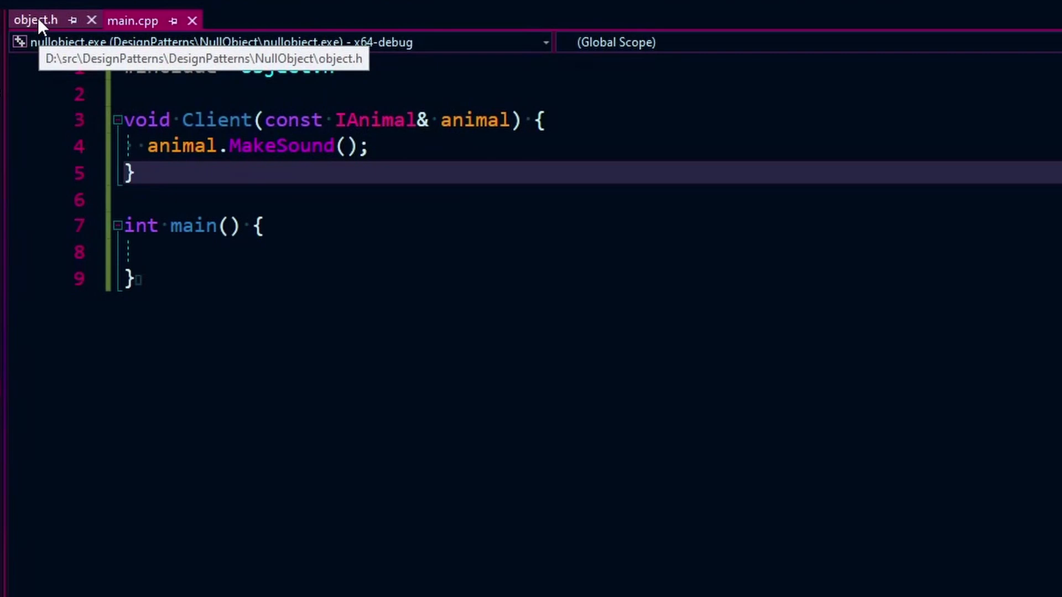
pyautogui.click(33, 20)
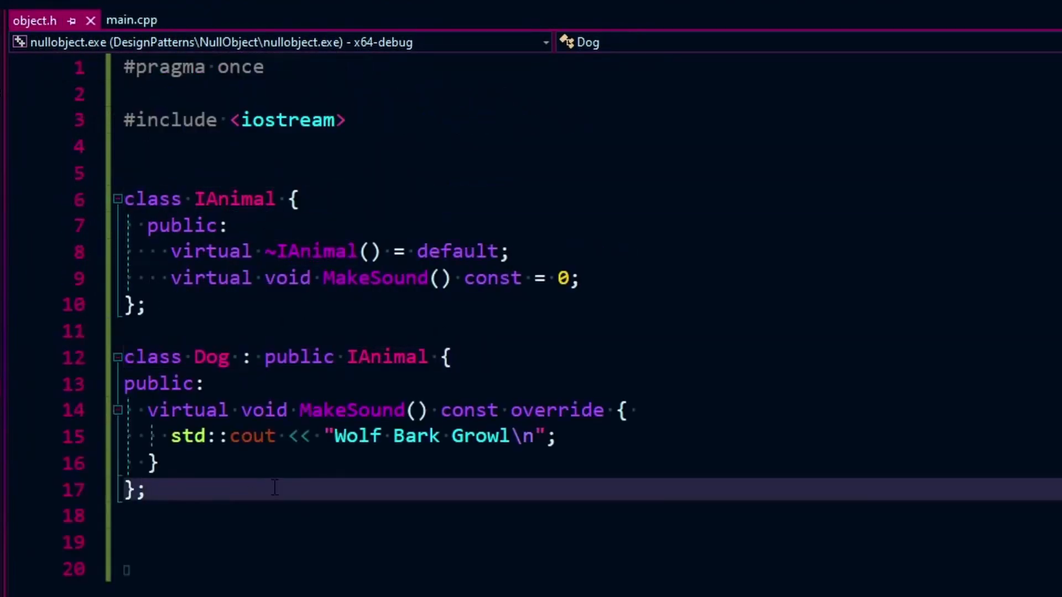
# Define class NullAnimal : public IAnimal with an empty MakeSound() const override in object.h.
pyautogui.write('cl')
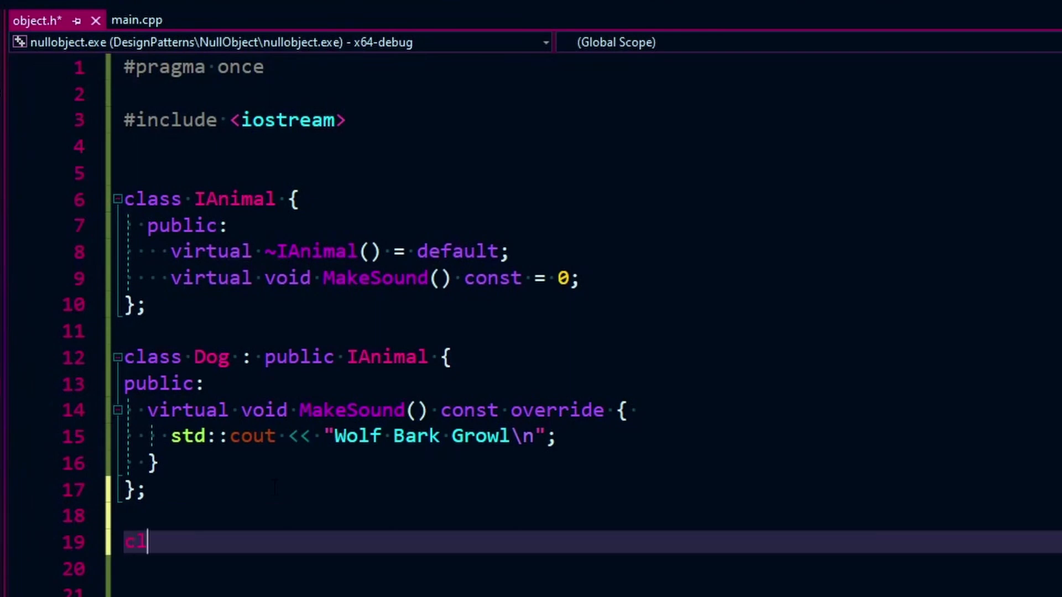
pyautogui.write('ass Naim')
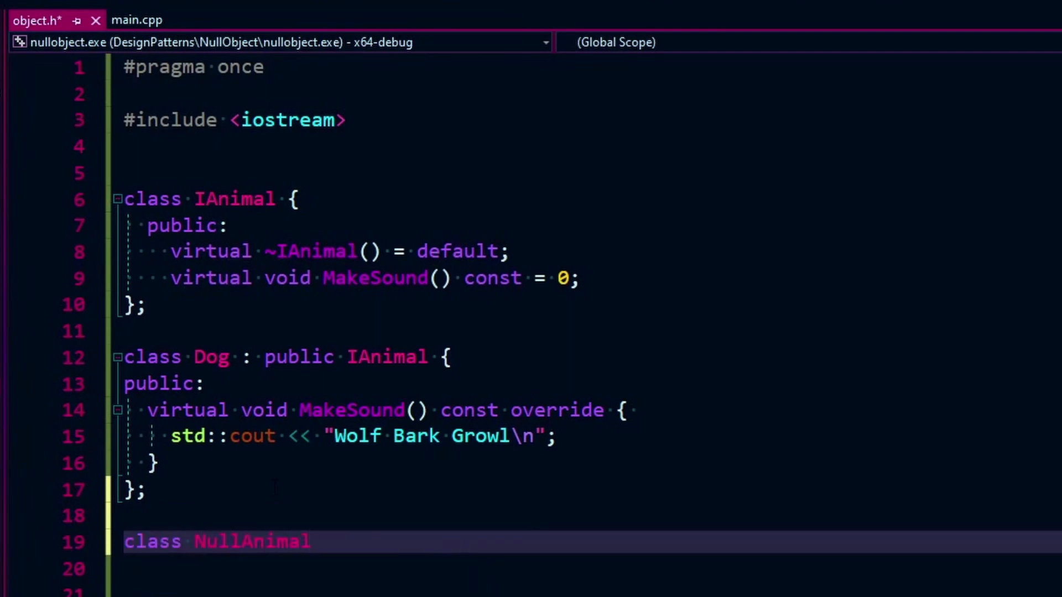
pyautogui.write(': public IAnimal {')
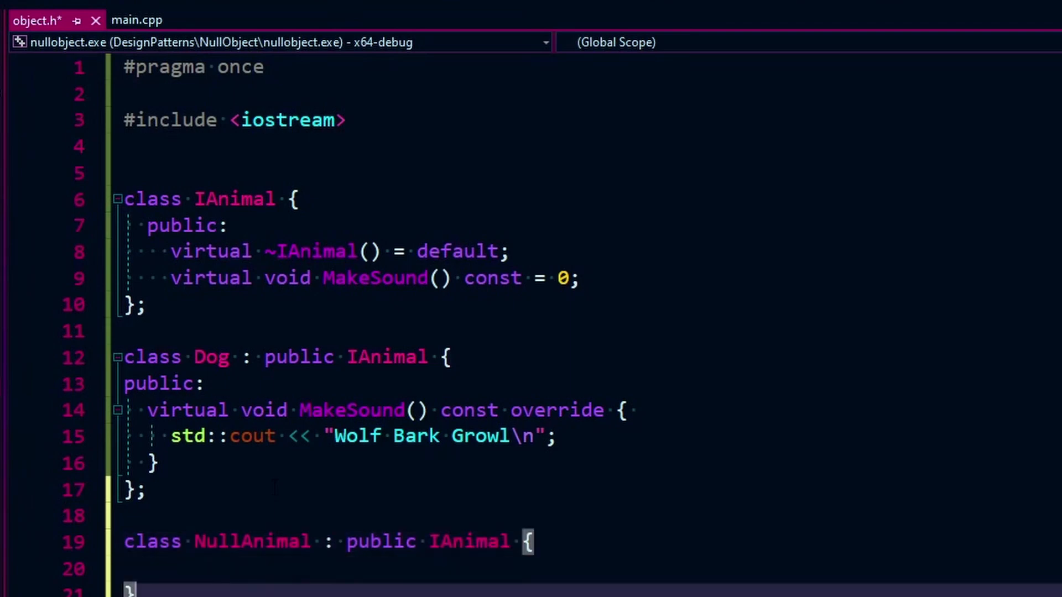
pyautogui.click(584, 410)
pyautogui.write('public:')
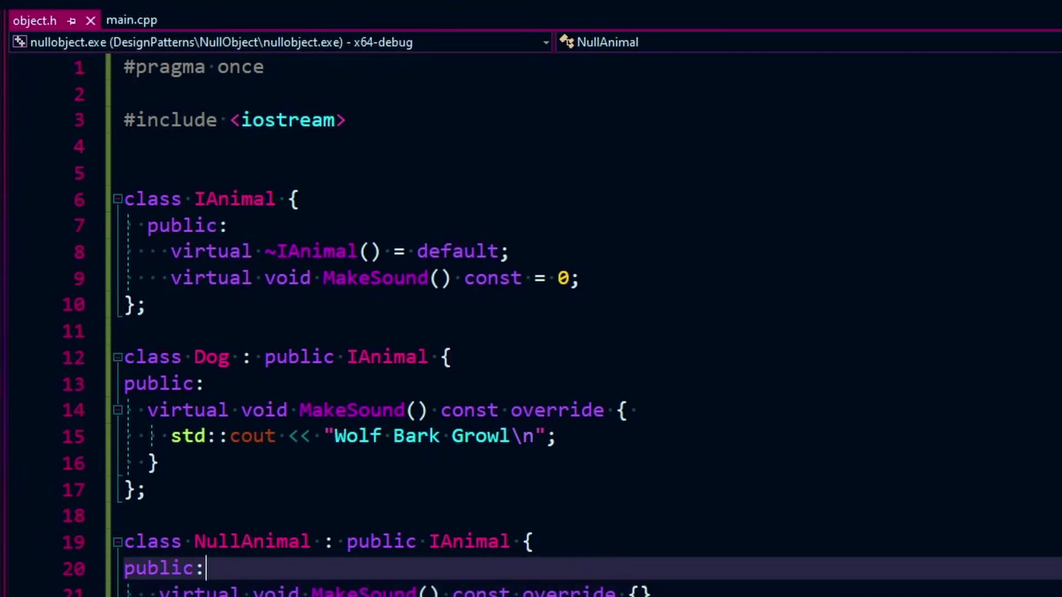
pyautogui.click(139, 304)
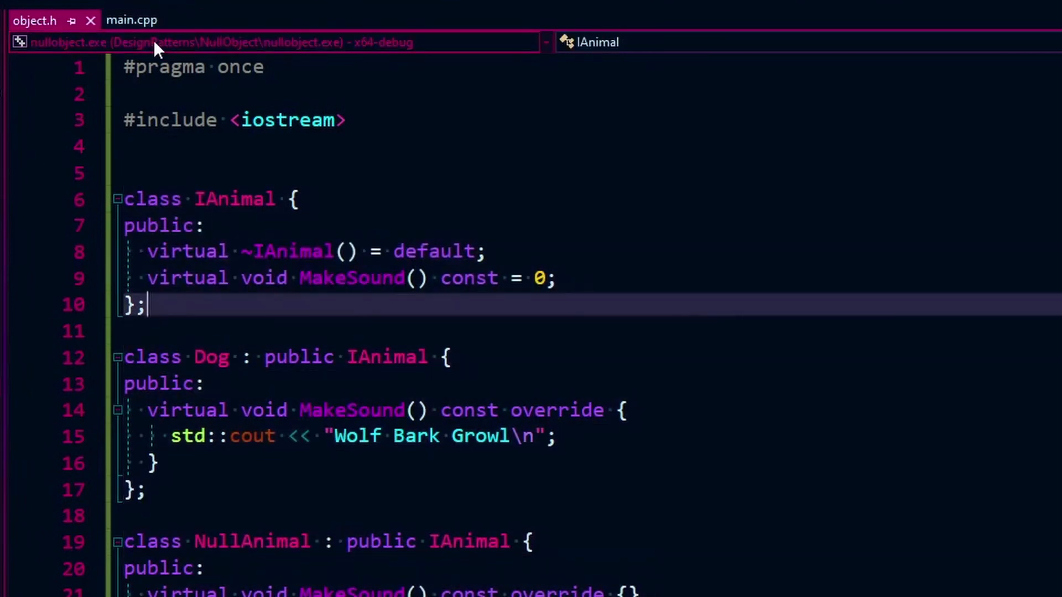
# Review control_animal's animal parameter in main.cpp and return to object.h.
pyautogui.click(132, 20)
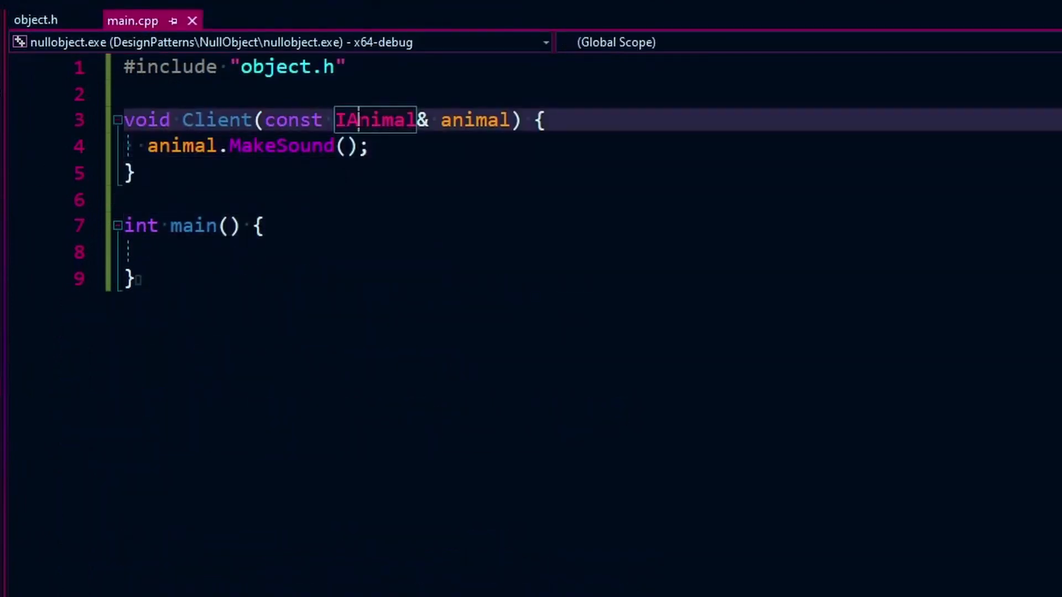
pyautogui.doubleClick(474, 120)
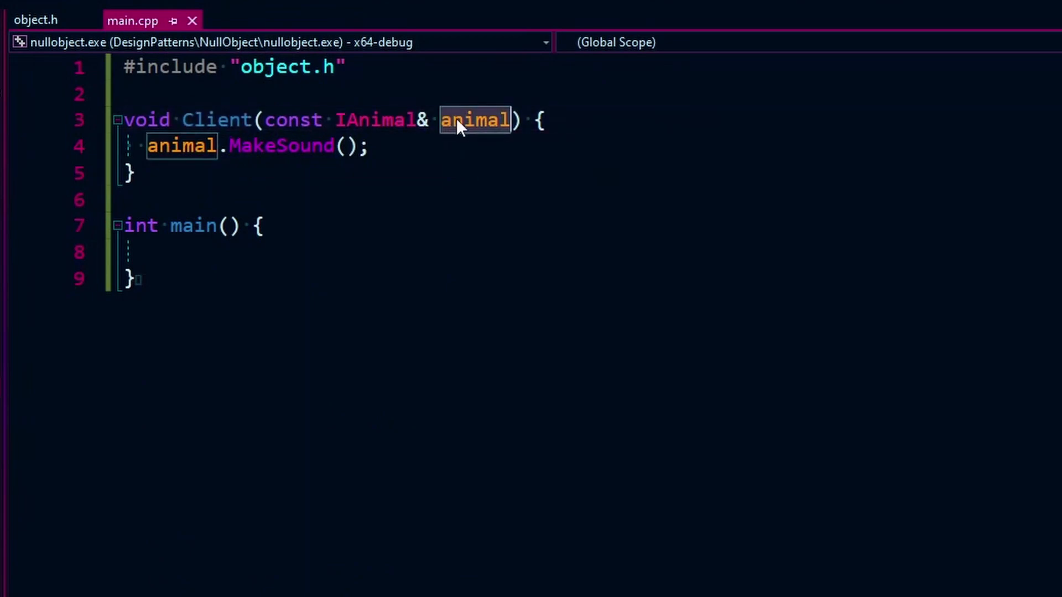
pyautogui.click(133, 278)
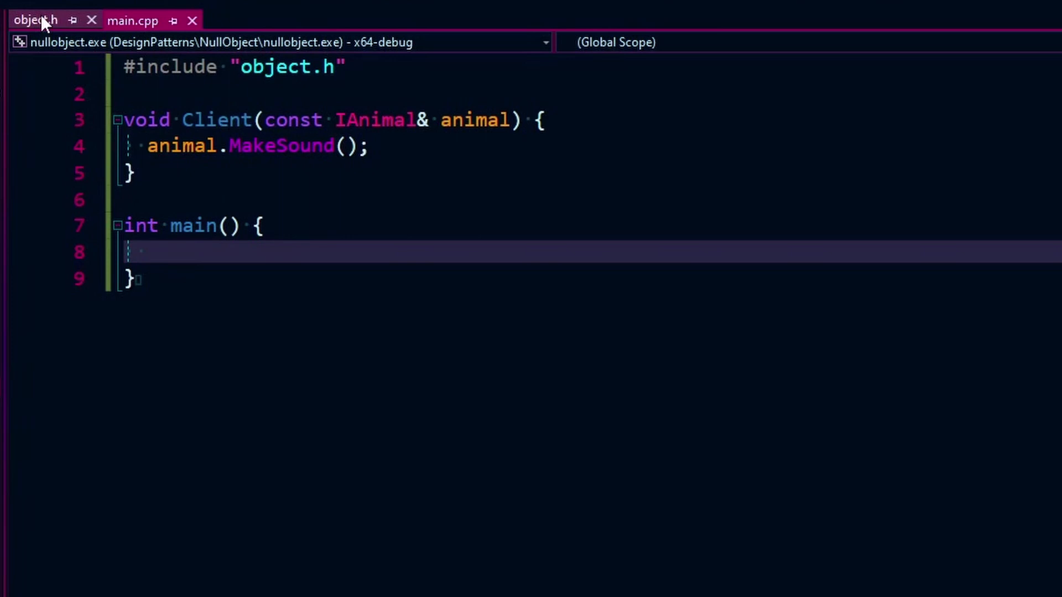
pyautogui.click(27, 20)
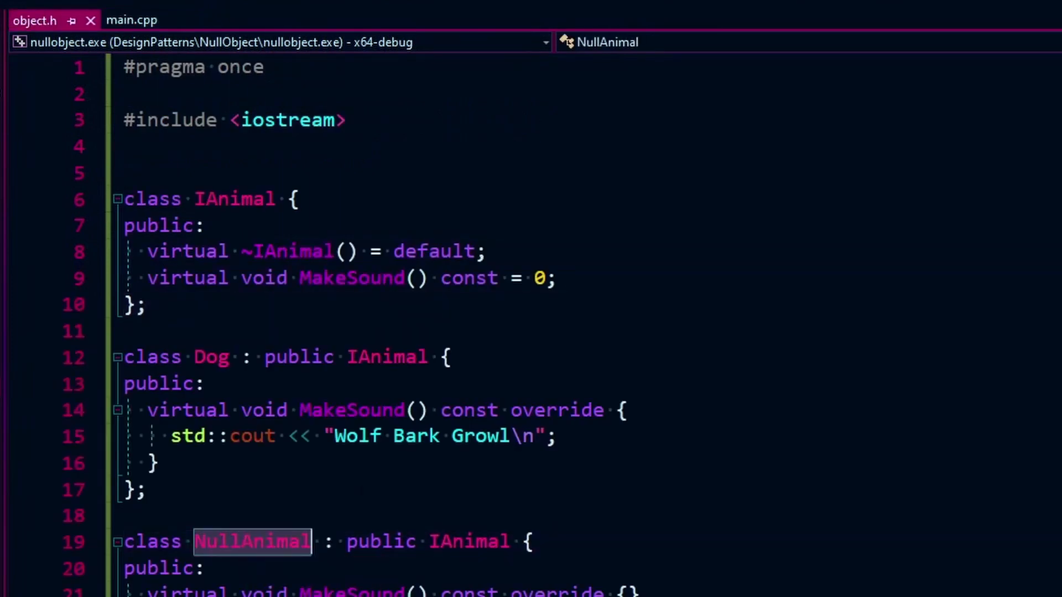
pyautogui.moveTo(130, 20)
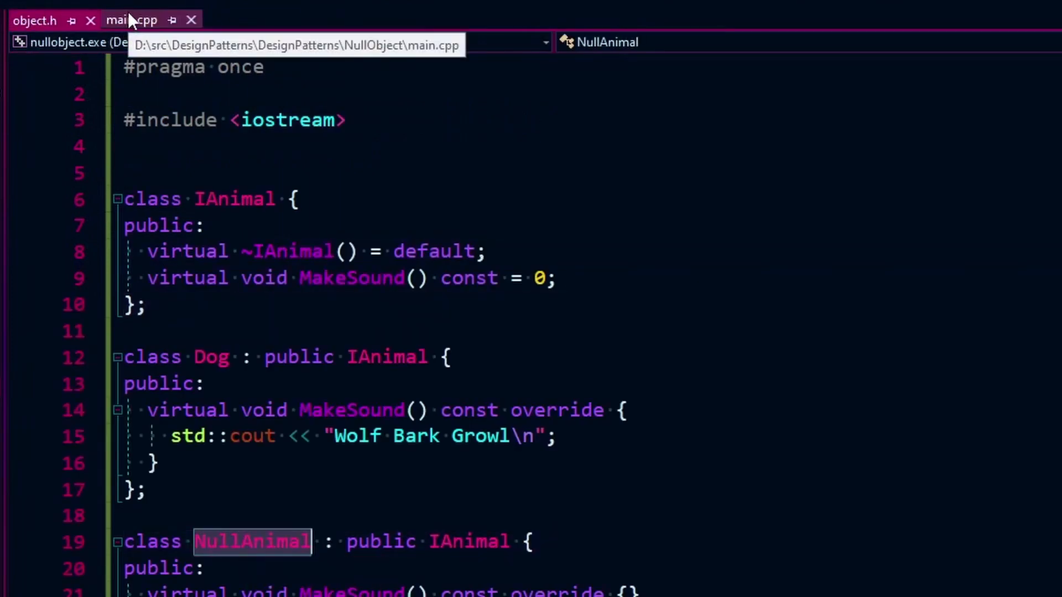
# In main(), declare Dog dog1 and pass it to the Client call.
pyautogui.click(132, 20)
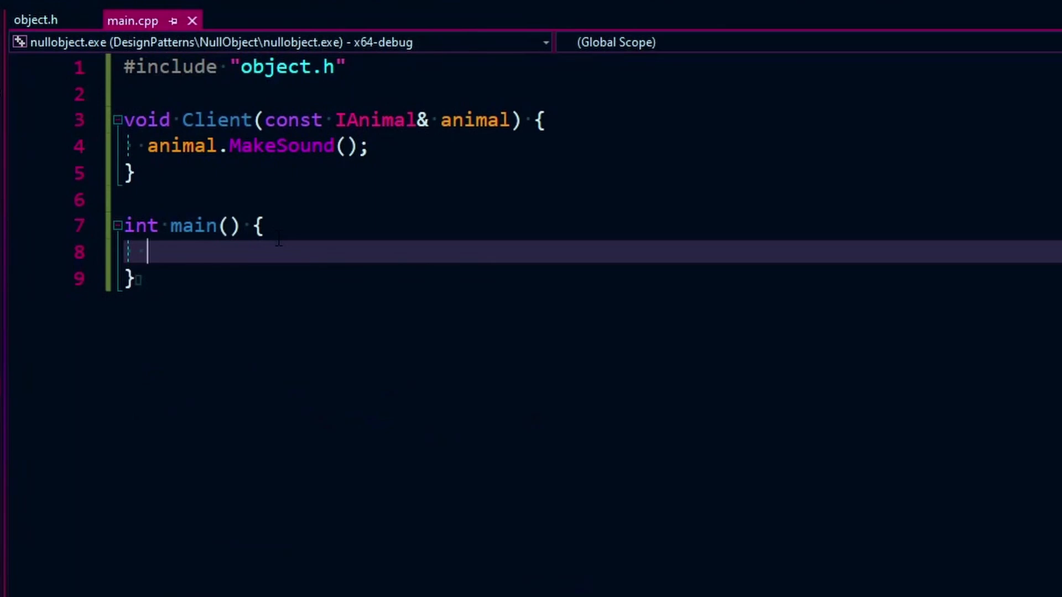
pyautogui.write('Client();')
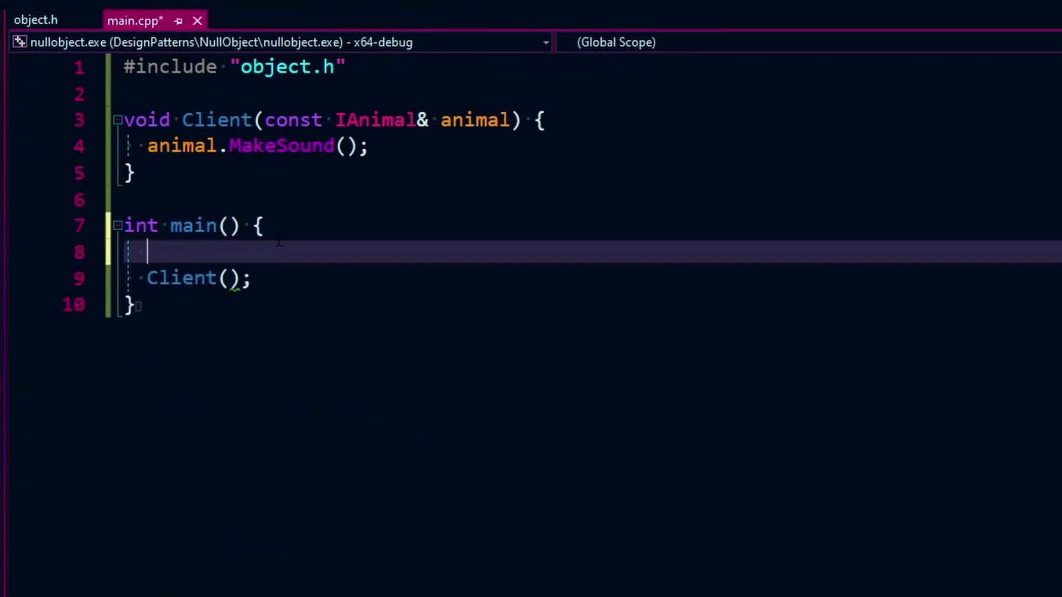
pyautogui.write('Dog')
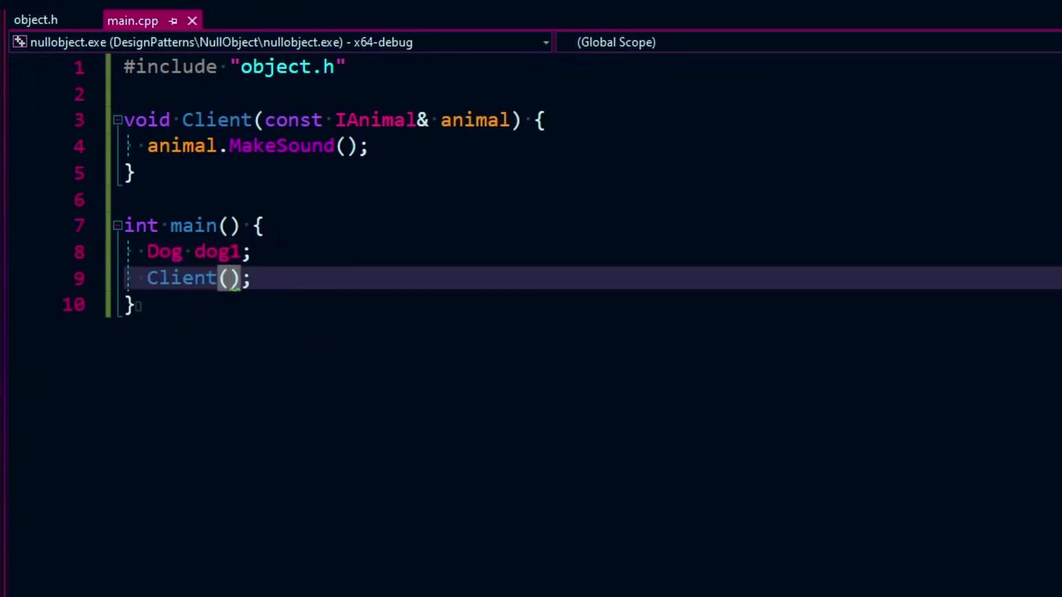
pyautogui.write('dog1')
pyautogui.click(330, 120)
pyautogui.write('control_animal')
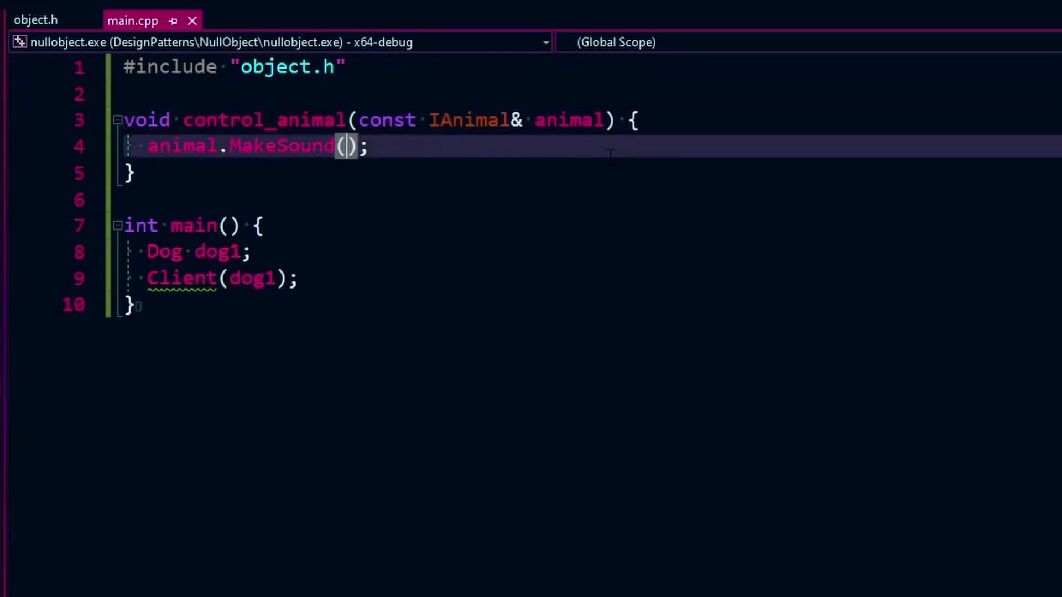
# Rename the Client call to control_animal(dog1) and start debugging, triggering the build-failed prompt.
pyautogui.click(200, 278)
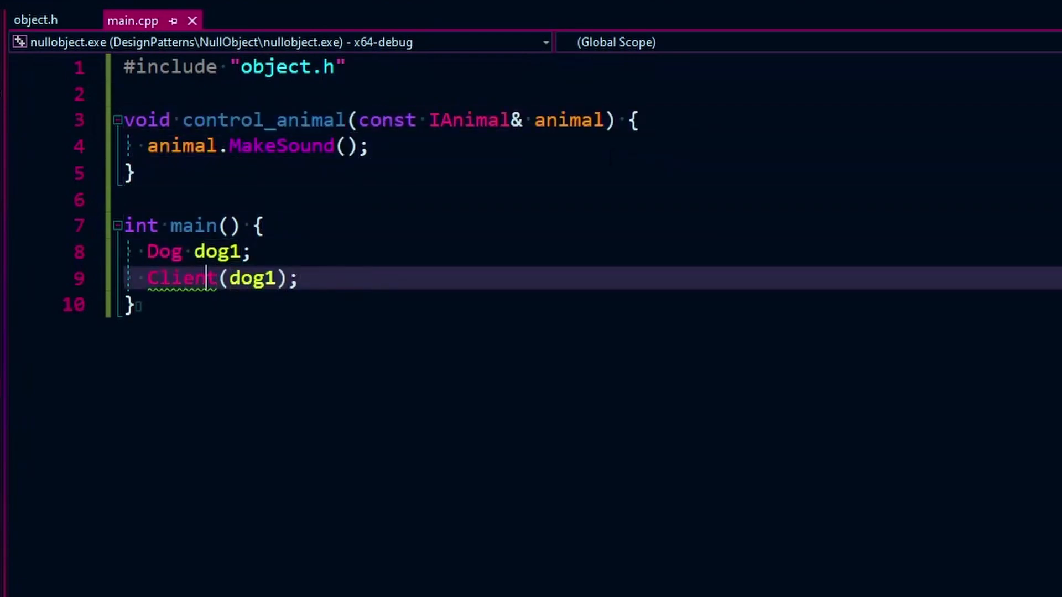
pyautogui.write('control_animal')
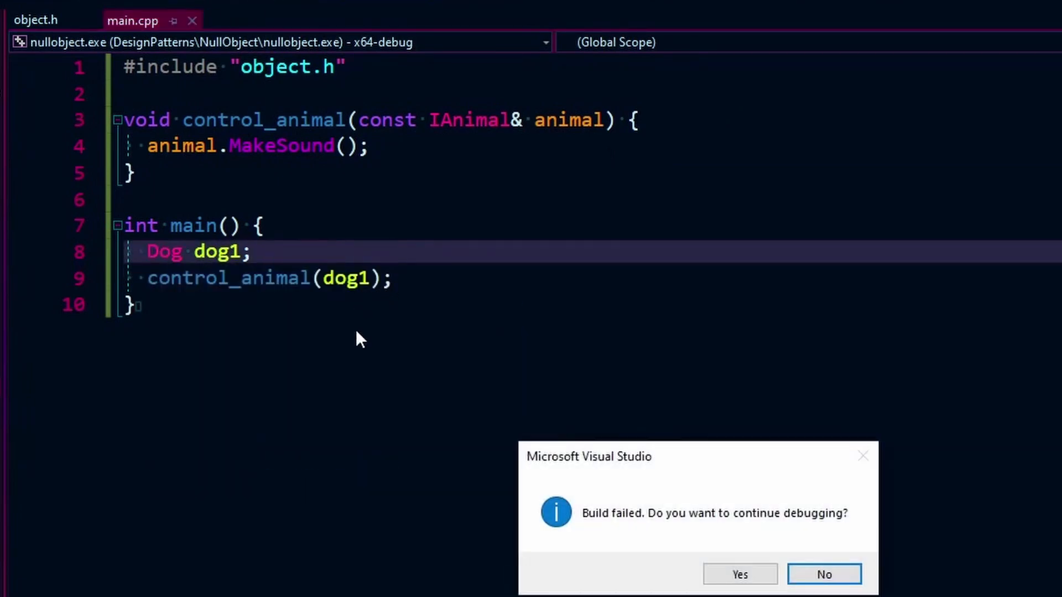
pyautogui.moveTo(758, 486)
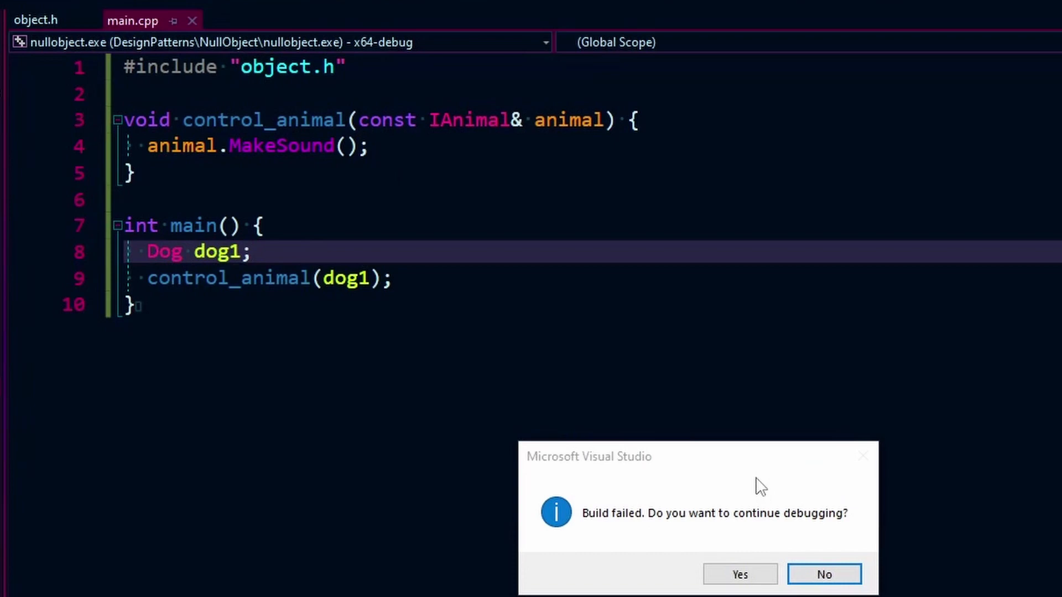
# Decline continuing after the failed build and return to main.cpp.
pyautogui.click(823, 573)
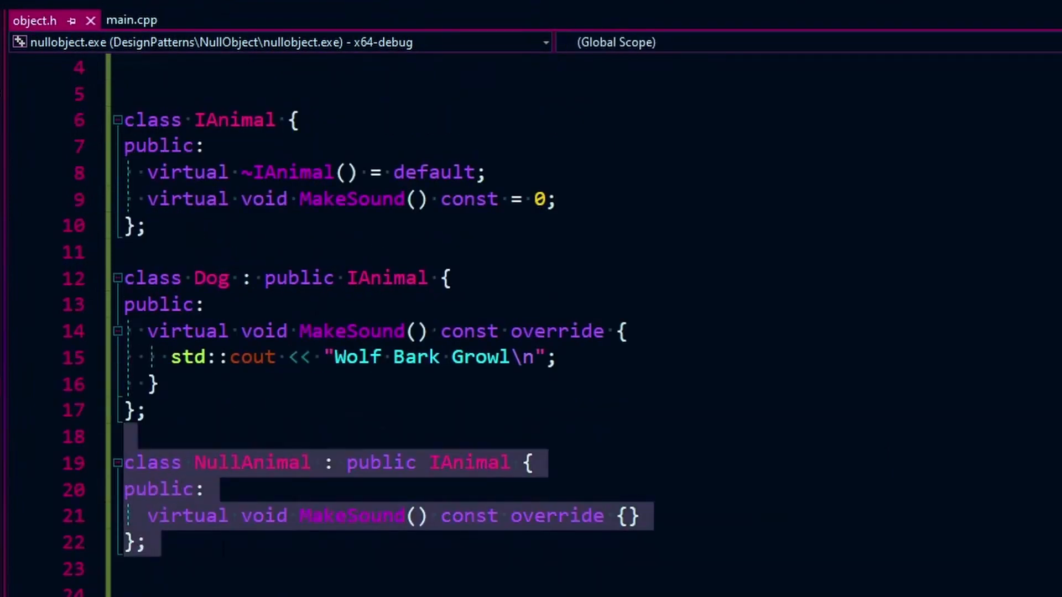
pyautogui.click(132, 20)
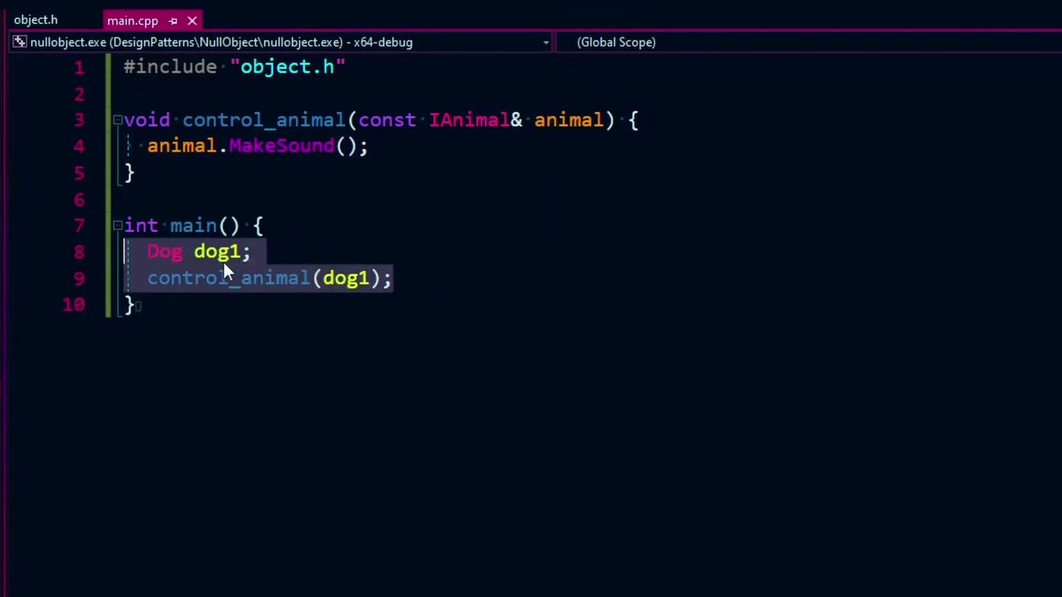
# Add blank lines around the dog1 and control_animal(dog1) statements in main, checking object.h briefly.
pyautogui.click(393, 277)
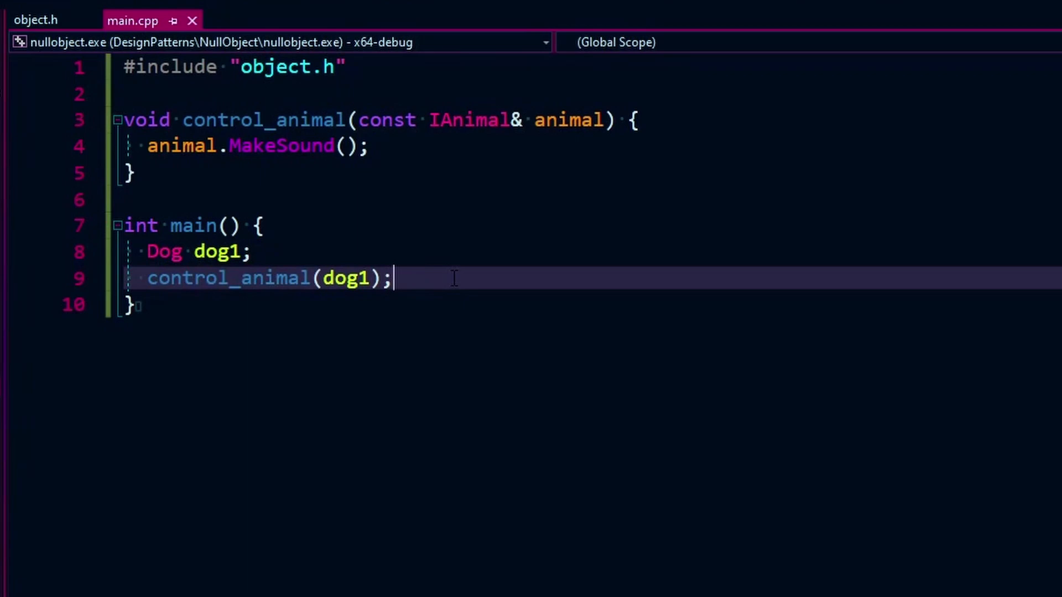
pyautogui.press('Enter')
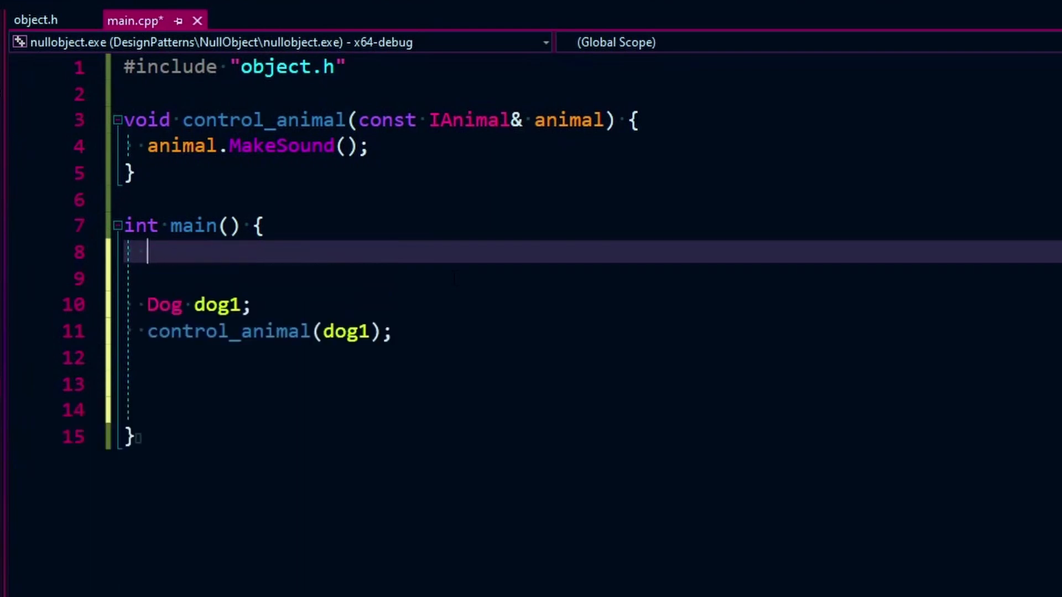
pyautogui.click(35, 19)
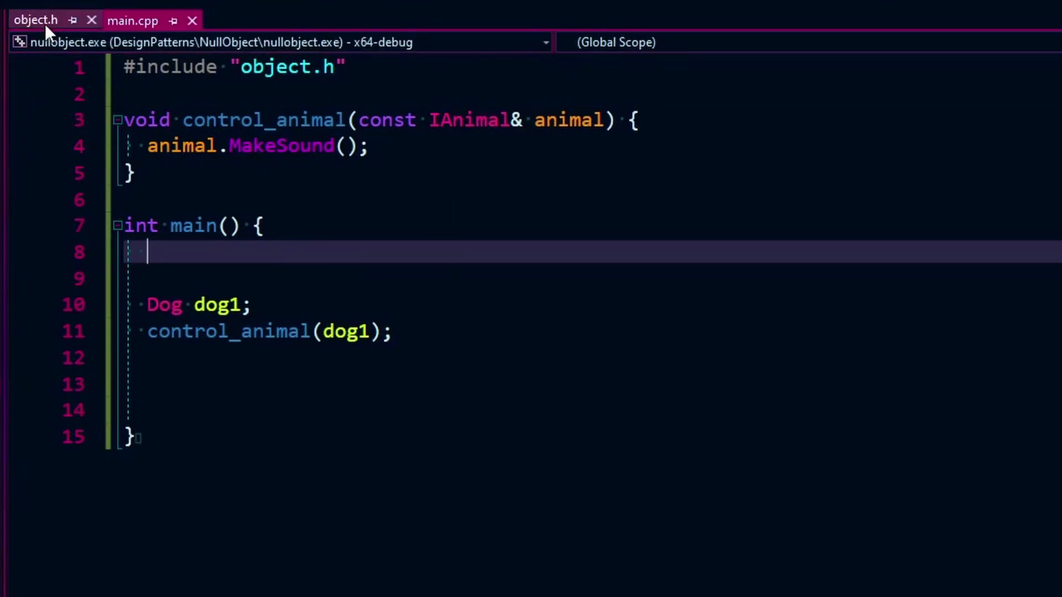
pyautogui.click(34, 20)
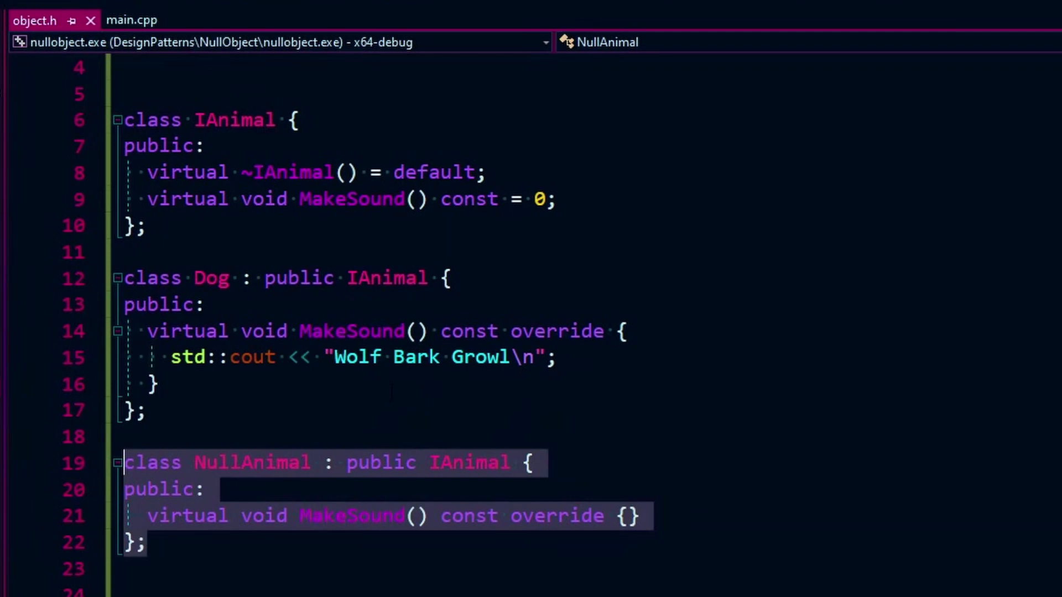
pyautogui.moveTo(322, 463)
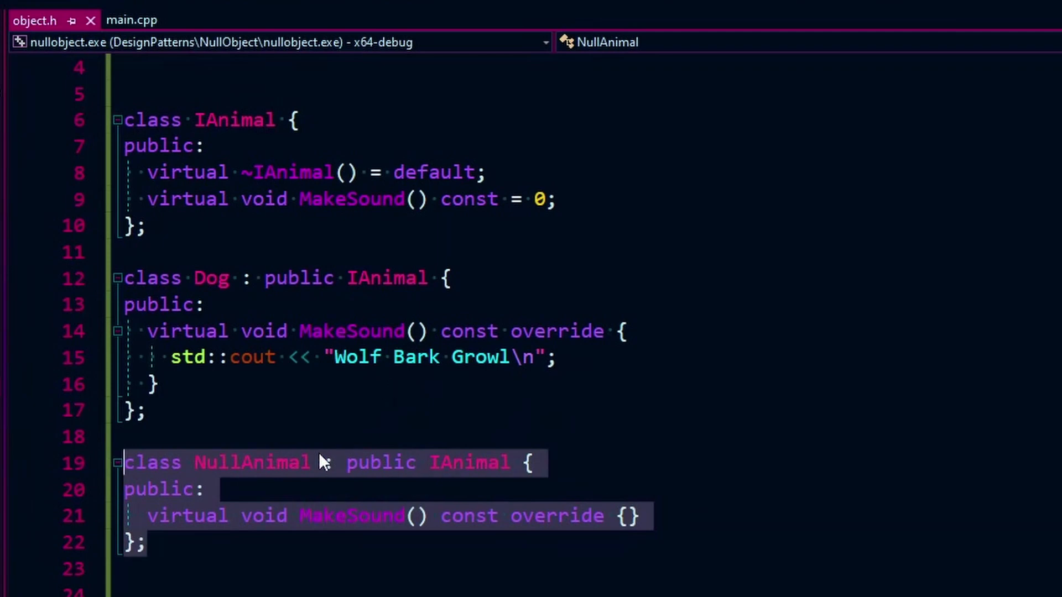
pyautogui.moveTo(264, 463)
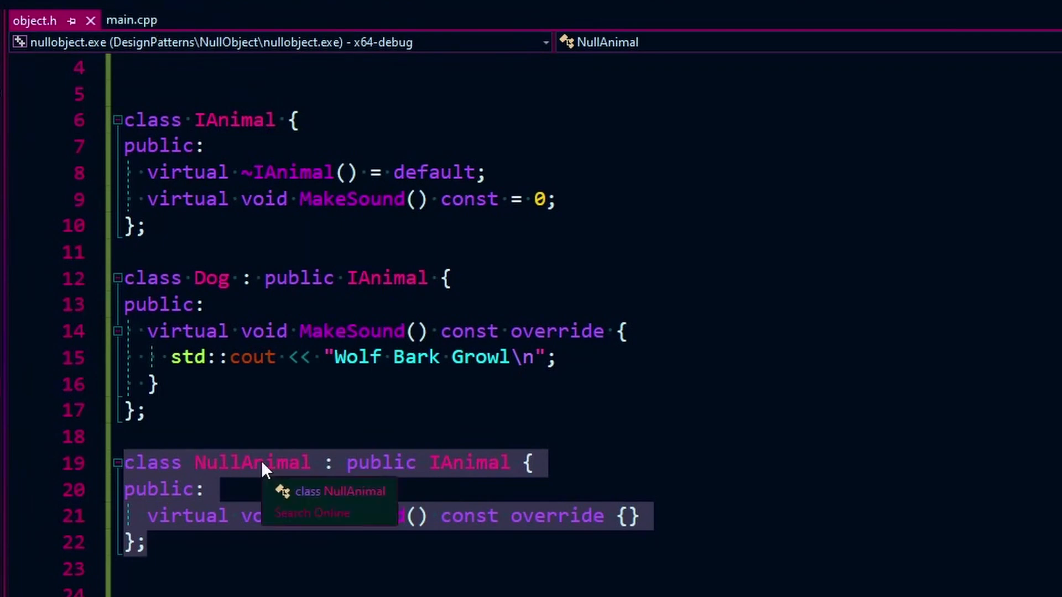
pyautogui.click(132, 20)
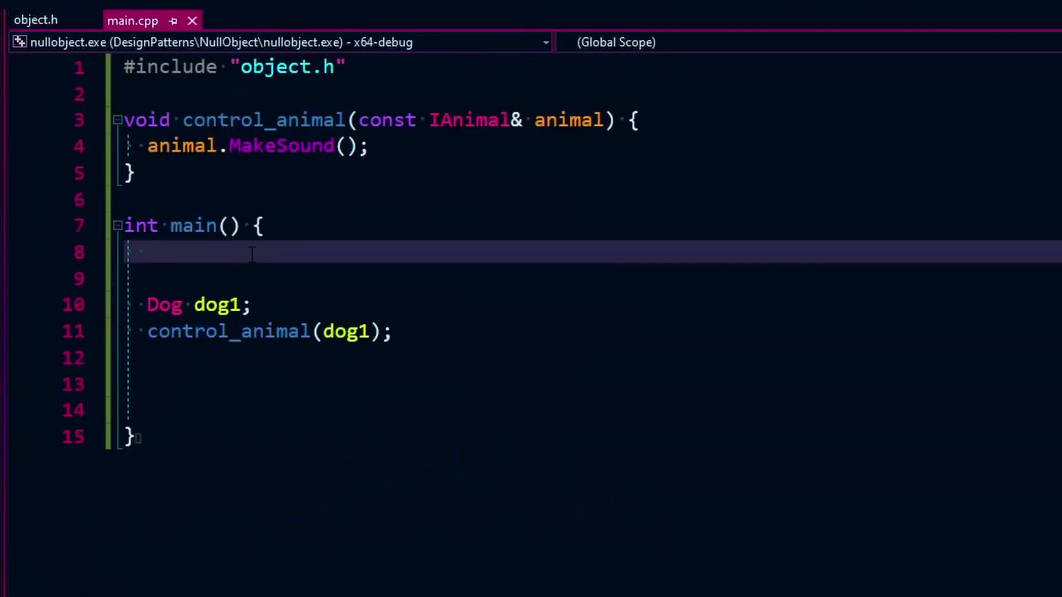
# Declare NullAnimal nullanimal in main and pass nullanimal to control_animal.
pyautogui.write('NullO')
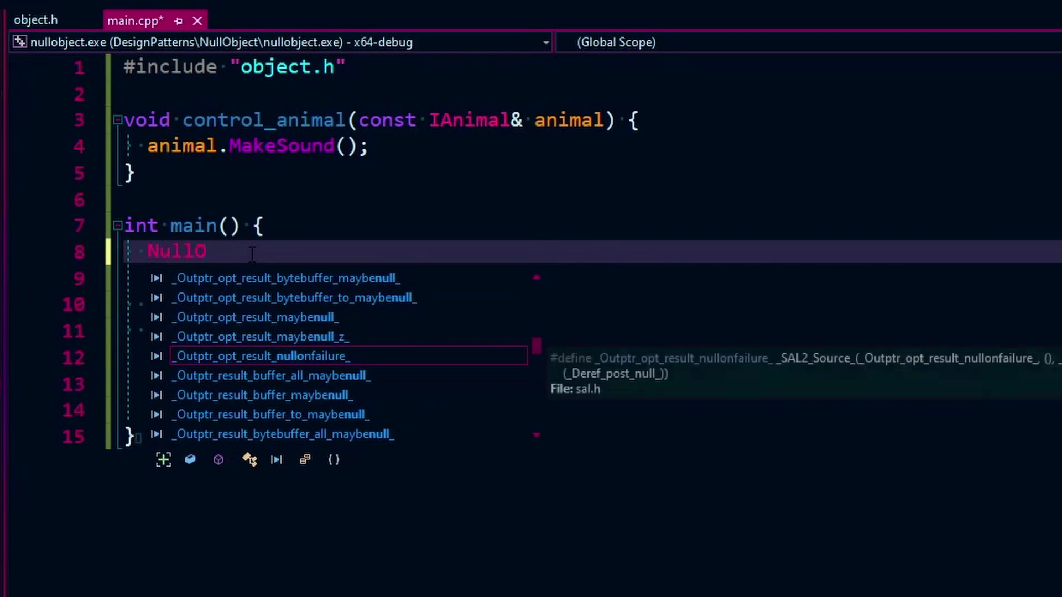
pyautogui.write('Ania')
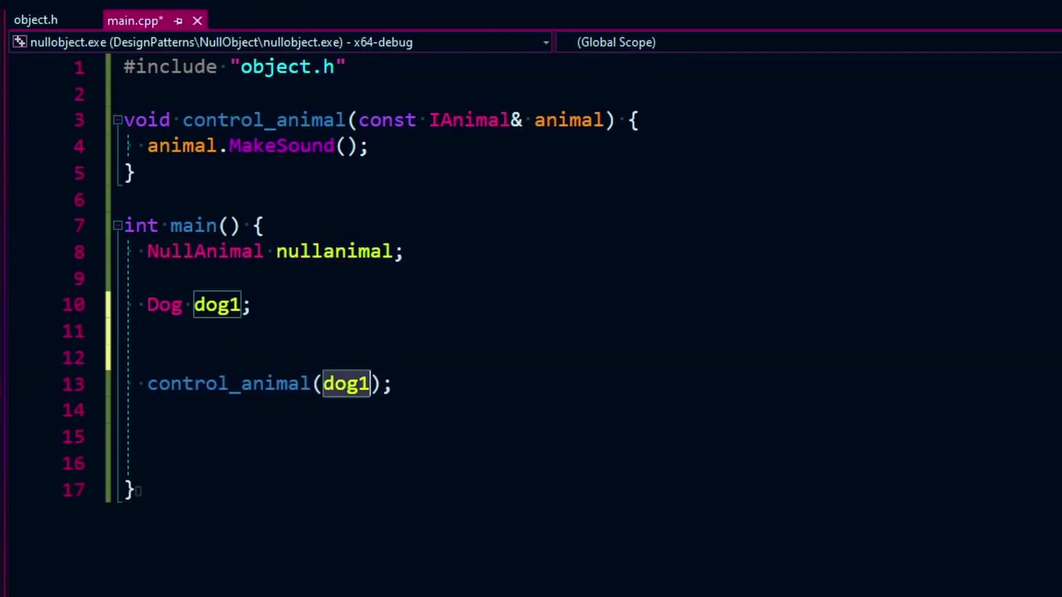
pyautogui.write('nullaniam')
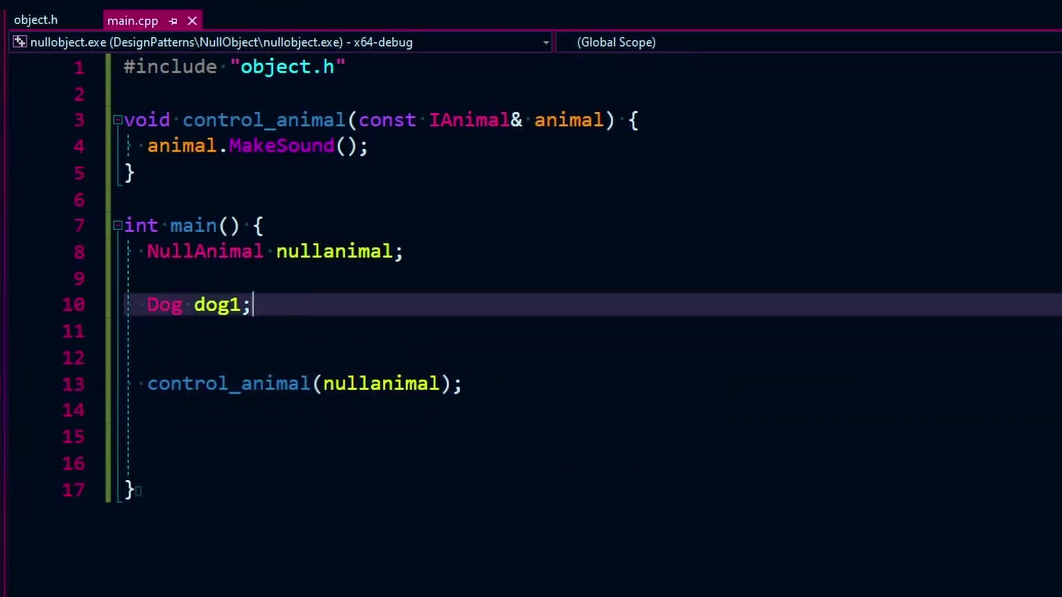
pyautogui.click(129, 199)
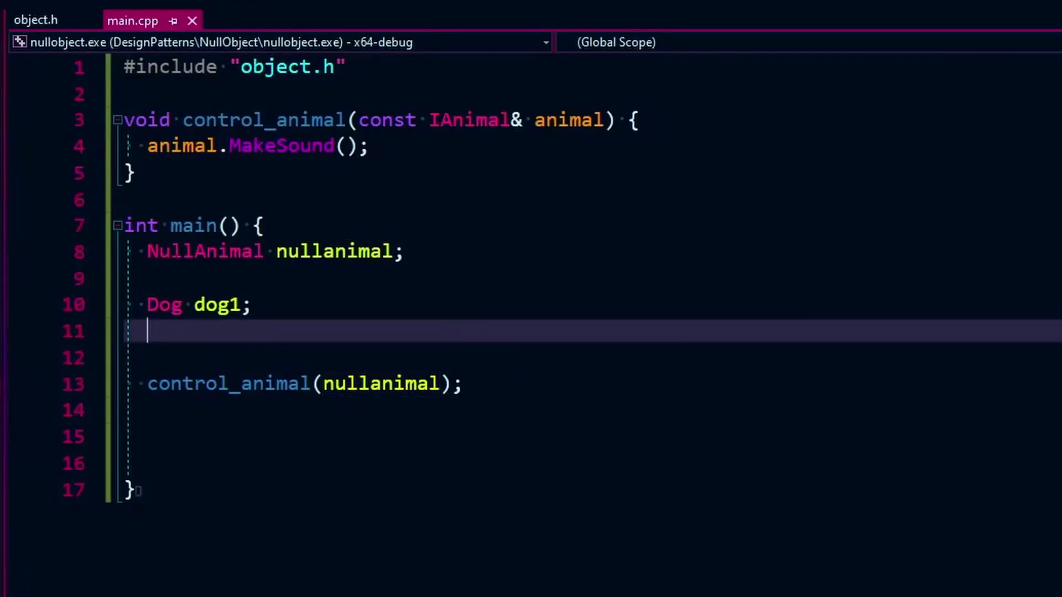
# Inspect the MakeSound call inside control_animal.
pyautogui.doubleClick(280, 144)
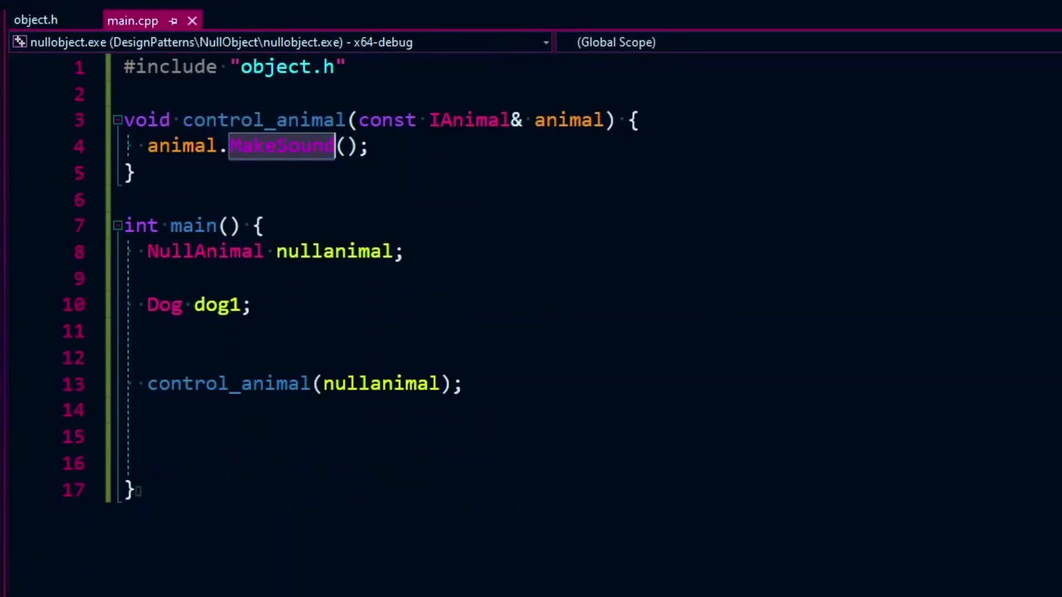
pyautogui.doubleClick(333, 251)
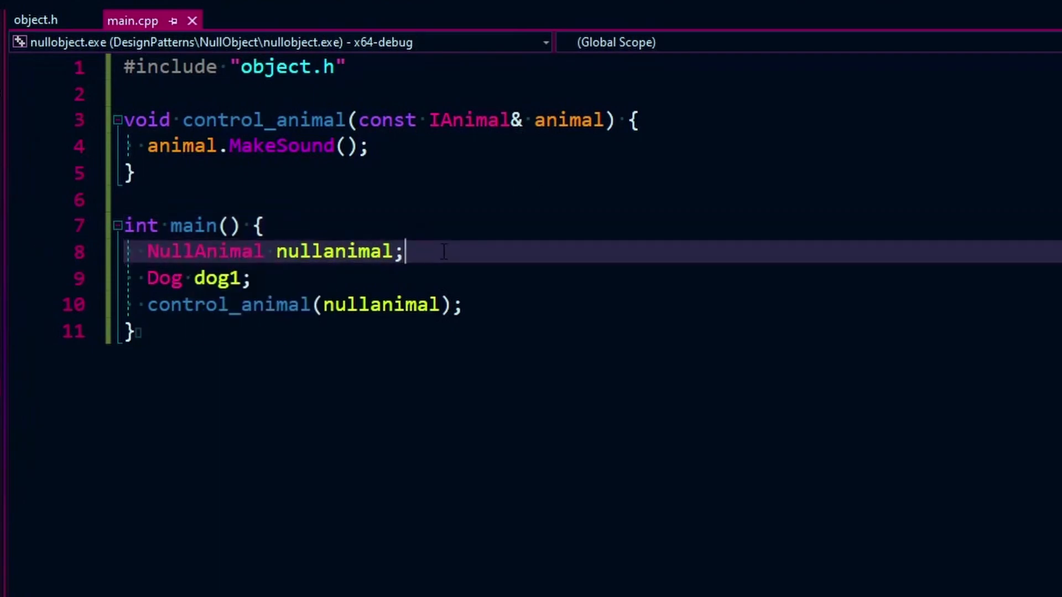
# Move the NullAnimal nullanimal declaration to file scope above main, leaving blank lines inside main.
pyautogui.press('enter')
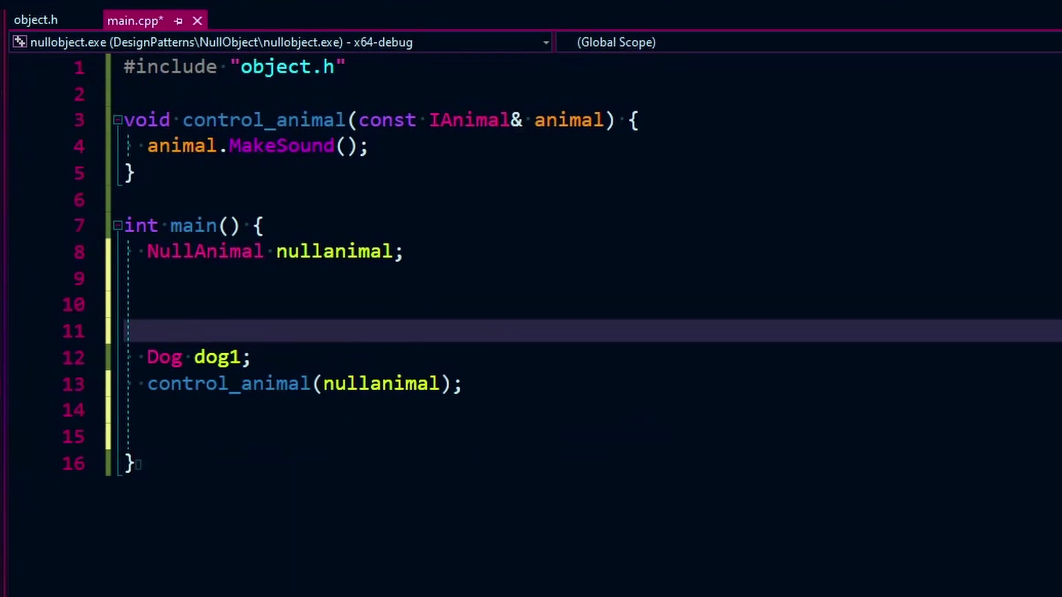
pyautogui.click(148, 331)
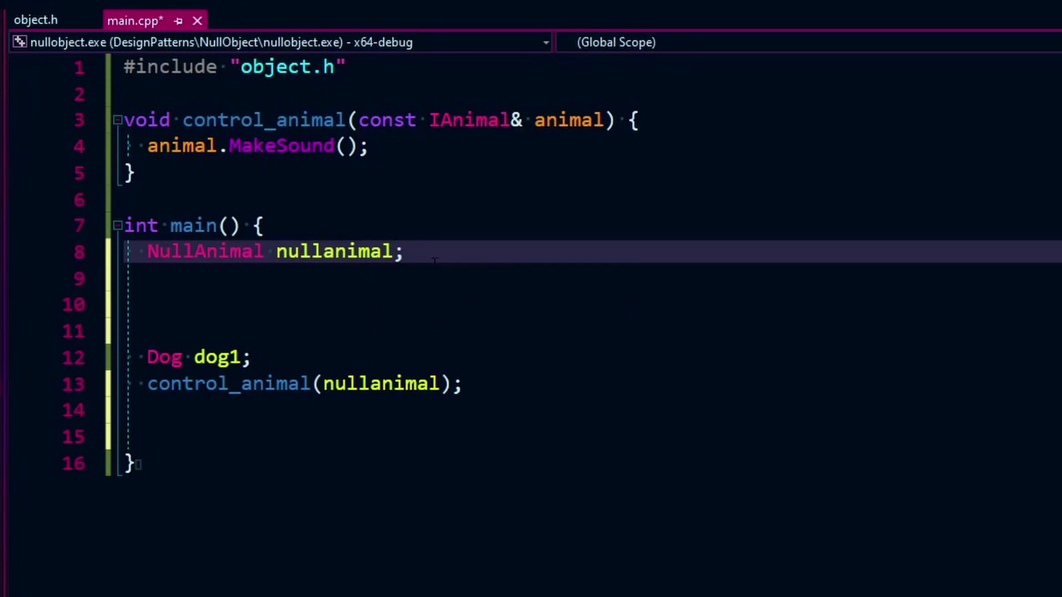
pyautogui.click(404, 251)
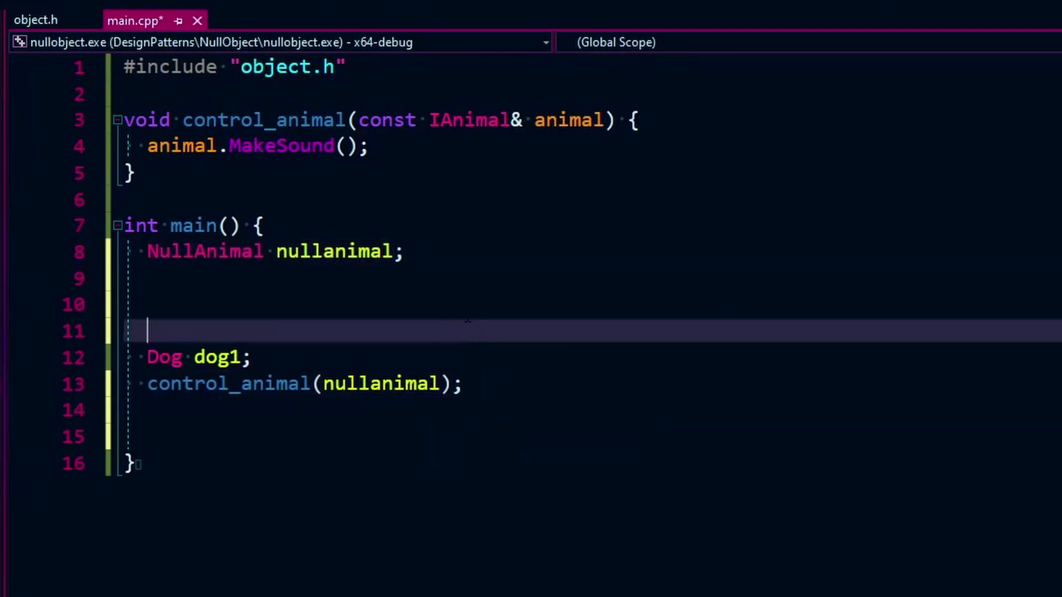
pyautogui.moveTo(332, 251)
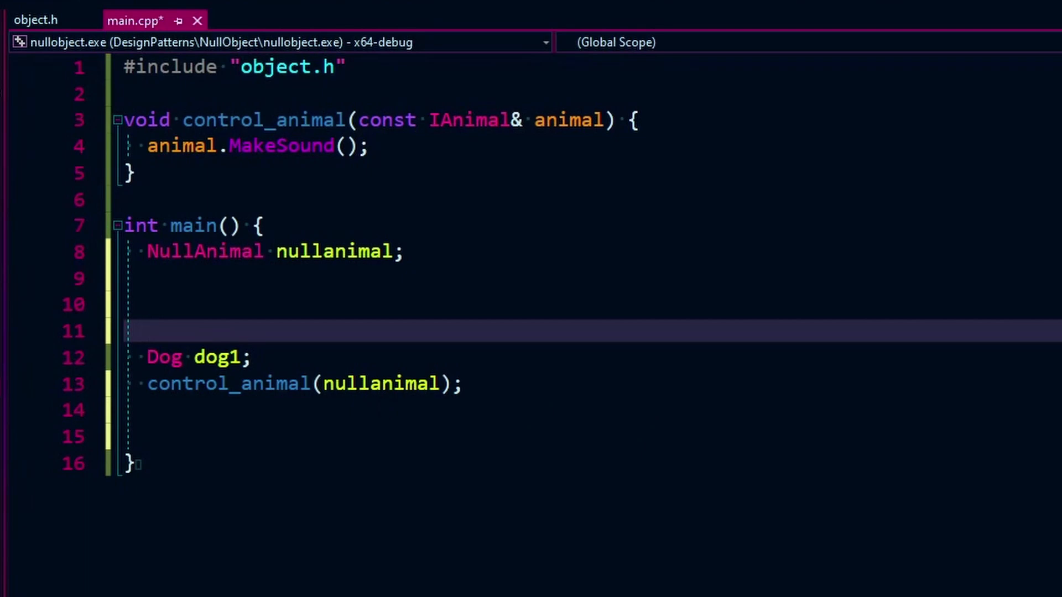
pyautogui.click(464, 384)
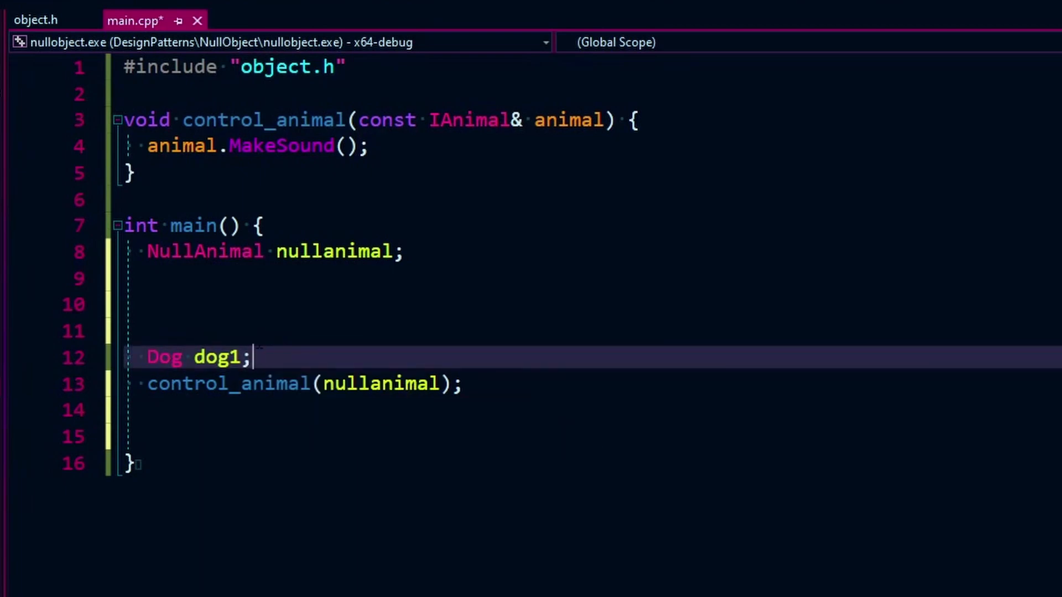
pyautogui.doubleClick(163, 357)
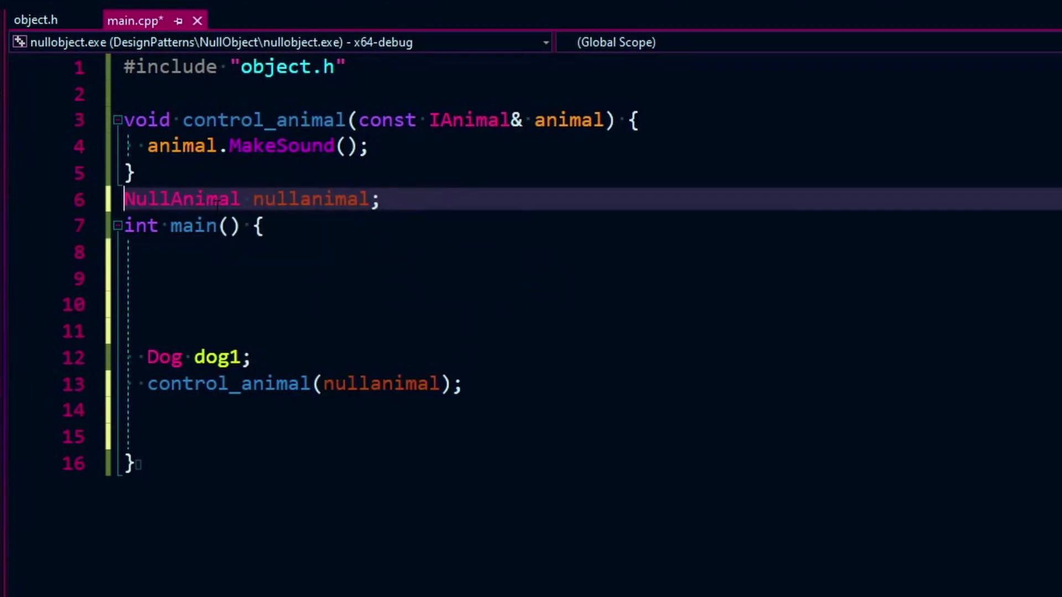
# Return nullanimal inside main above Dog dog1, remove the blank lines, and show object.h.
pyautogui.press('enter')
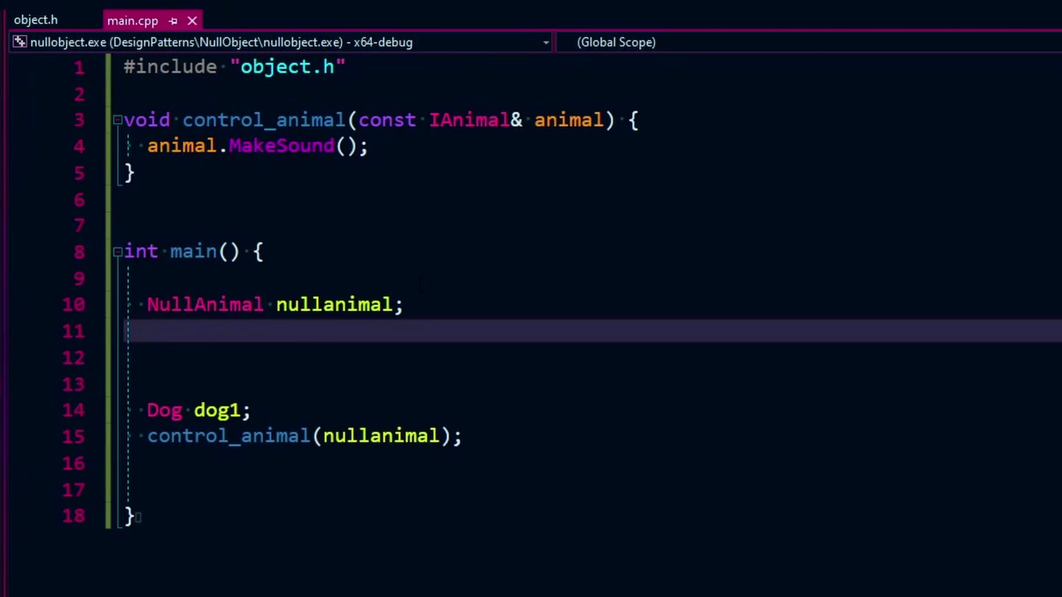
pyautogui.press('Delete')
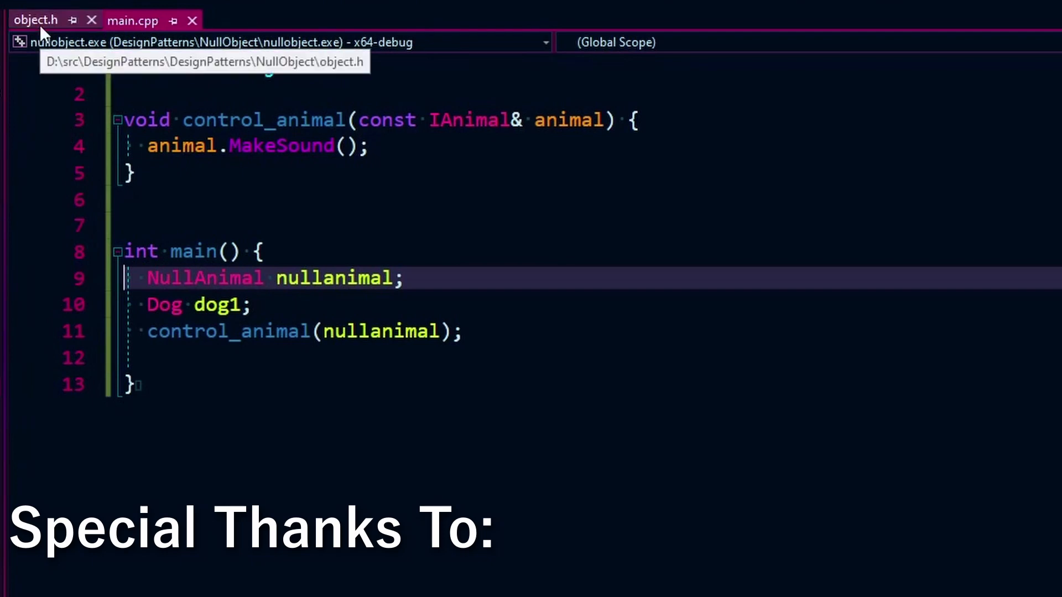
pyautogui.click(34, 20)
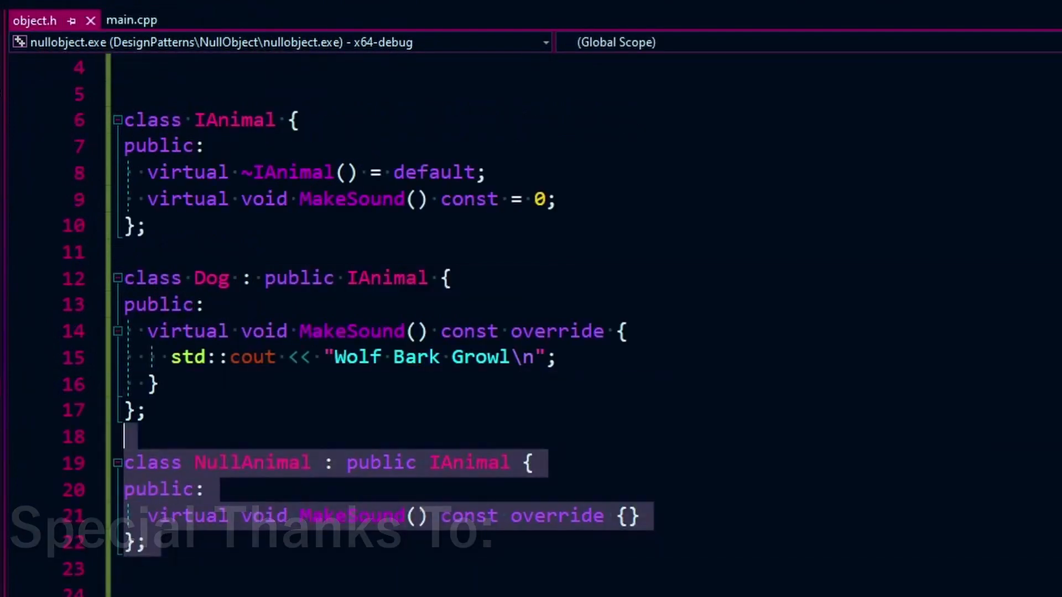